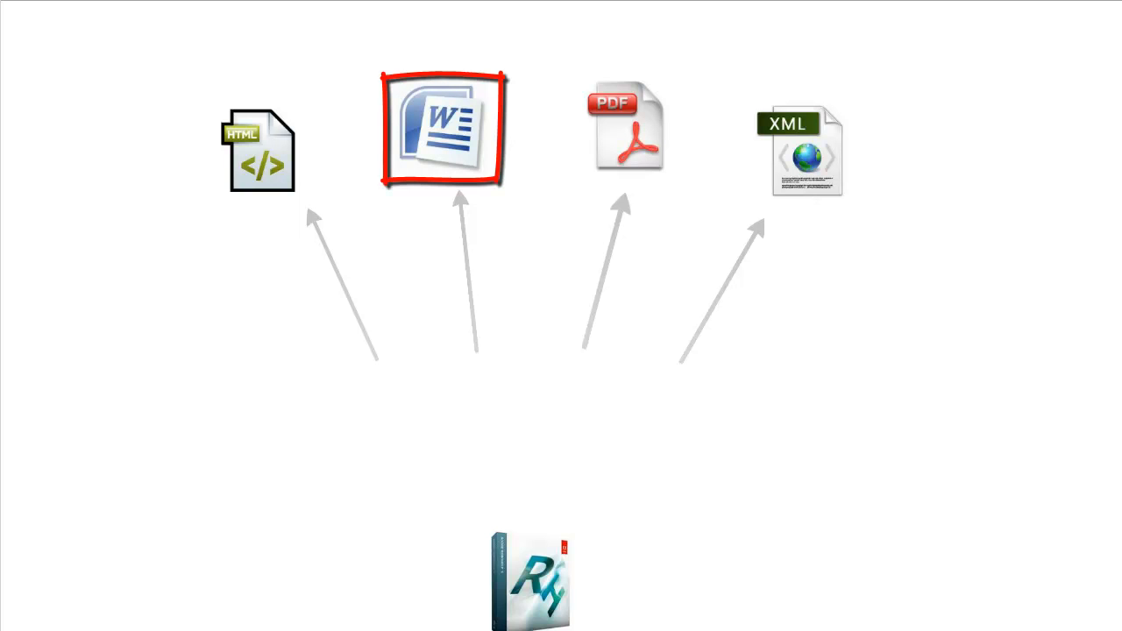
Open the LevelXToolset Printed Documentation settings with Word DOC output.
left_click(445, 127)
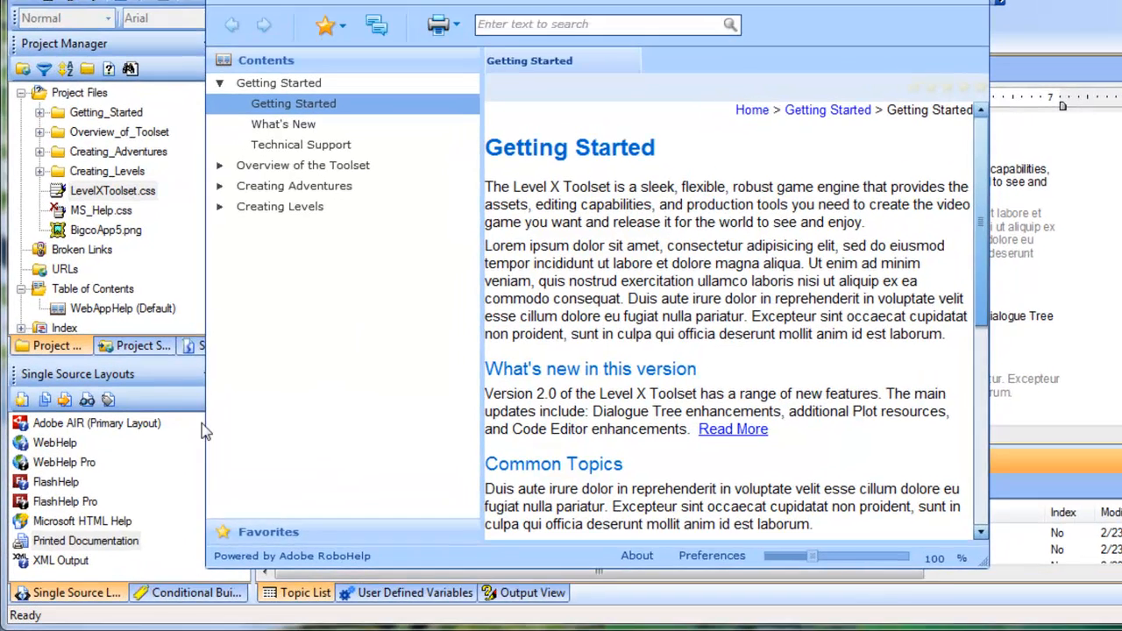
Name the Printed Documentation layout 'Level X User Guide' in its Properties.
right_click(85, 540)
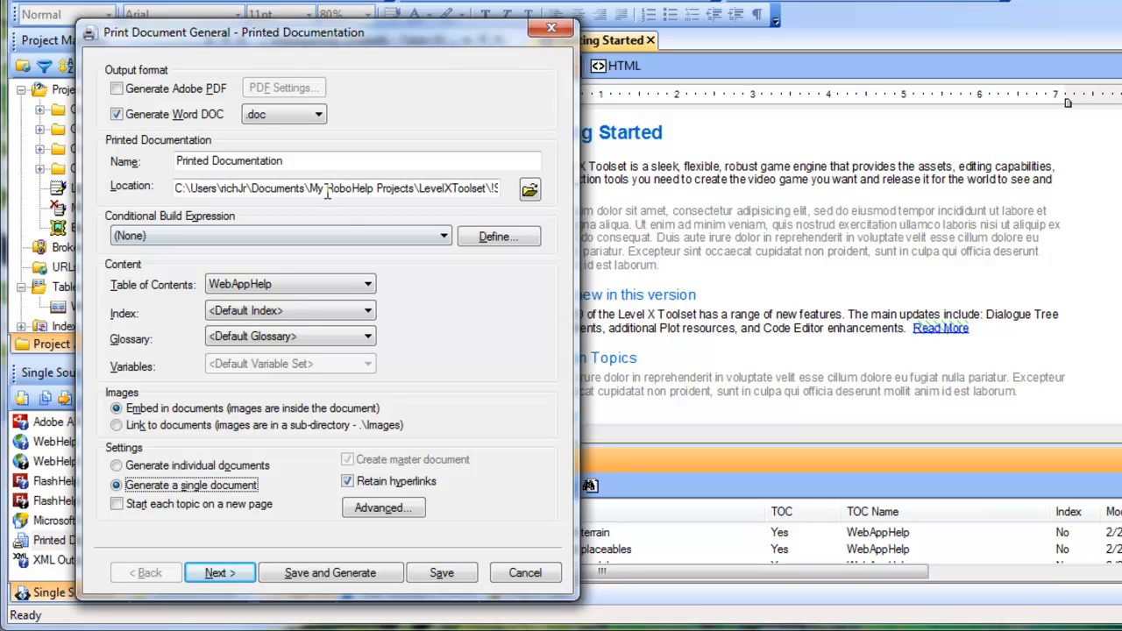
type("Lv")
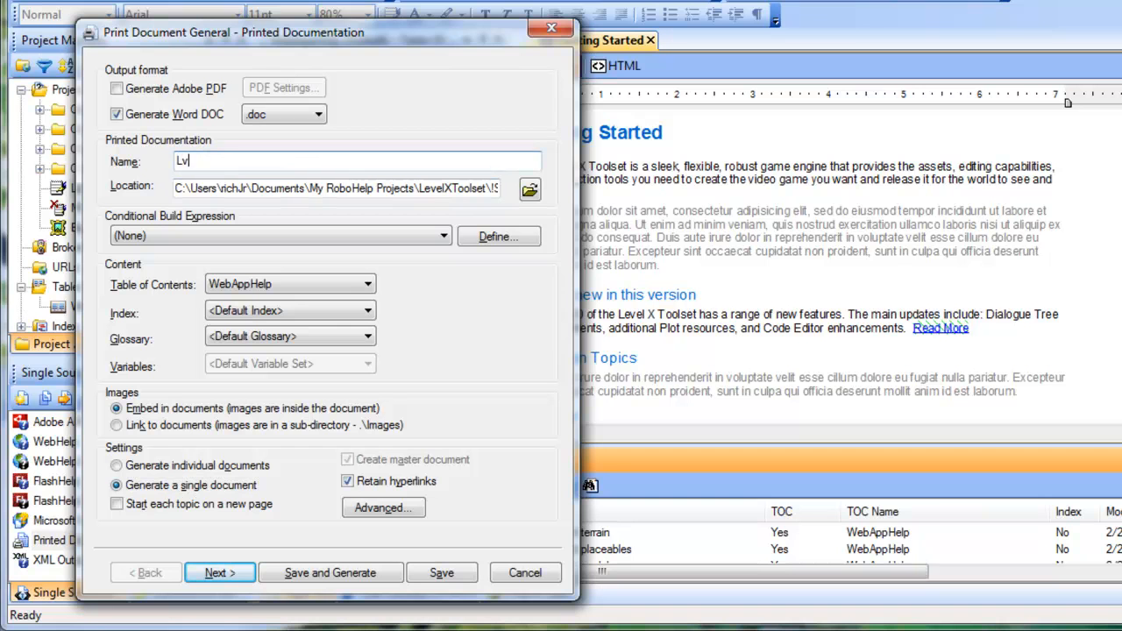
type("evel X")
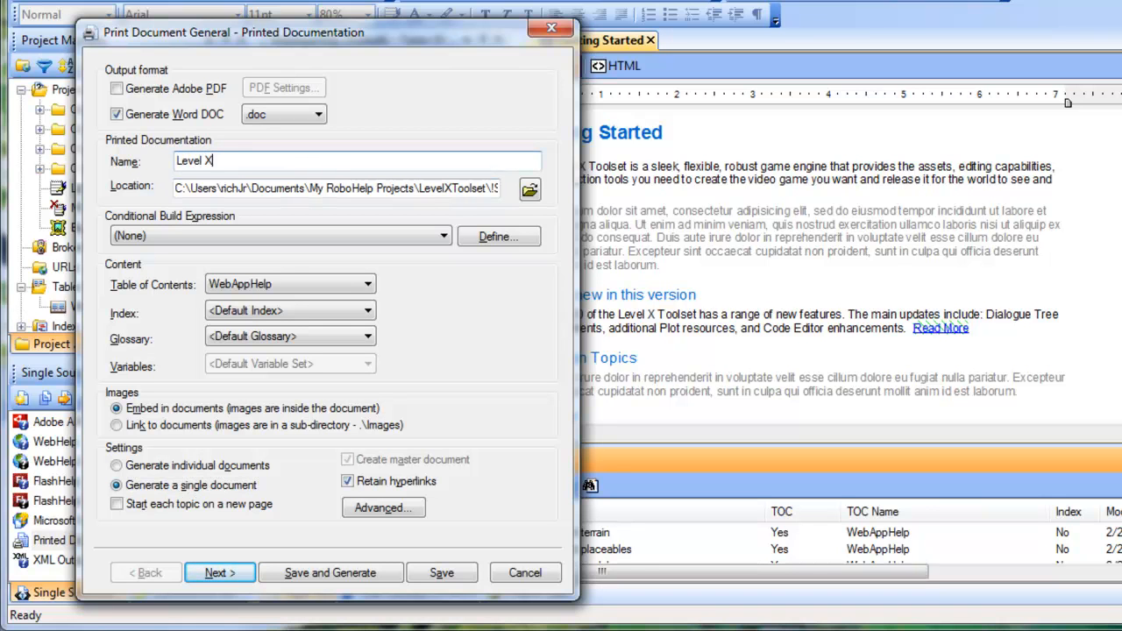
type("User Guide")
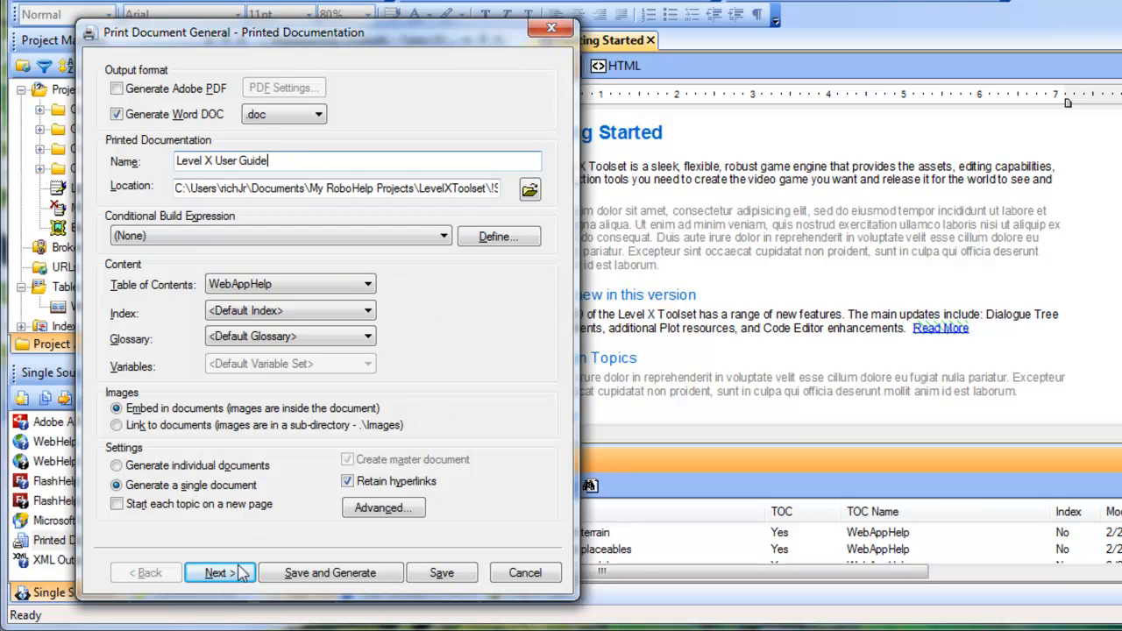
Pass the chapter and section layouts, keeping the default title page section.
left_click(218, 572)
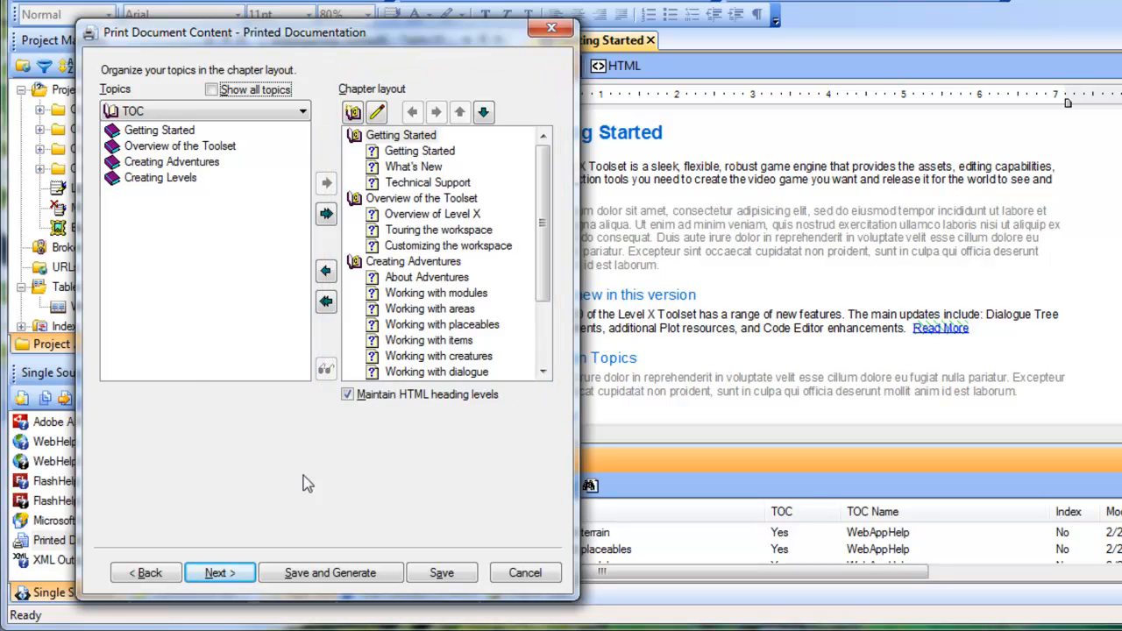
left_click(219, 573)
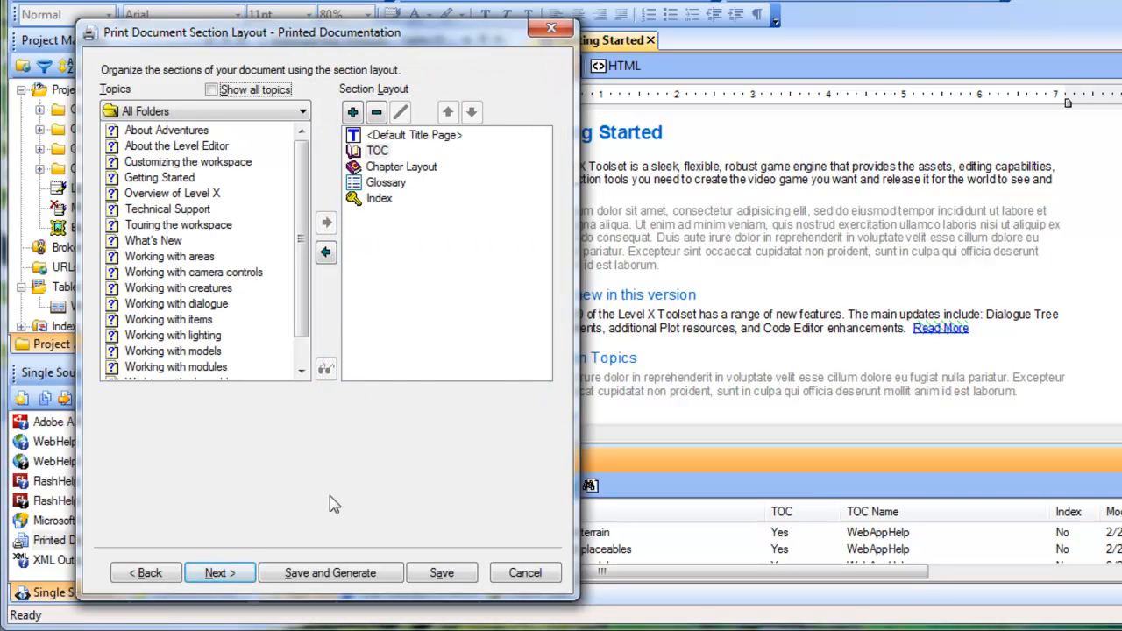
mouse_move(393, 495)
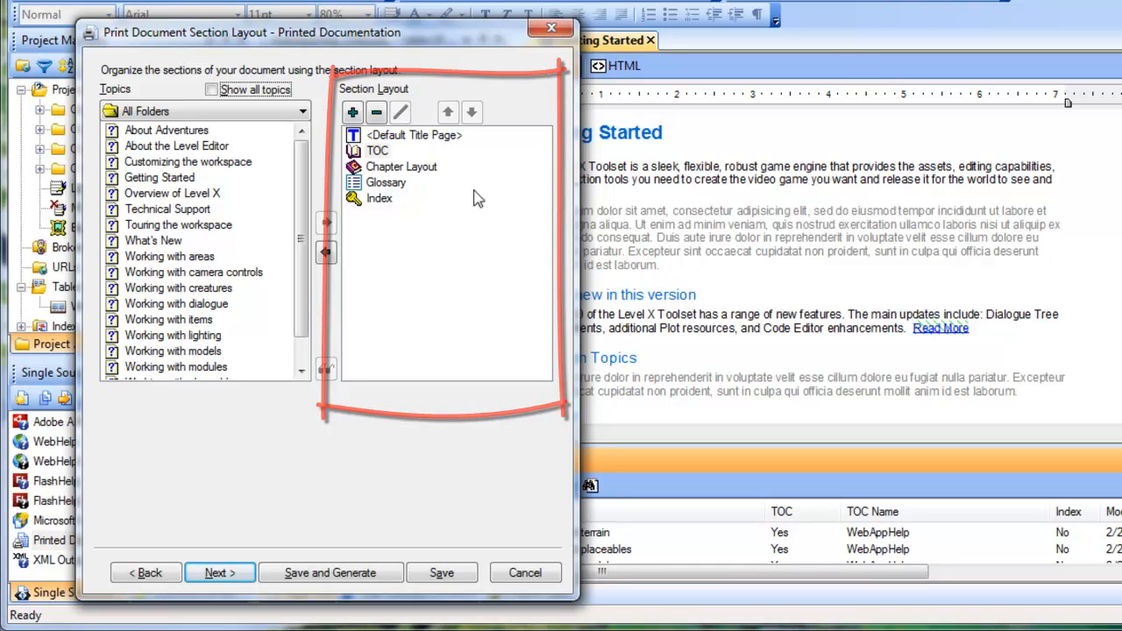
left_click(413, 135)
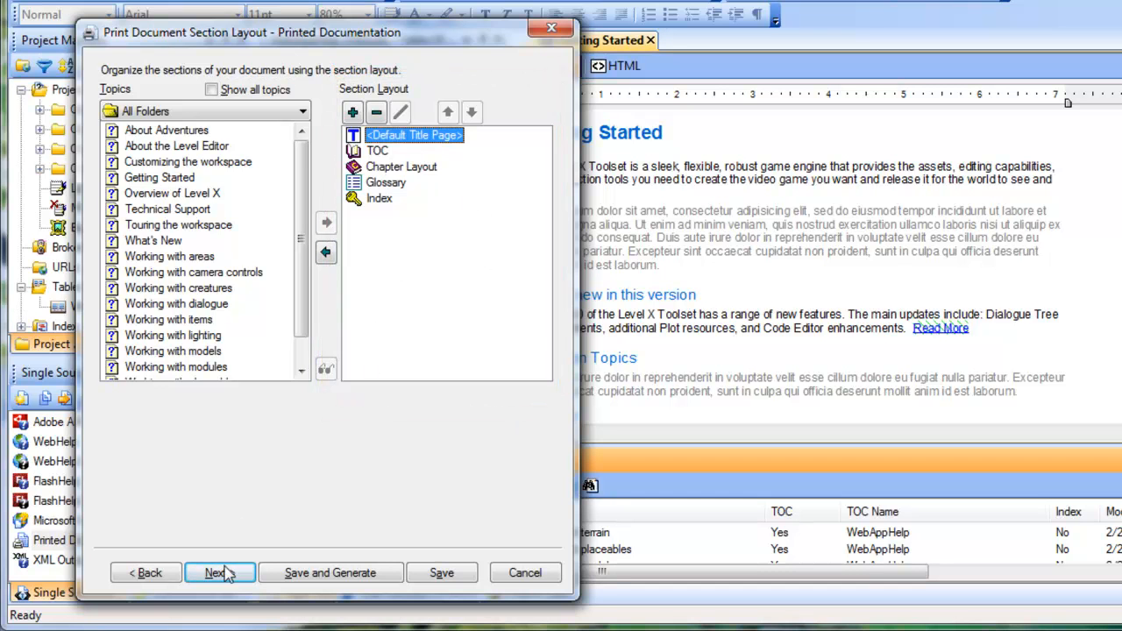
left_click(214, 572)
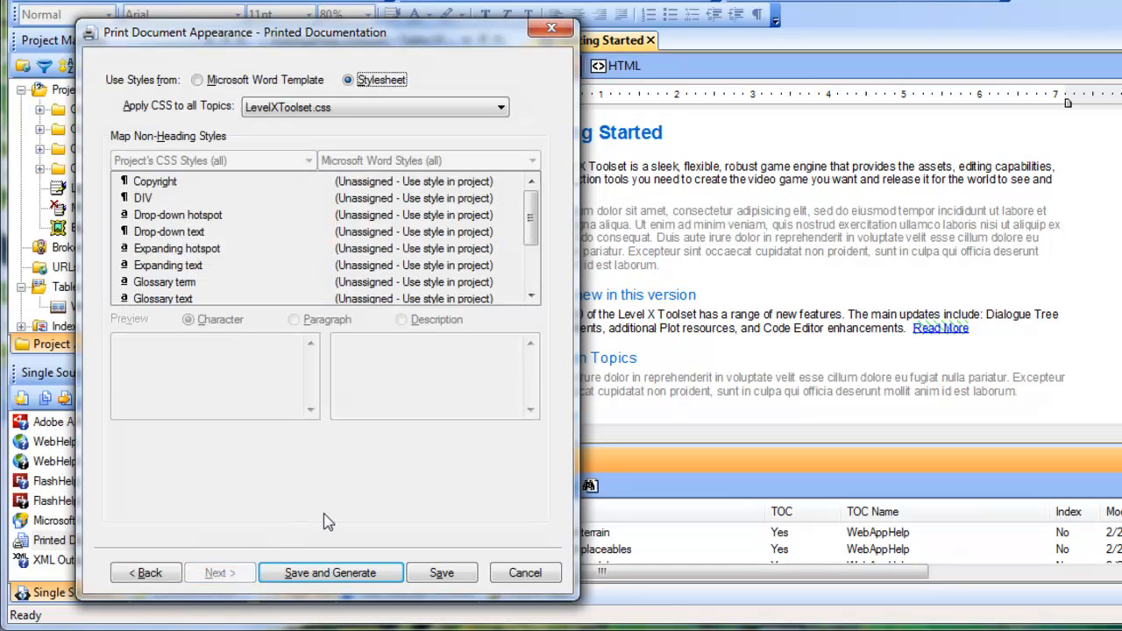
mouse_move(399, 450)
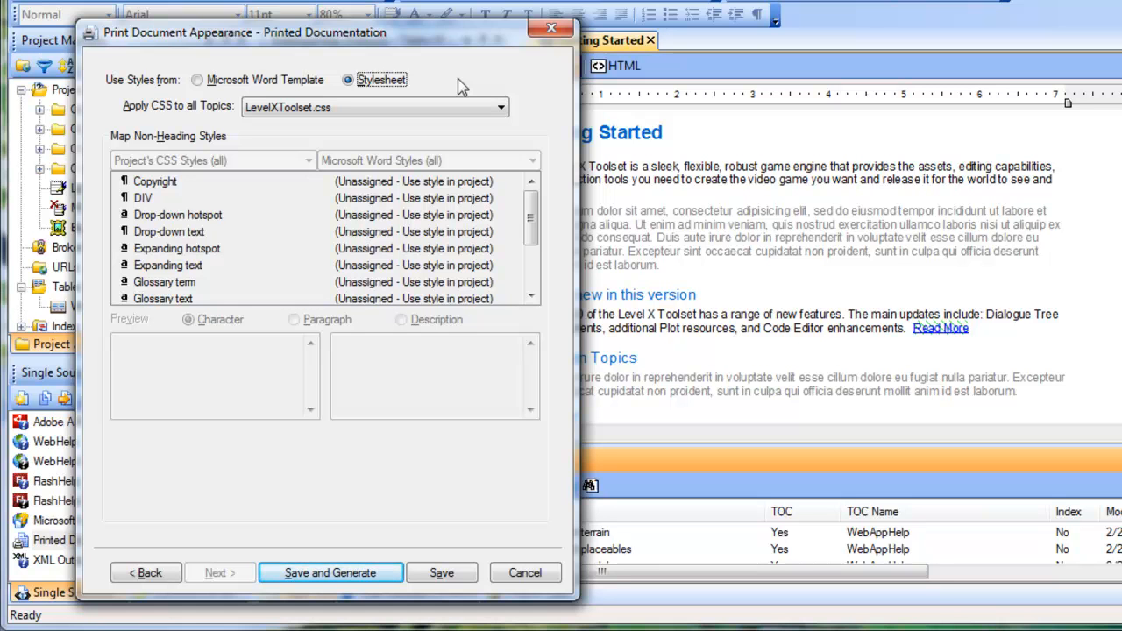
Switch document appearance to the Microsoft Word template Style Mapping.dot.
left_click(197, 79)
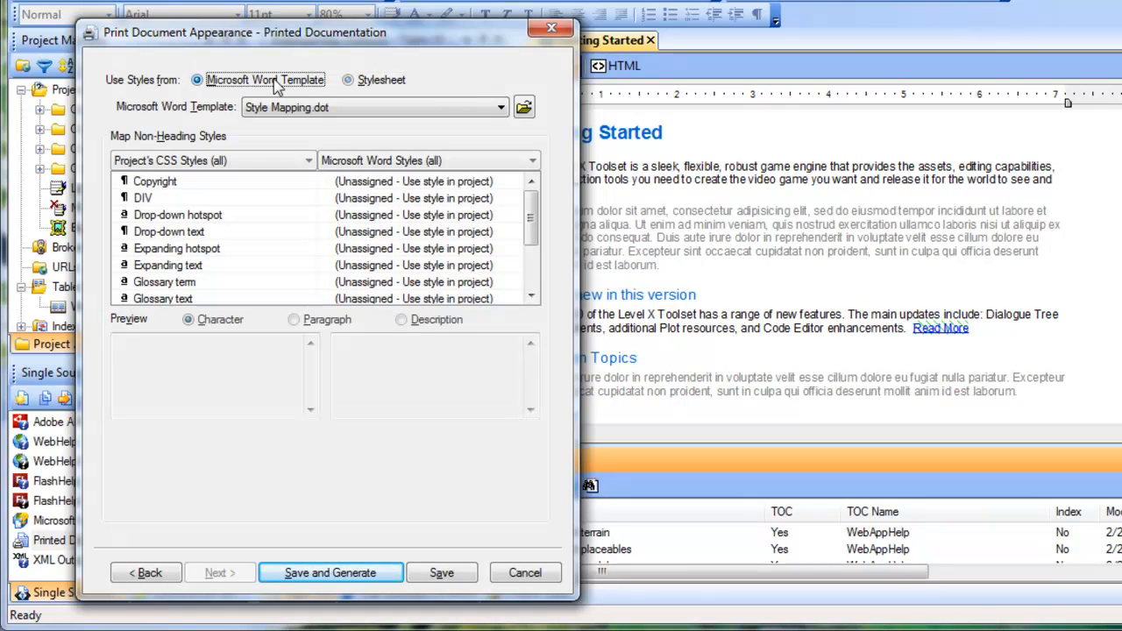
mouse_move(369, 140)
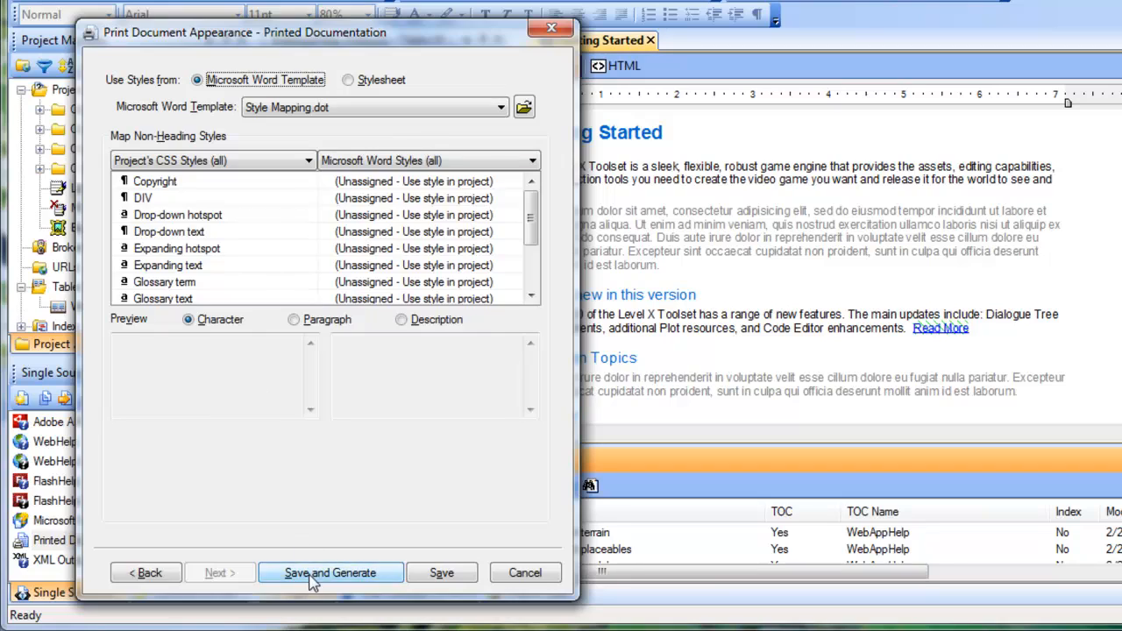
Save and generate Level_X_User_Guide.doc, then view the result in Word.
left_click(330, 572)
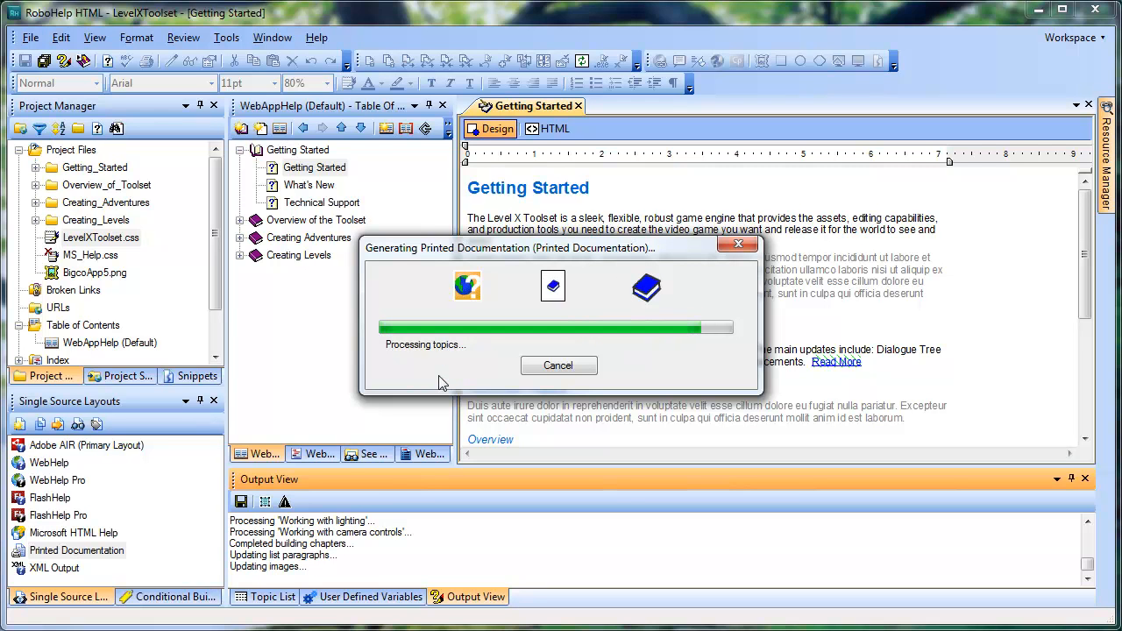
mouse_move(424, 386)
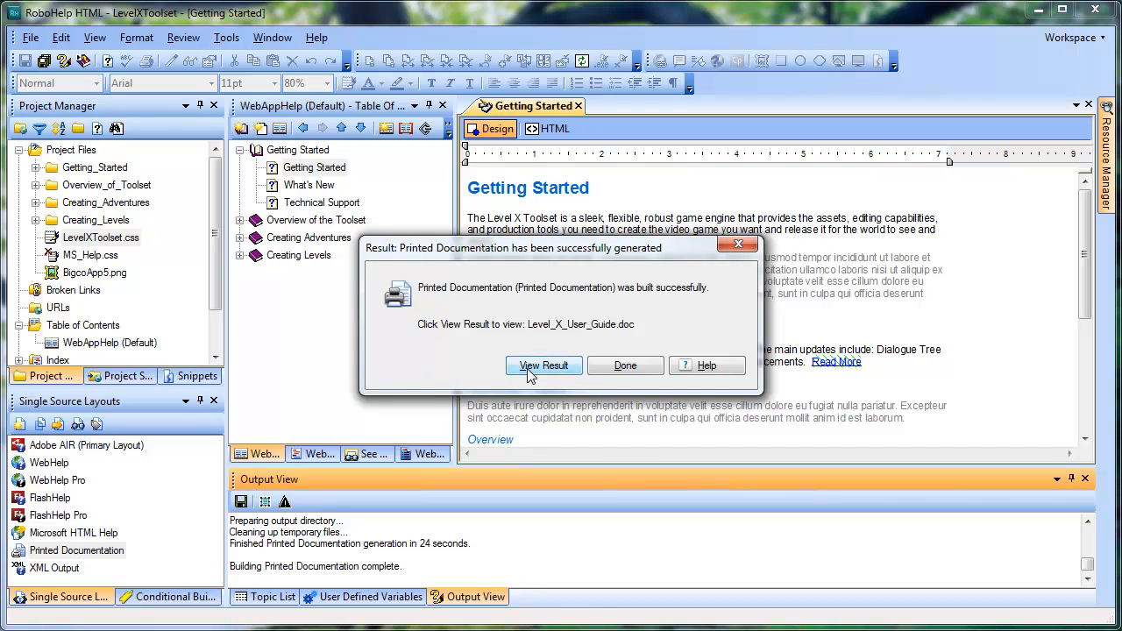
left_click(625, 366)
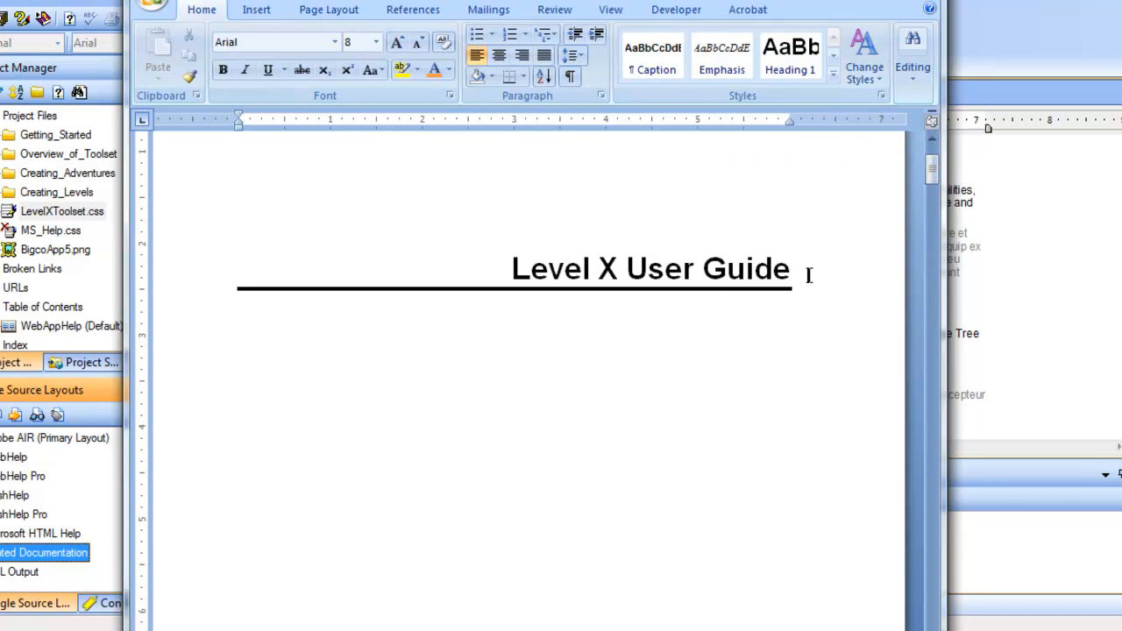
mouse_move(798, 285)
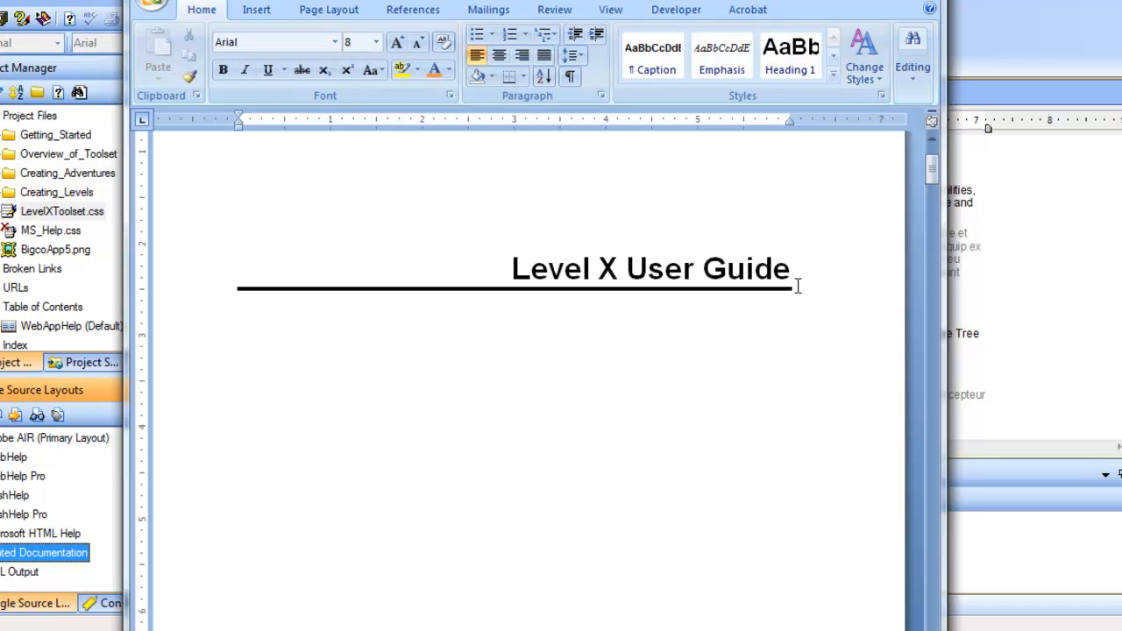
mouse_move(899, 200)
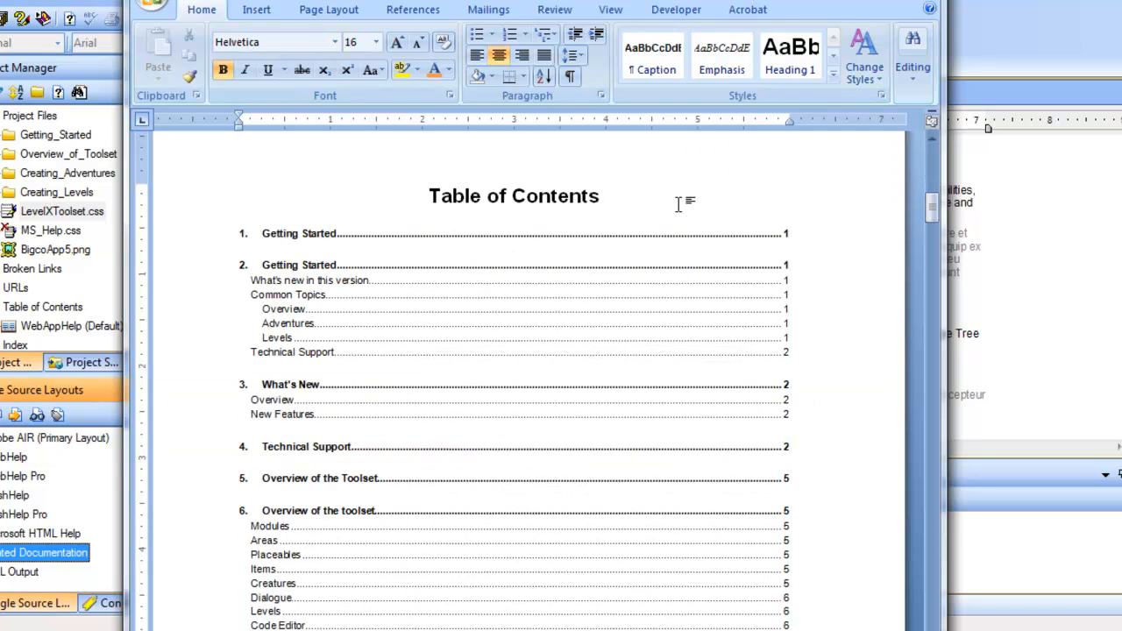
left_click(601, 196)
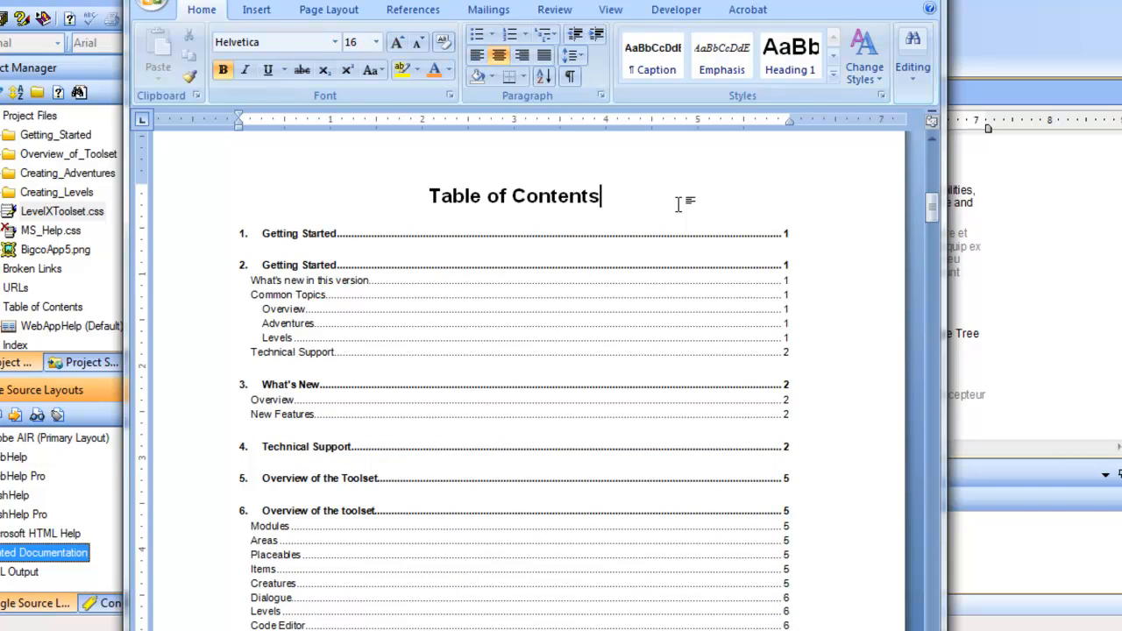
mouse_move(428, 250)
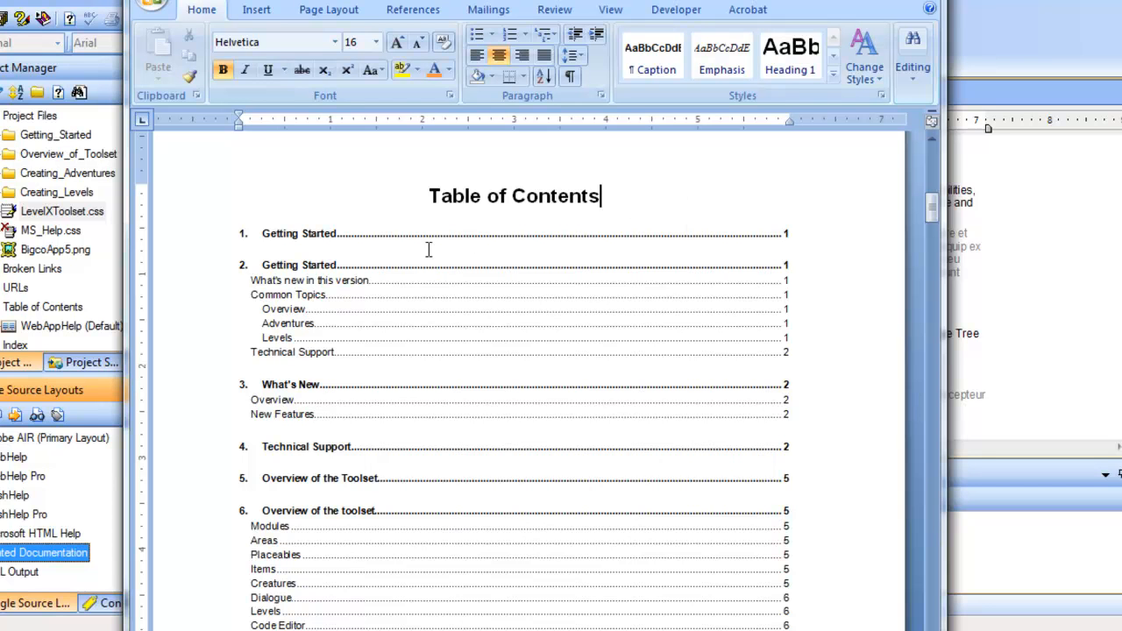
left_click(336, 234)
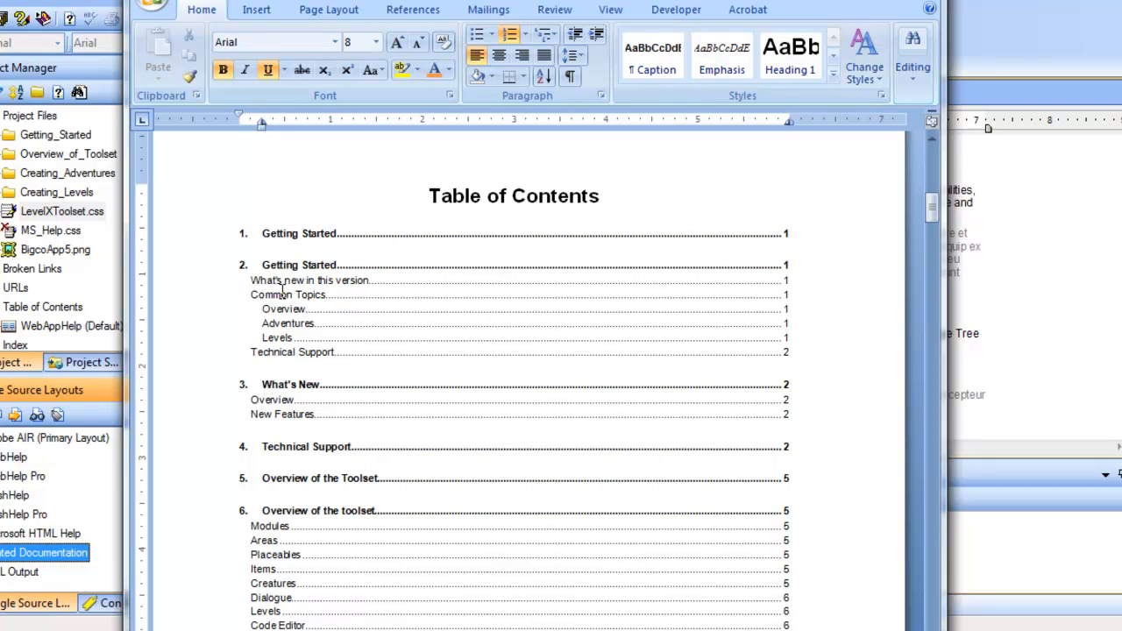
mouse_move(243, 293)
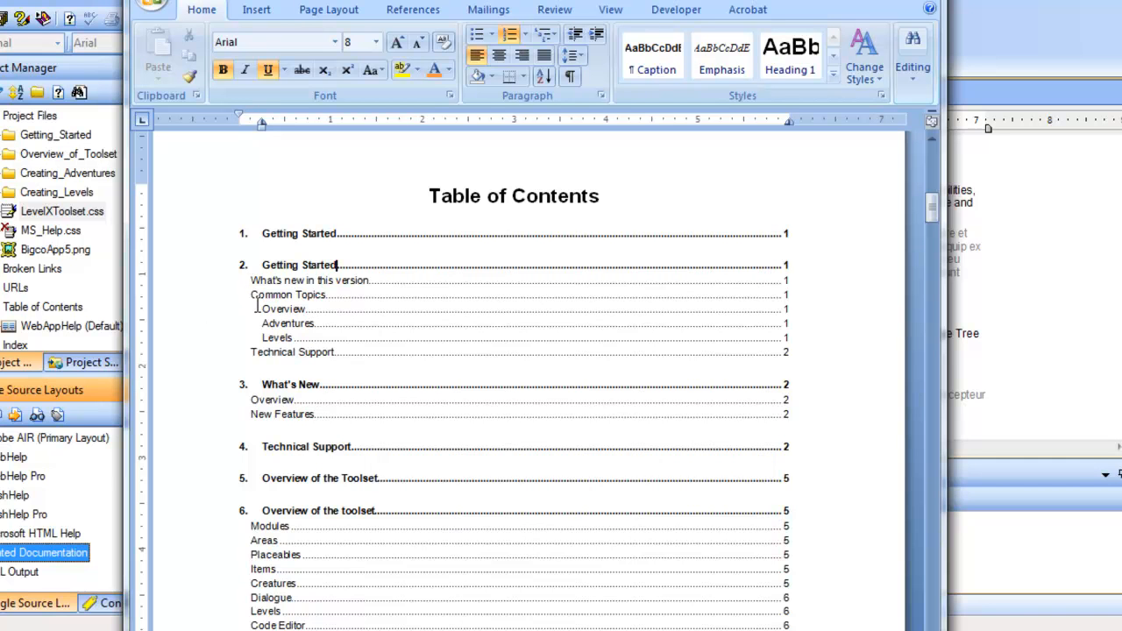
mouse_move(260, 331)
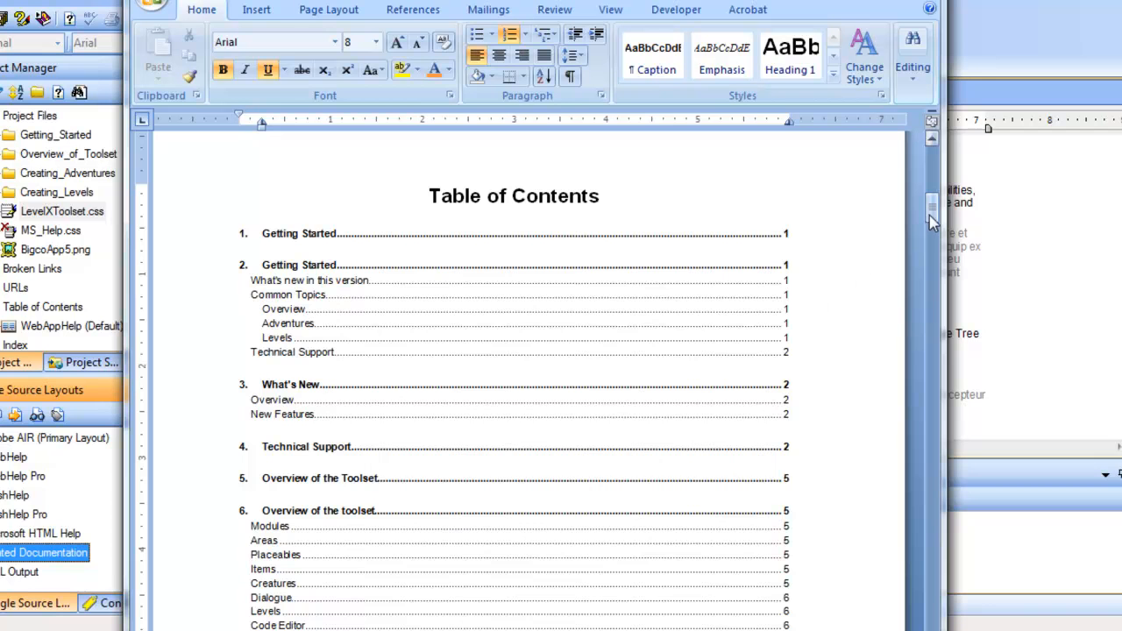
left_click_drag(933, 206, 932, 224)
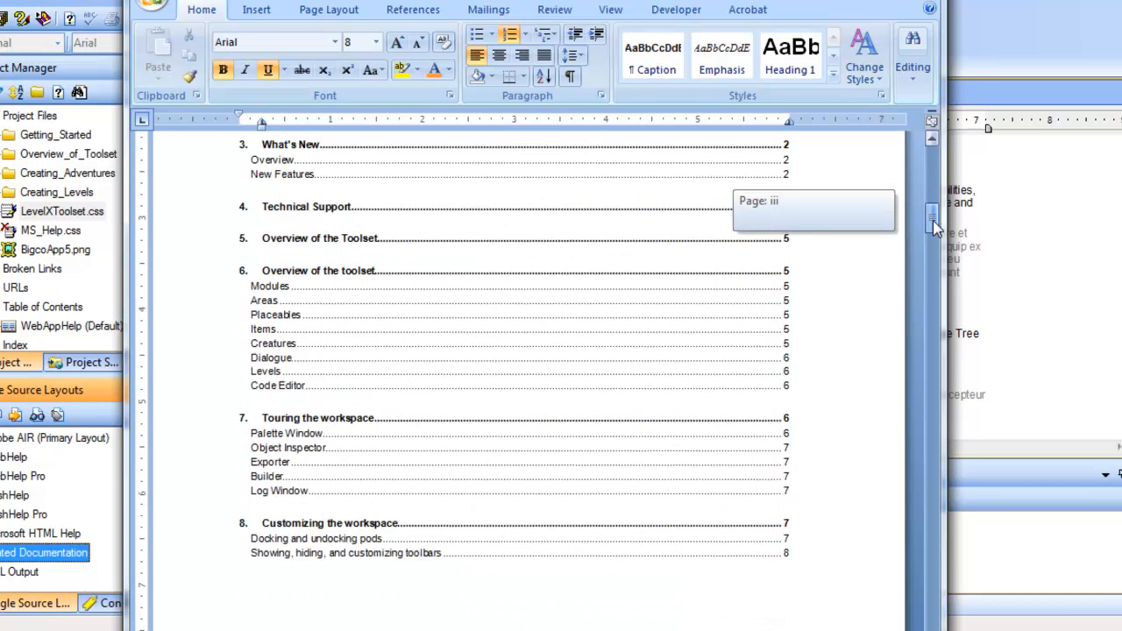
scroll("down", 3)
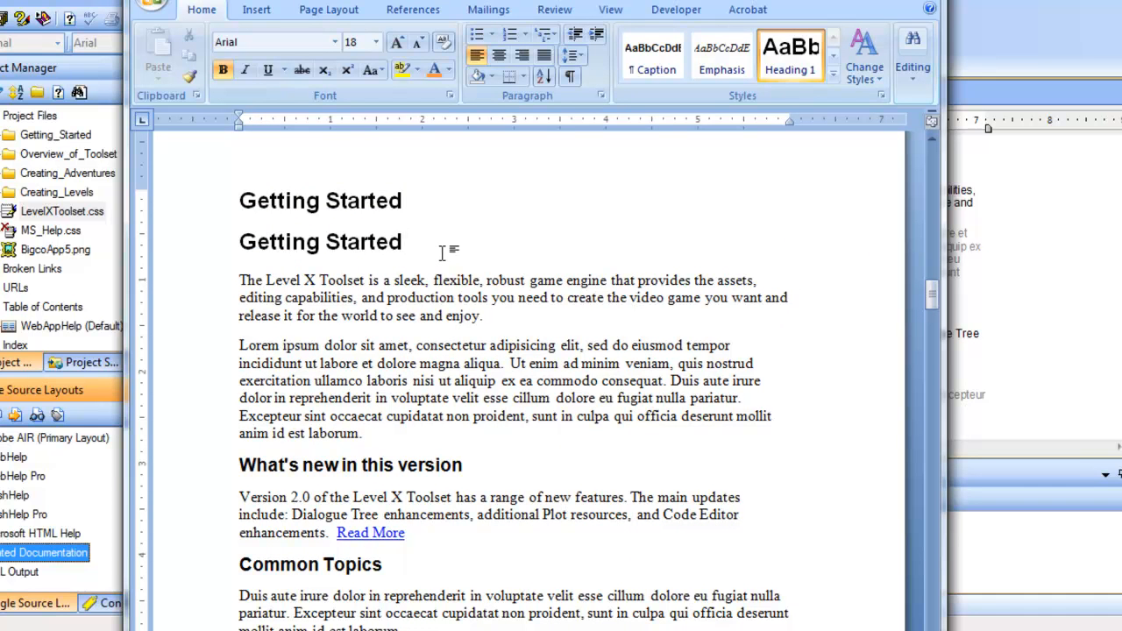
left_click(403, 242)
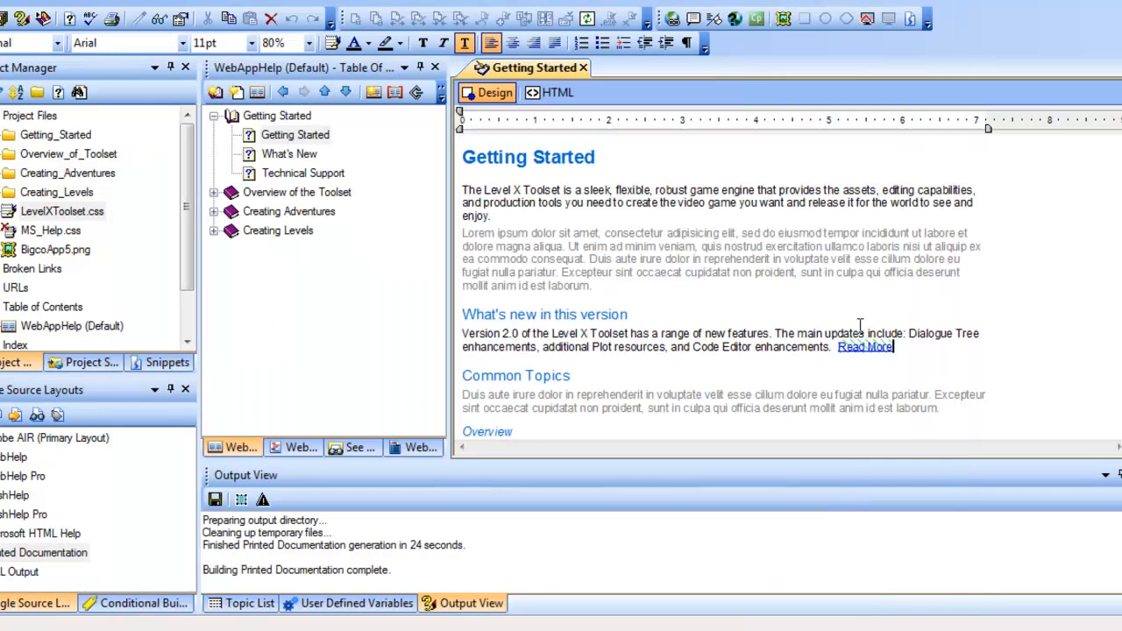
left_click(277, 115)
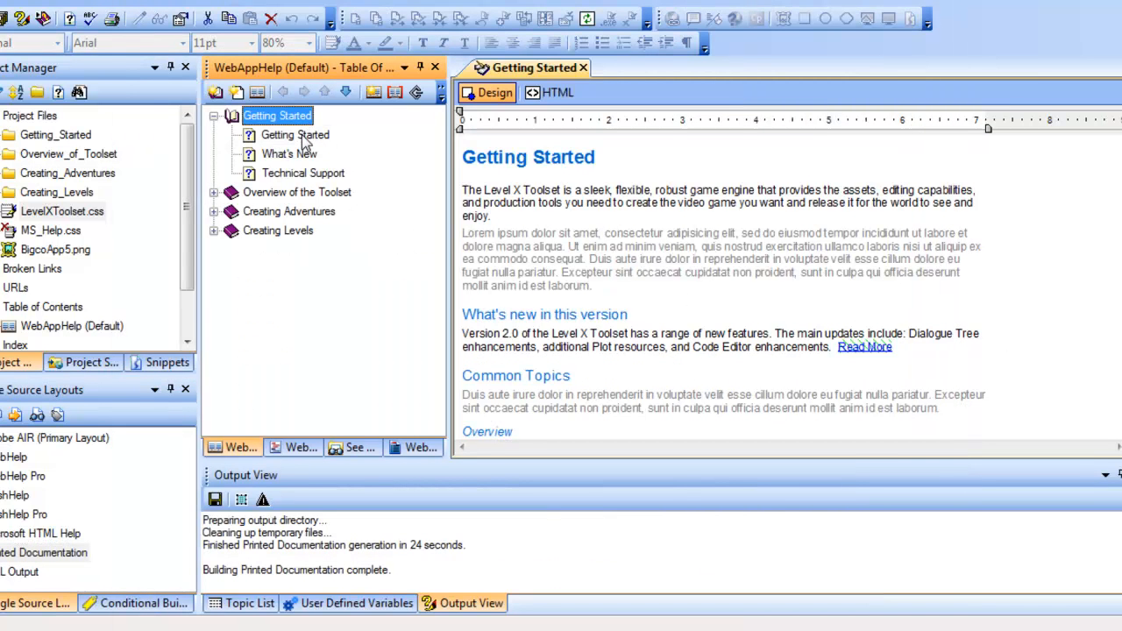
left_click(295, 134)
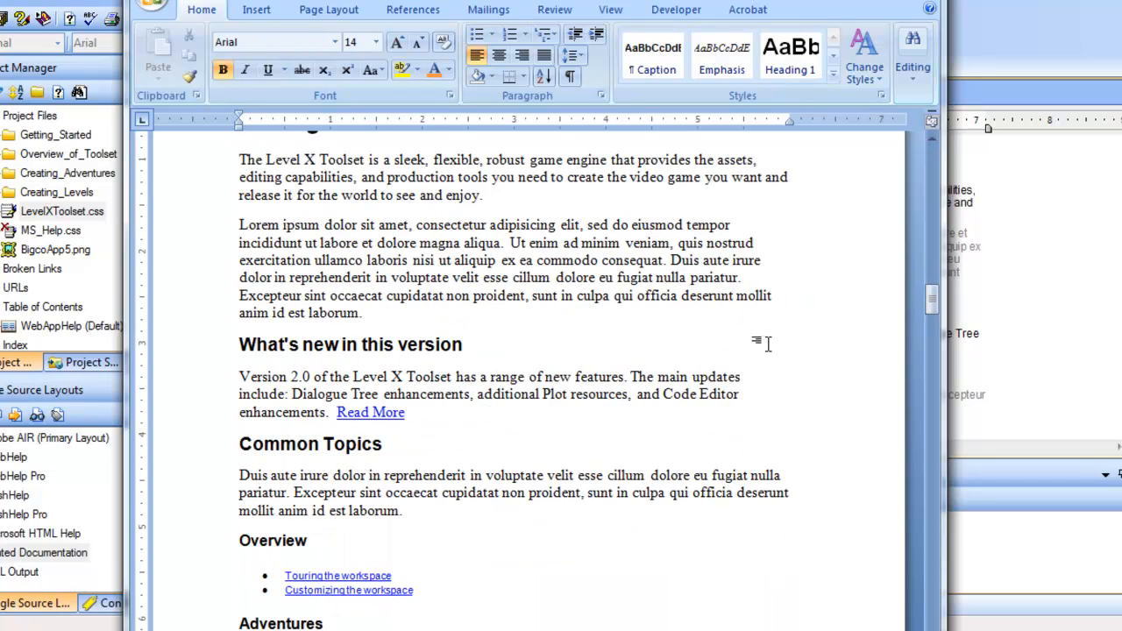
scroll("down", 3)
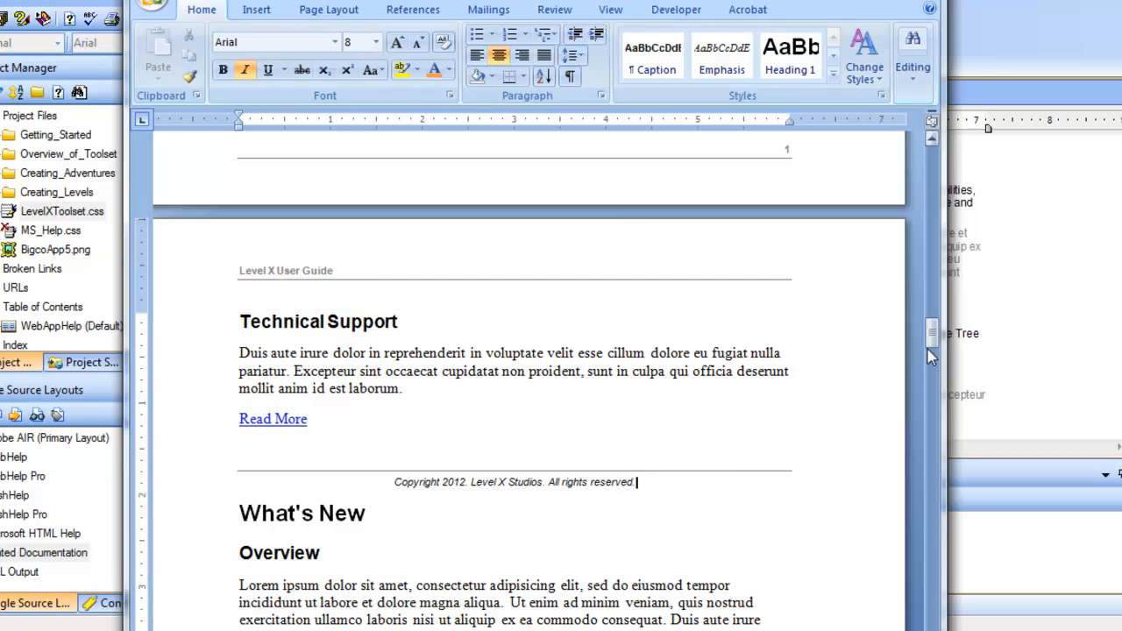
scroll("down", 3)
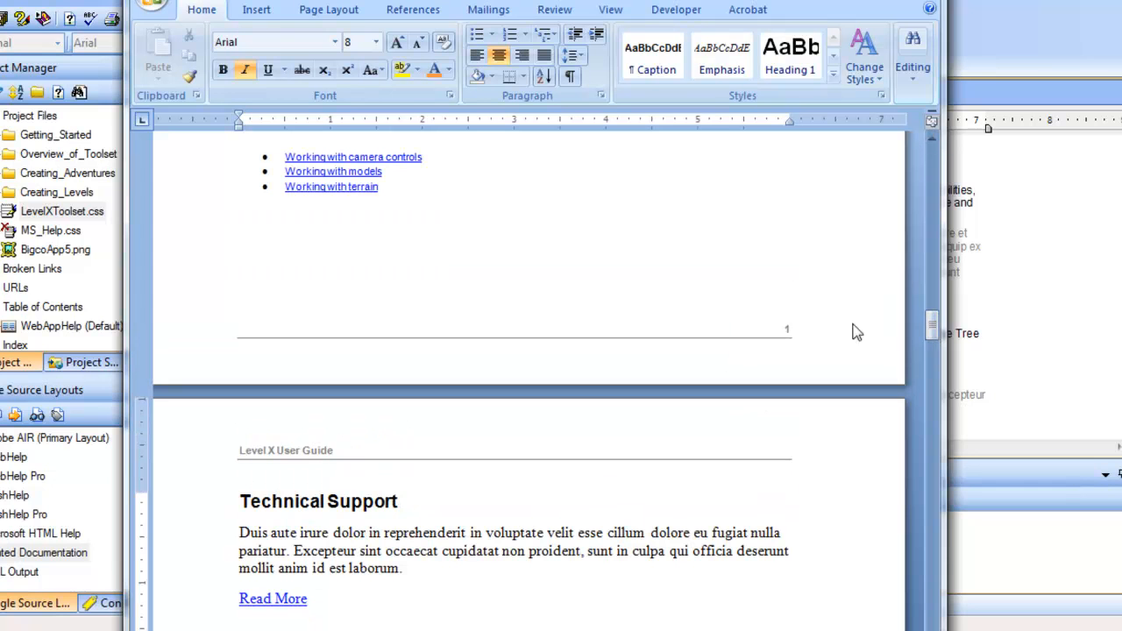
mouse_move(787, 350)
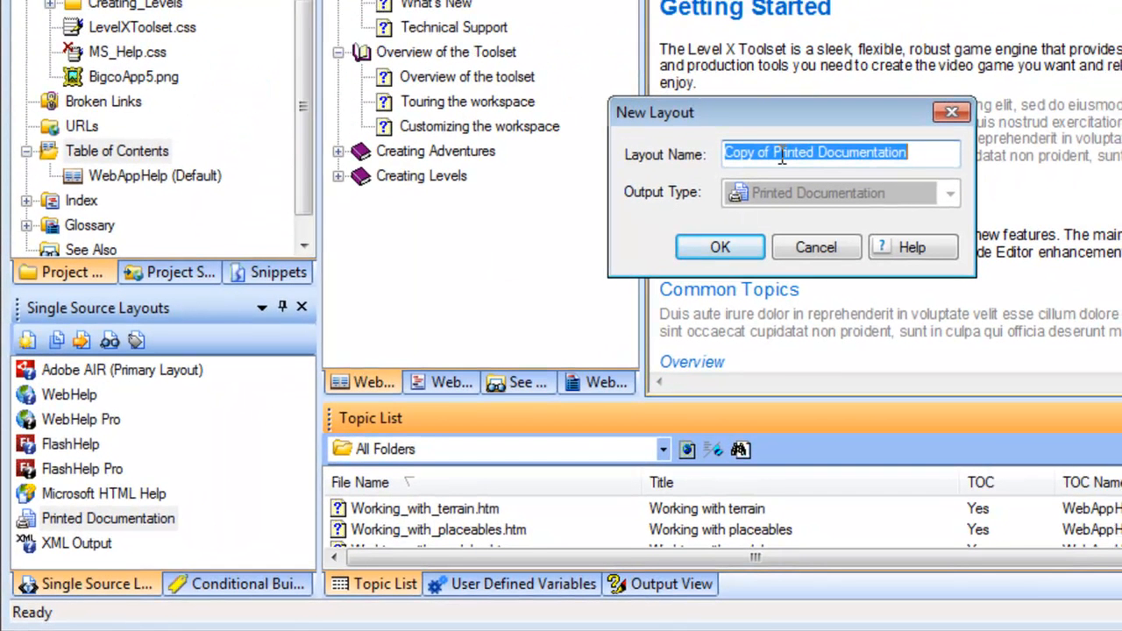
Name the new printed documentation layout 'Level X Toolset Print Output' and confirm.
type("Level")
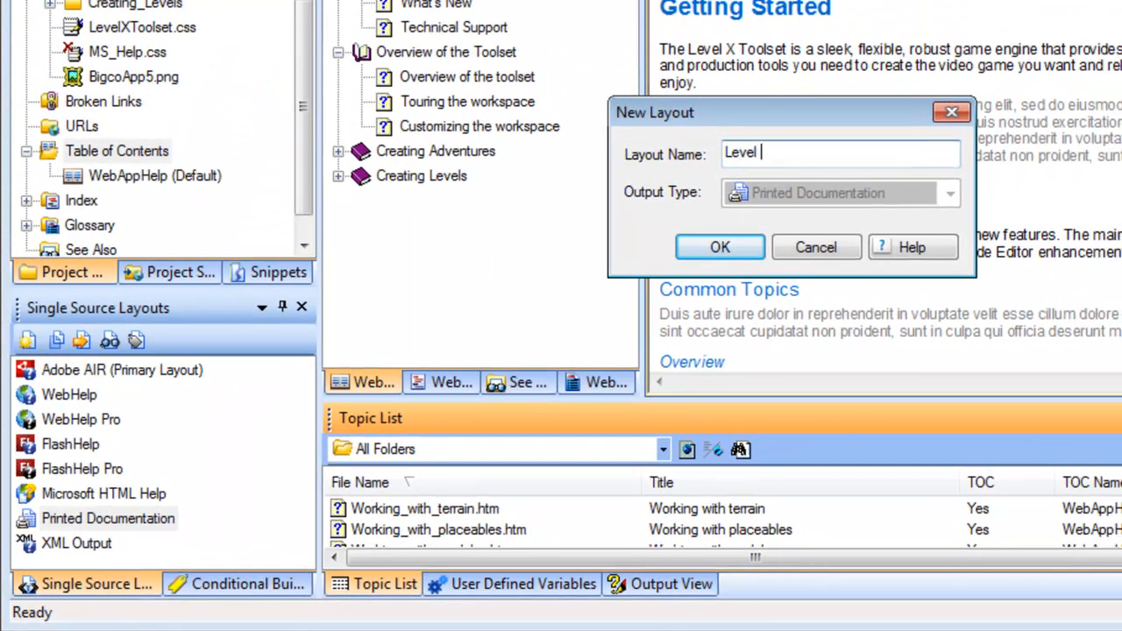
type("X Toolset Print Output")
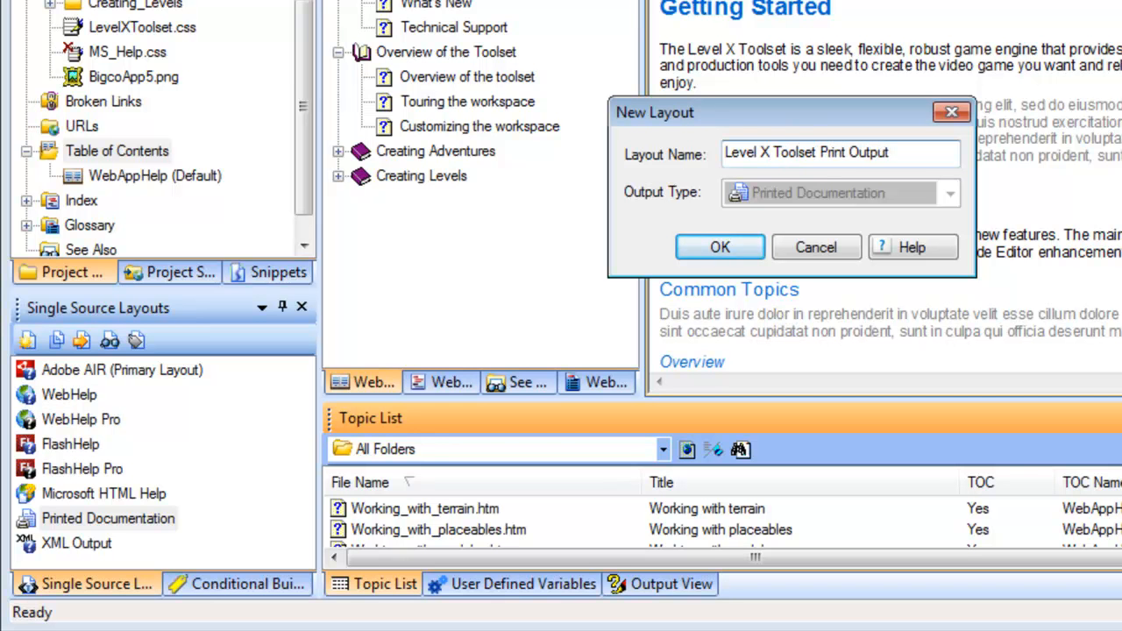
left_click(720, 246)
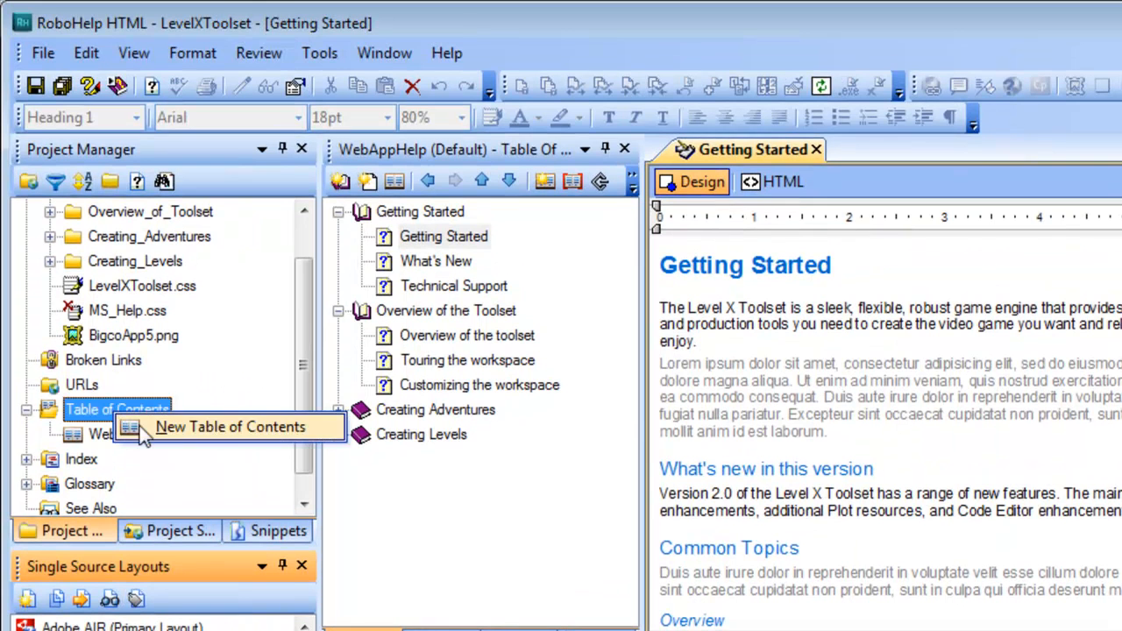
Create a 'Level X Toolset Print Output' table of contents copied from WebAppHelp.hhc.
left_click(231, 426)
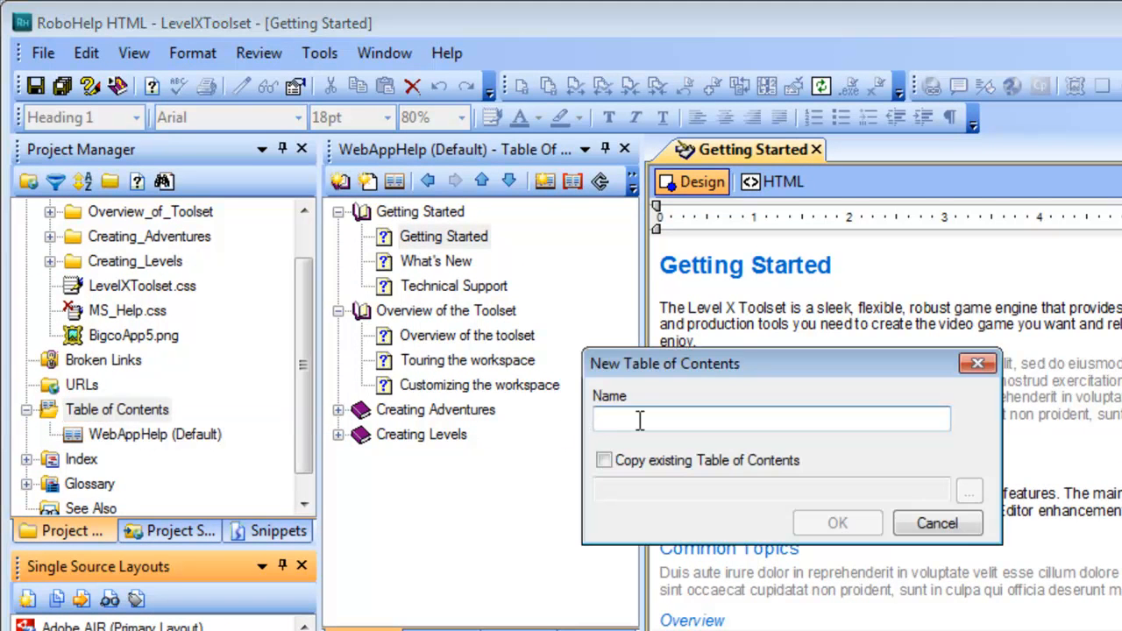
type("Level X O")
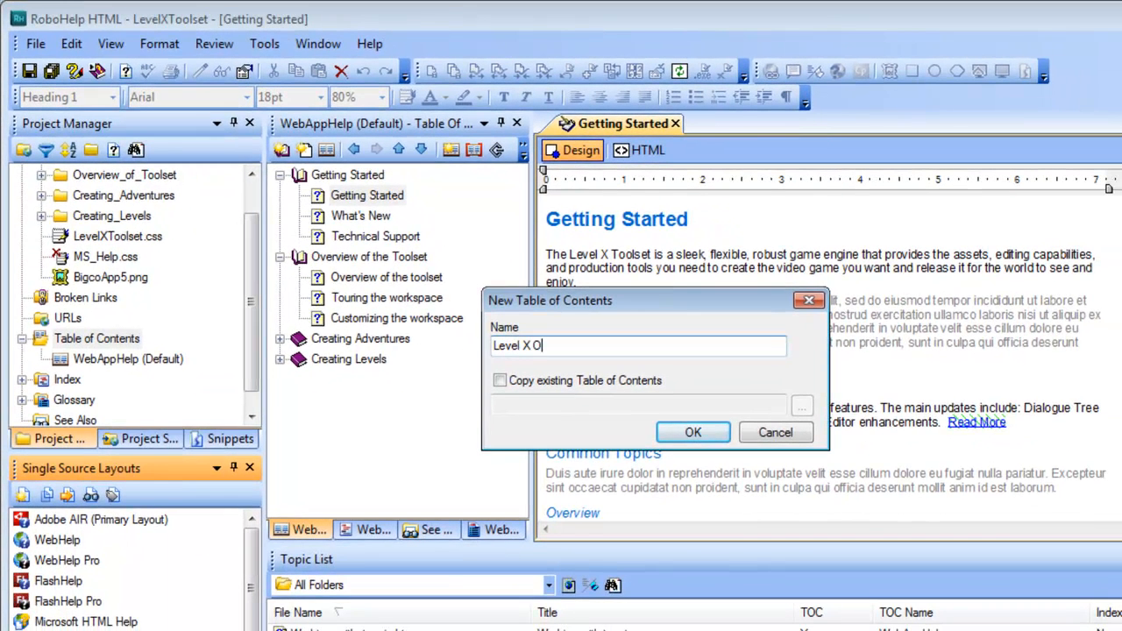
type("oolset")
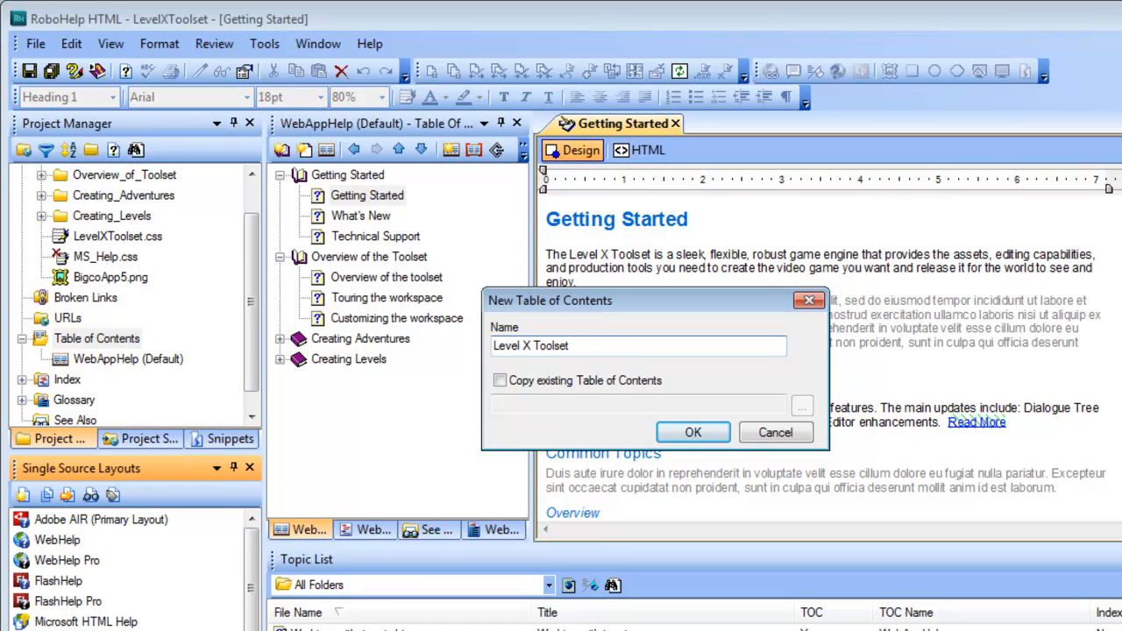
type("Print Output")
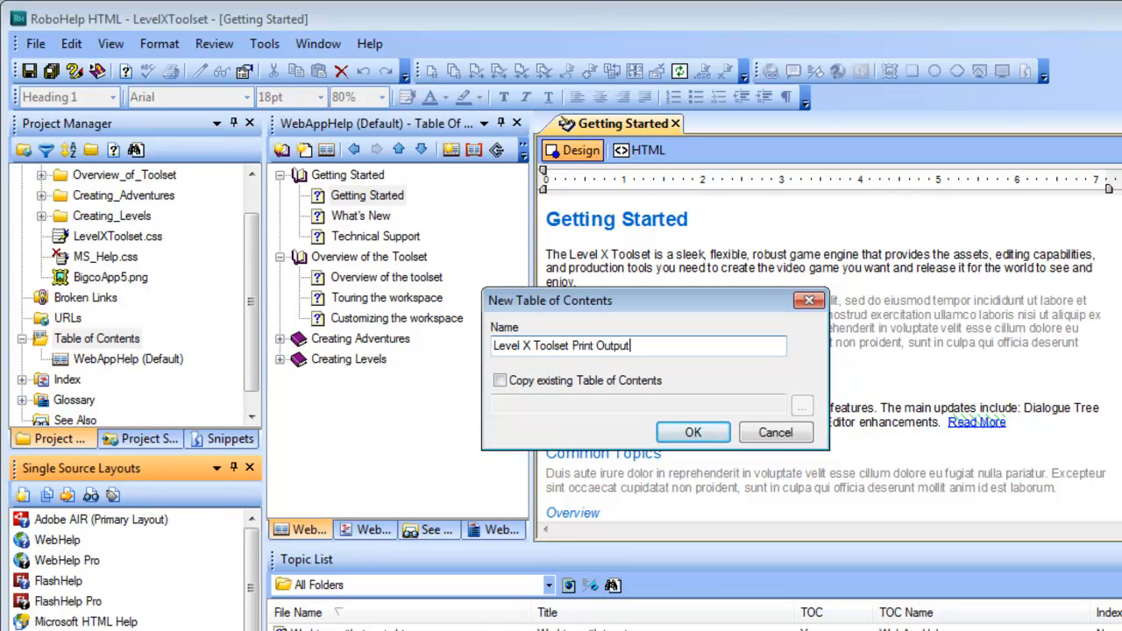
left_click(500, 379)
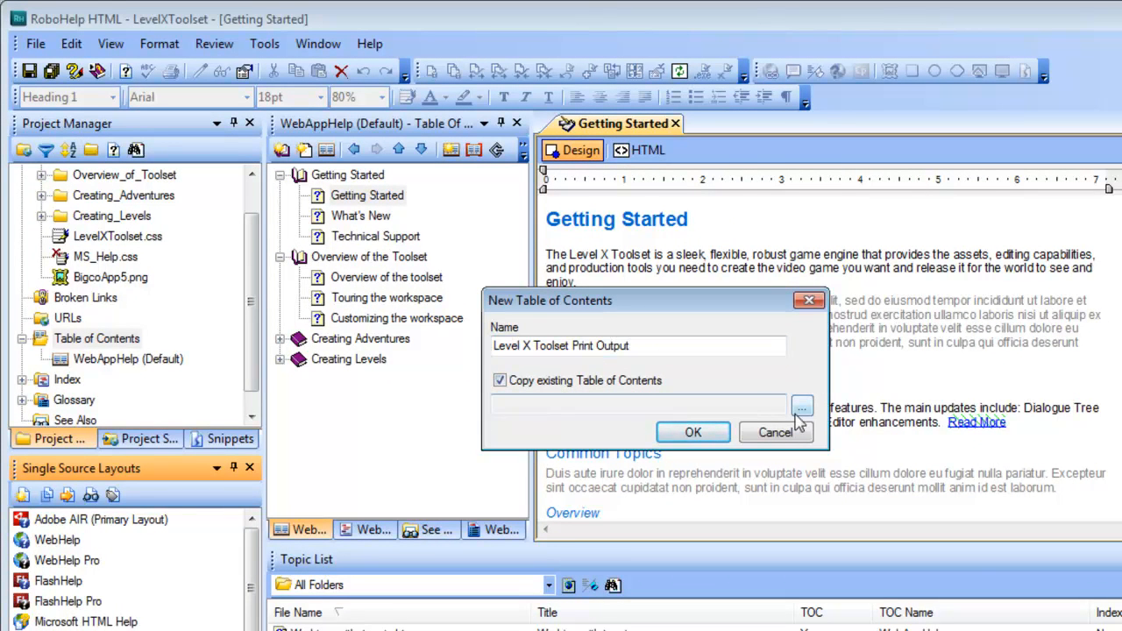
left_click(802, 406)
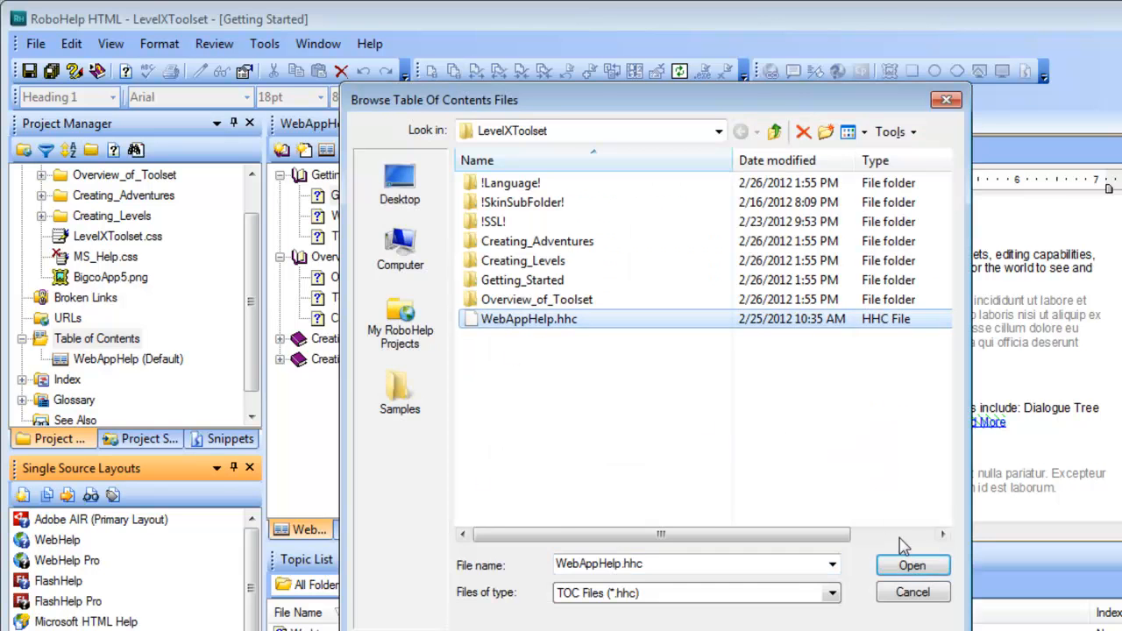
left_click(912, 565)
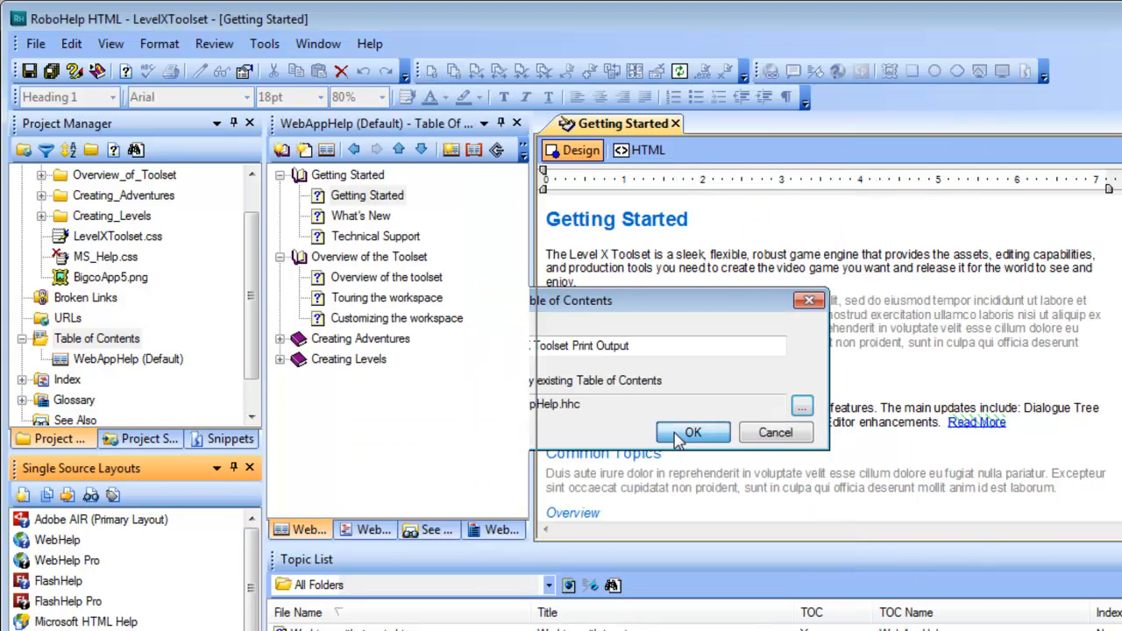
left_click(693, 433)
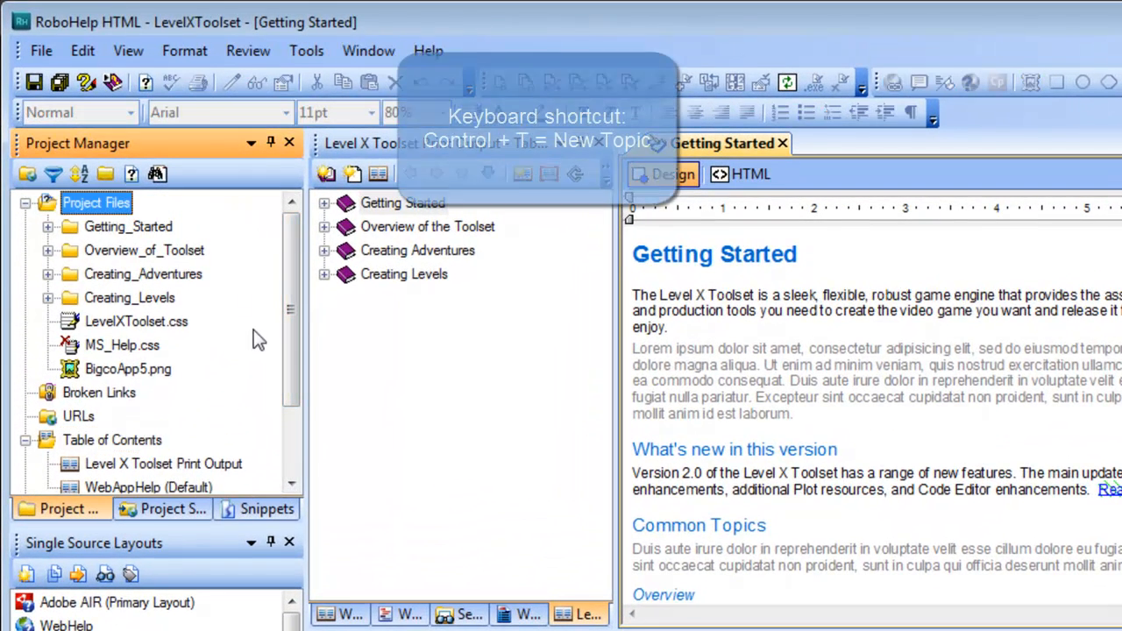
Create a new topic titled 'Cover Page' with Ctrl+T.
key("ctrl+t")
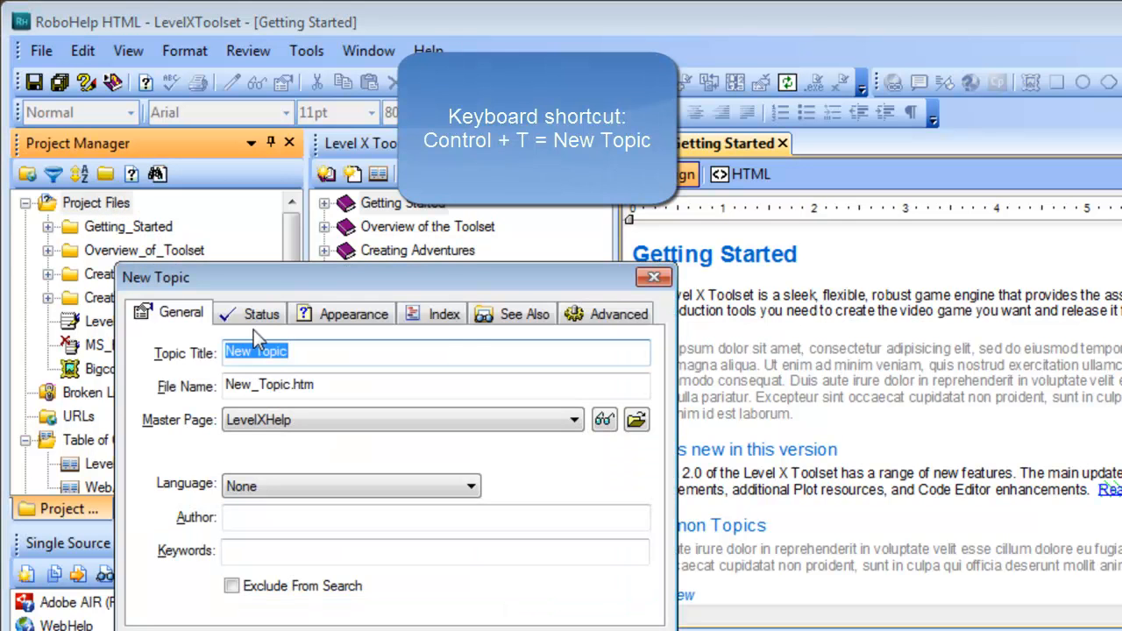
type("Cover Pa")
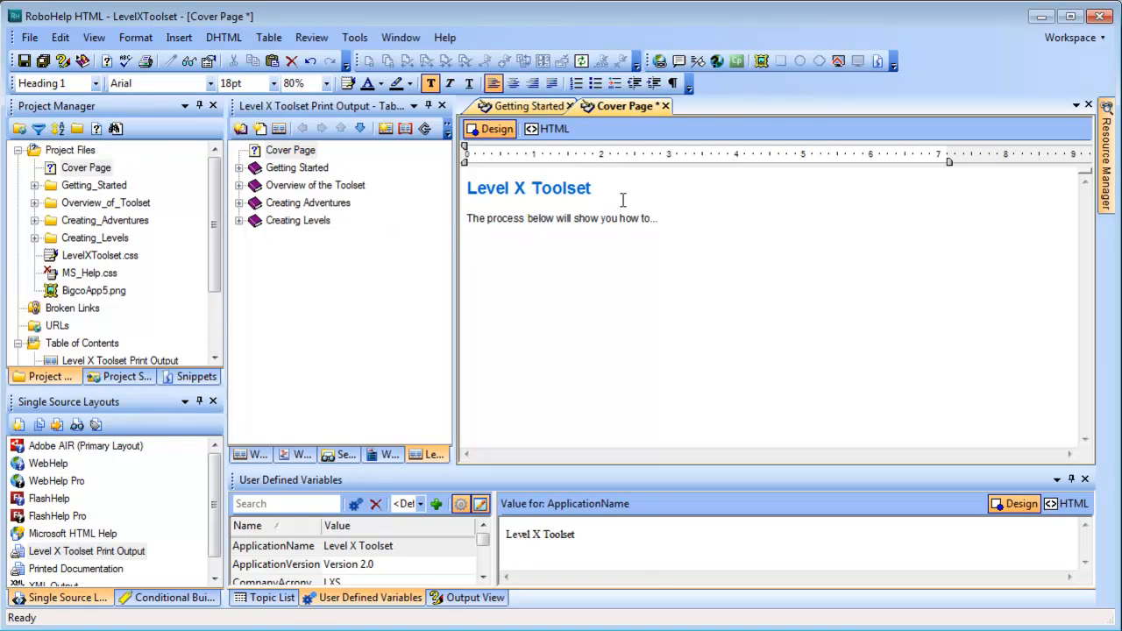
Add a styled 'User Guide' line and bold the version and company name lines.
type("User Guide")
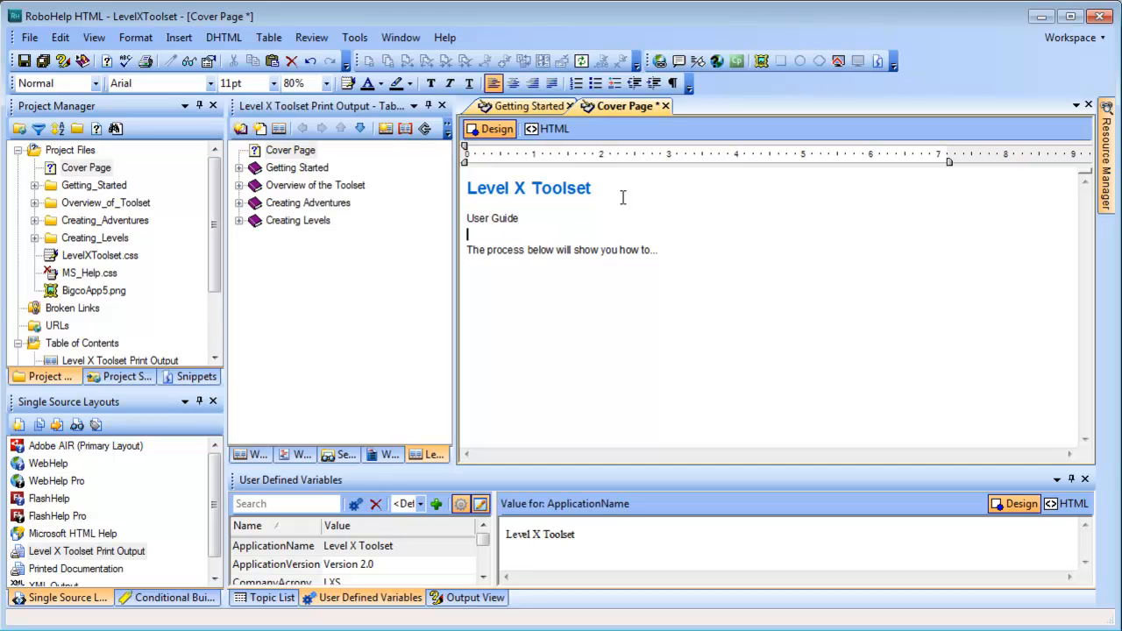
double_click(502, 219)
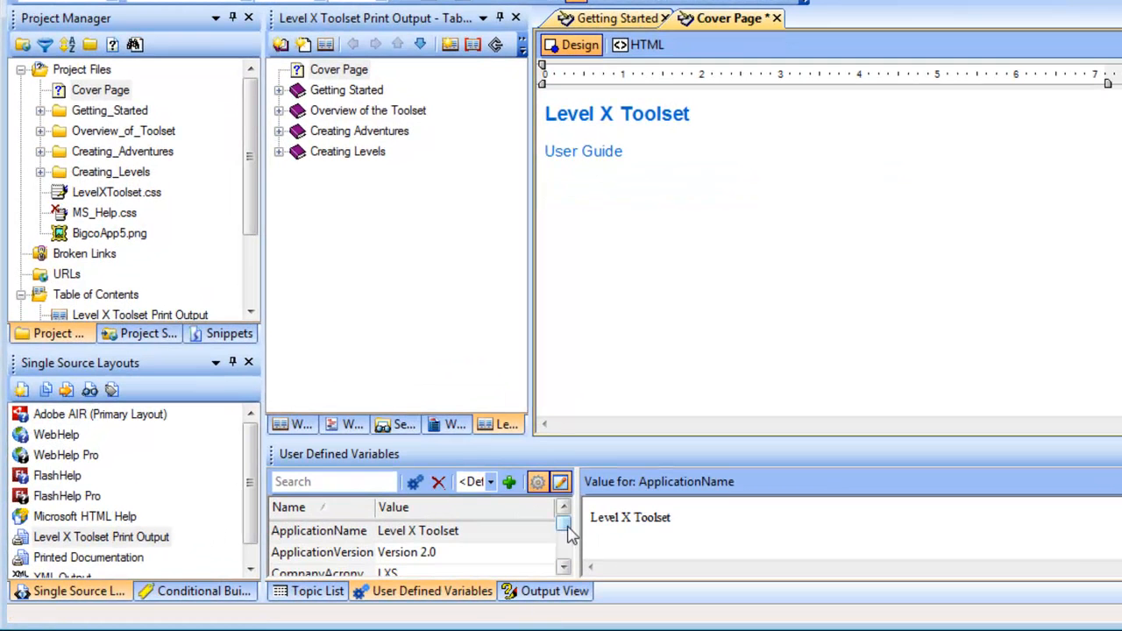
left_click(353, 552)
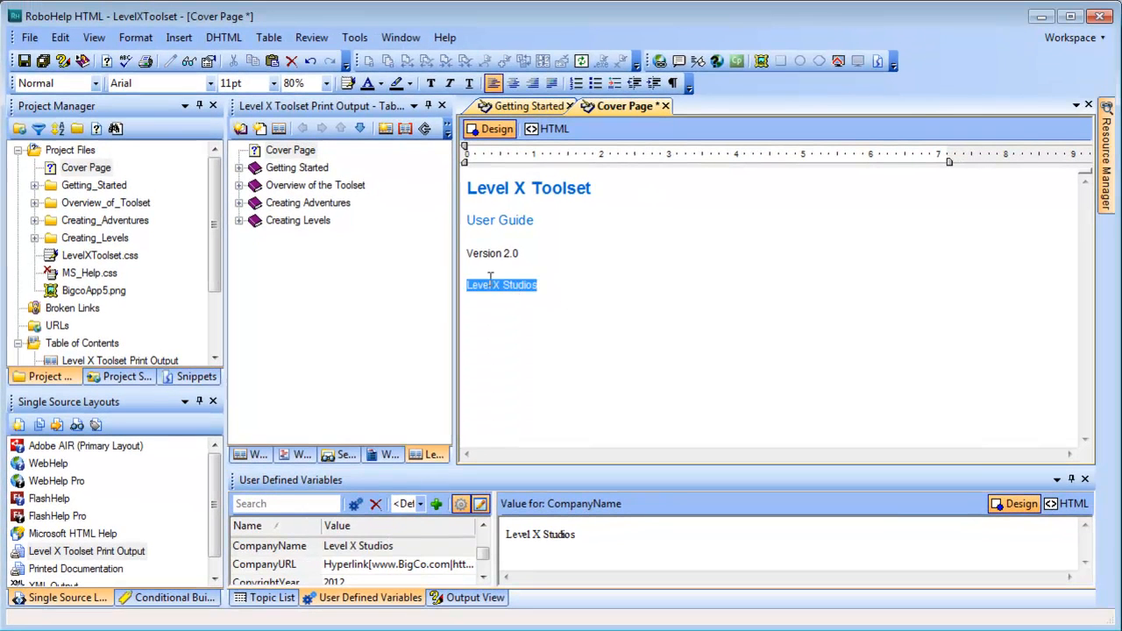
left_click(430, 83)
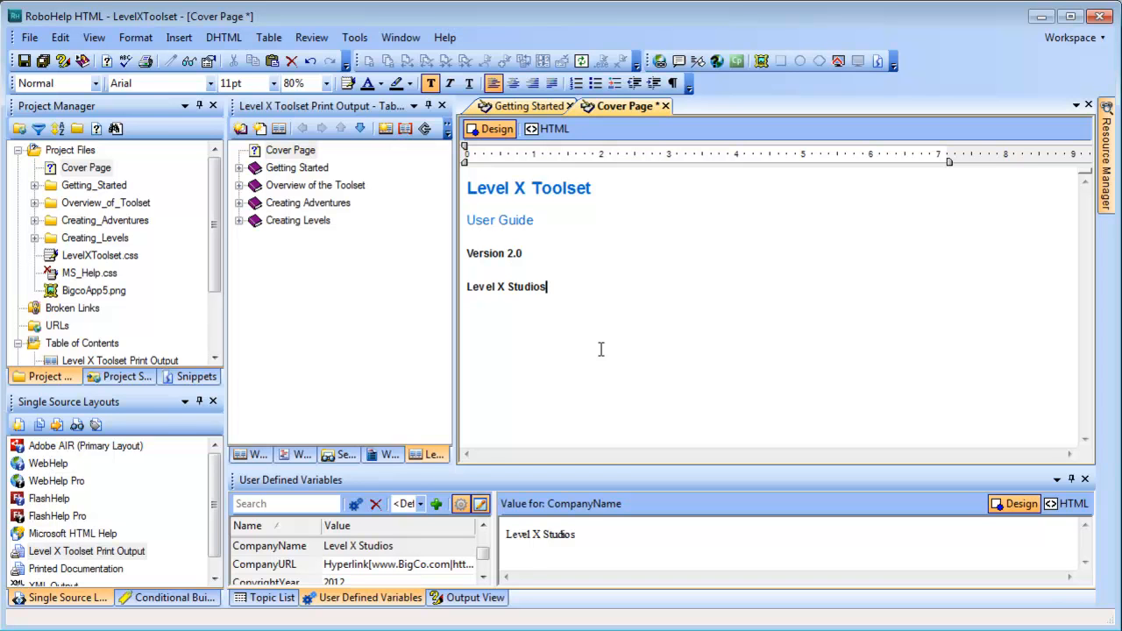
mouse_move(665, 314)
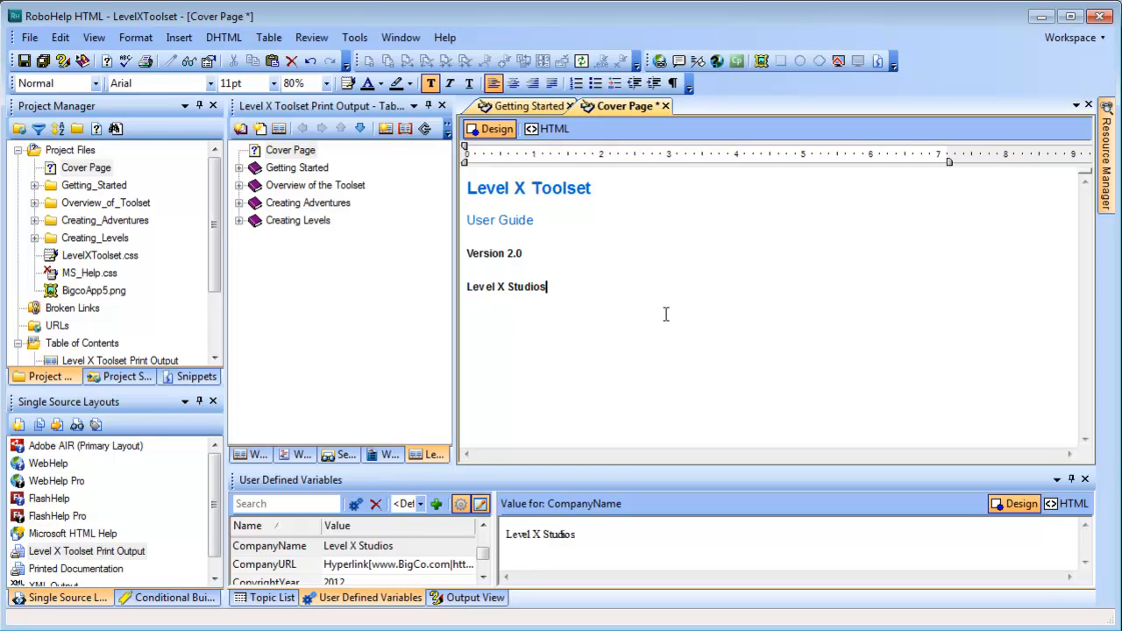
mouse_move(637, 297)
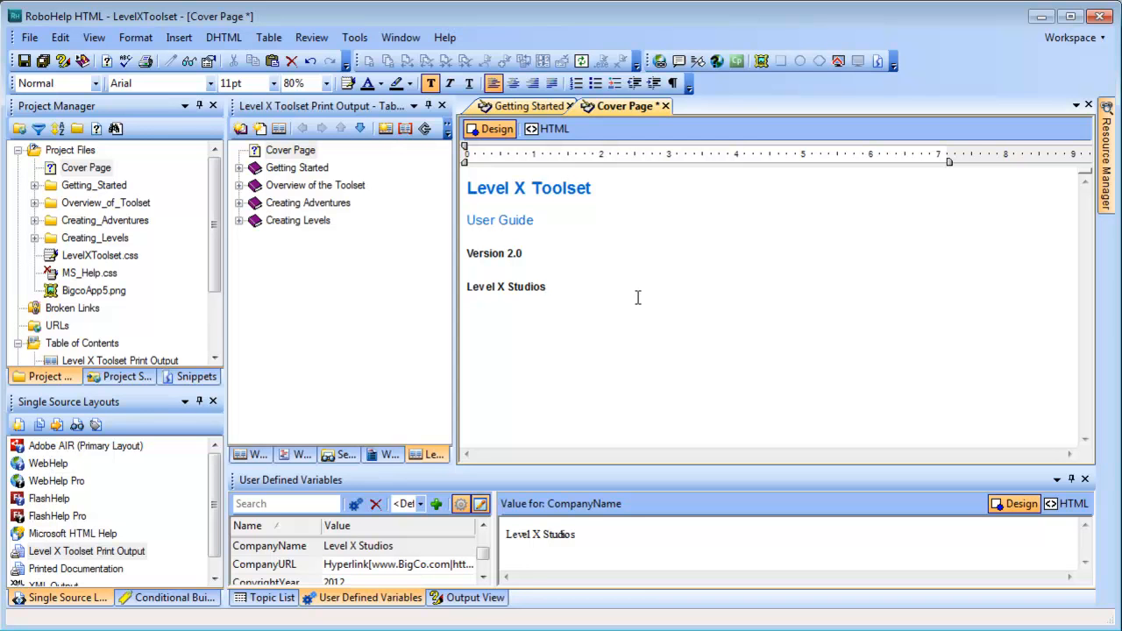
mouse_move(635, 297)
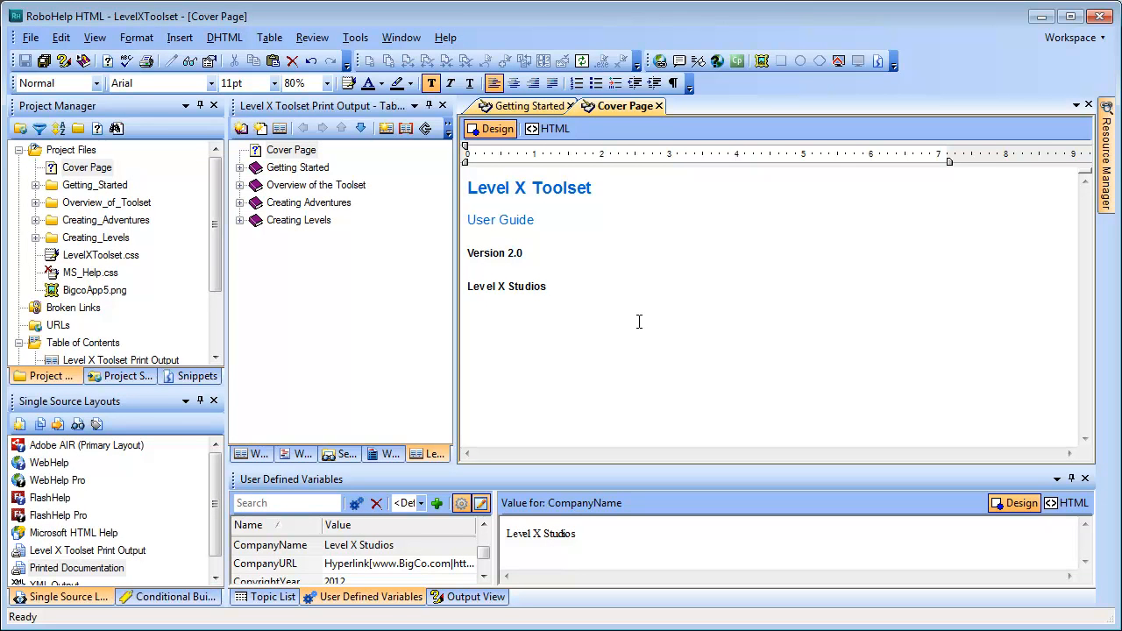
left_click(545, 286)
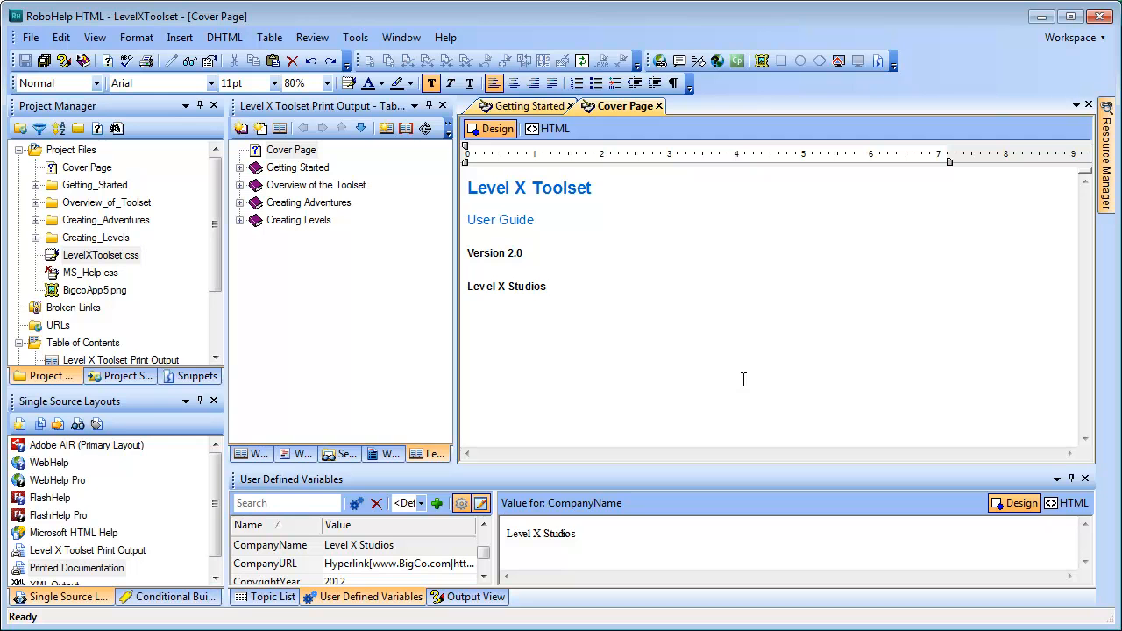
mouse_move(724, 370)
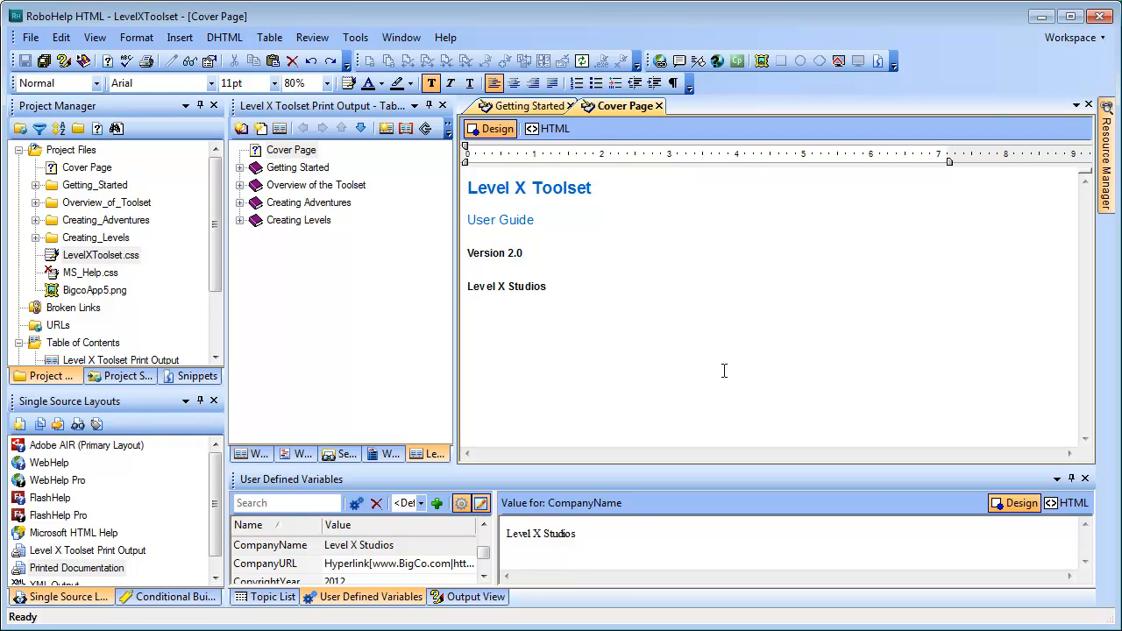
Define a Title paragraph style in LevelXToolset.css: 18pt text, 24px spacing after.
right_click(100, 254)
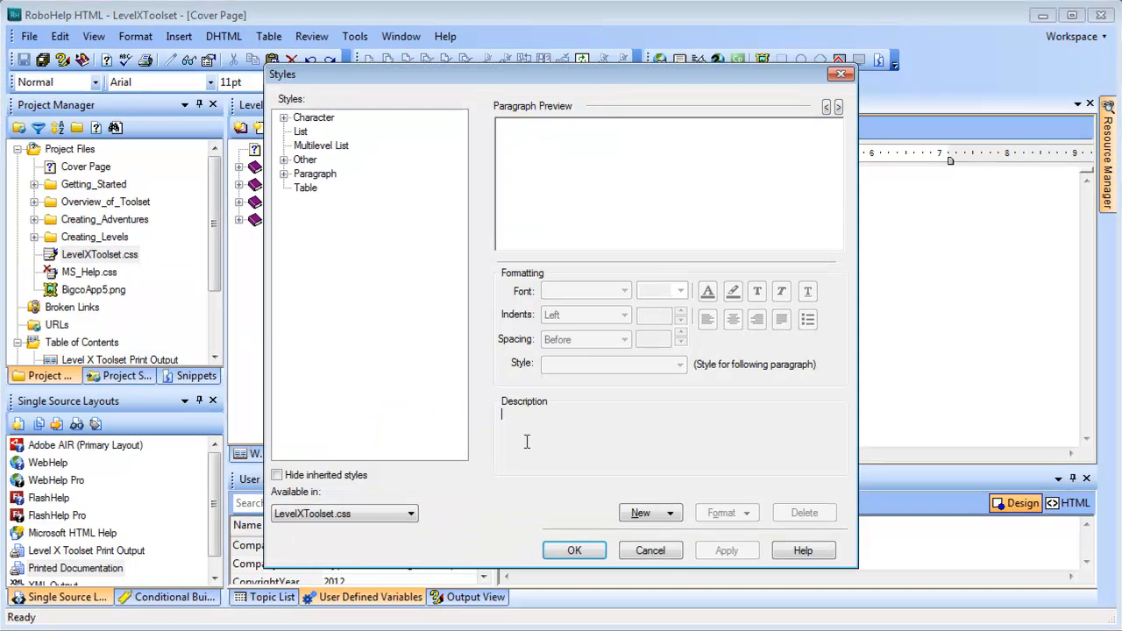
left_click(648, 513)
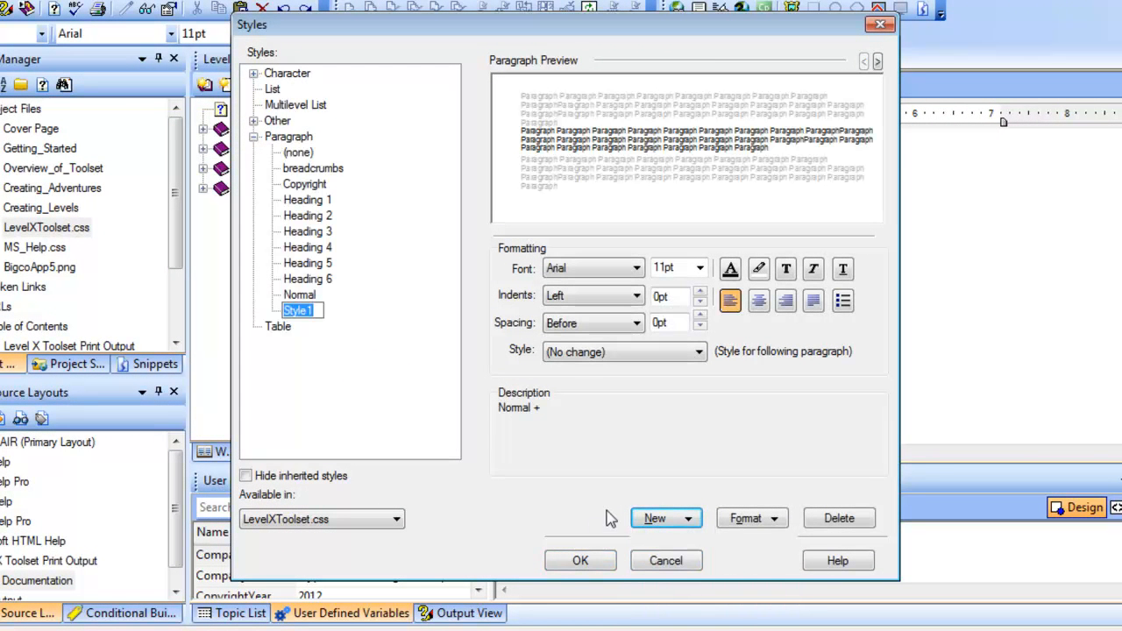
type("Title")
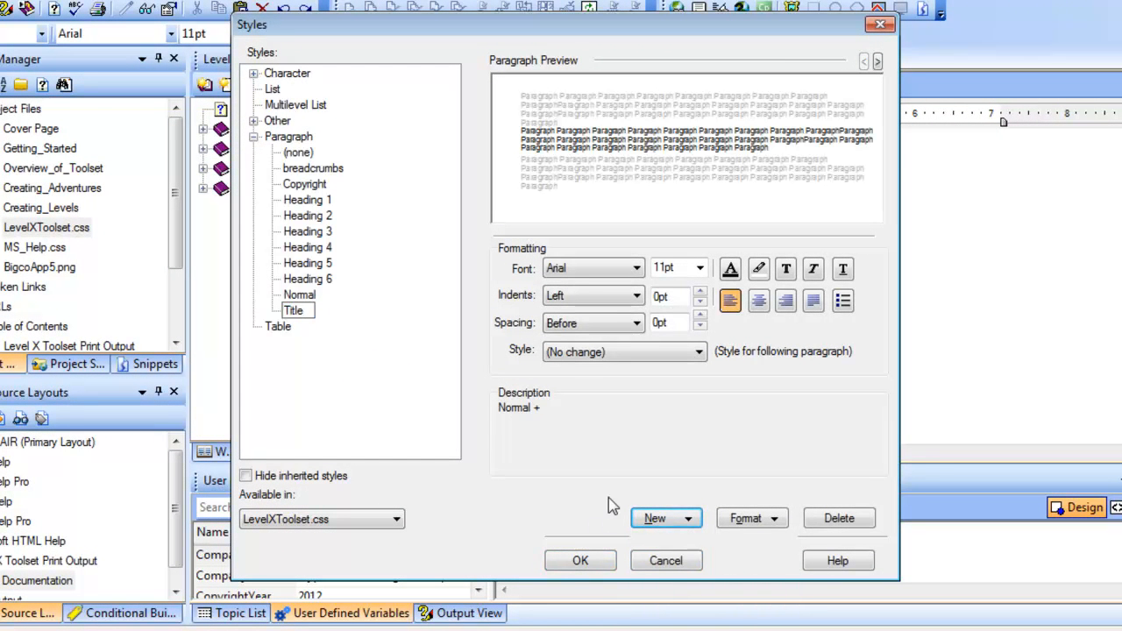
left_click(699, 267)
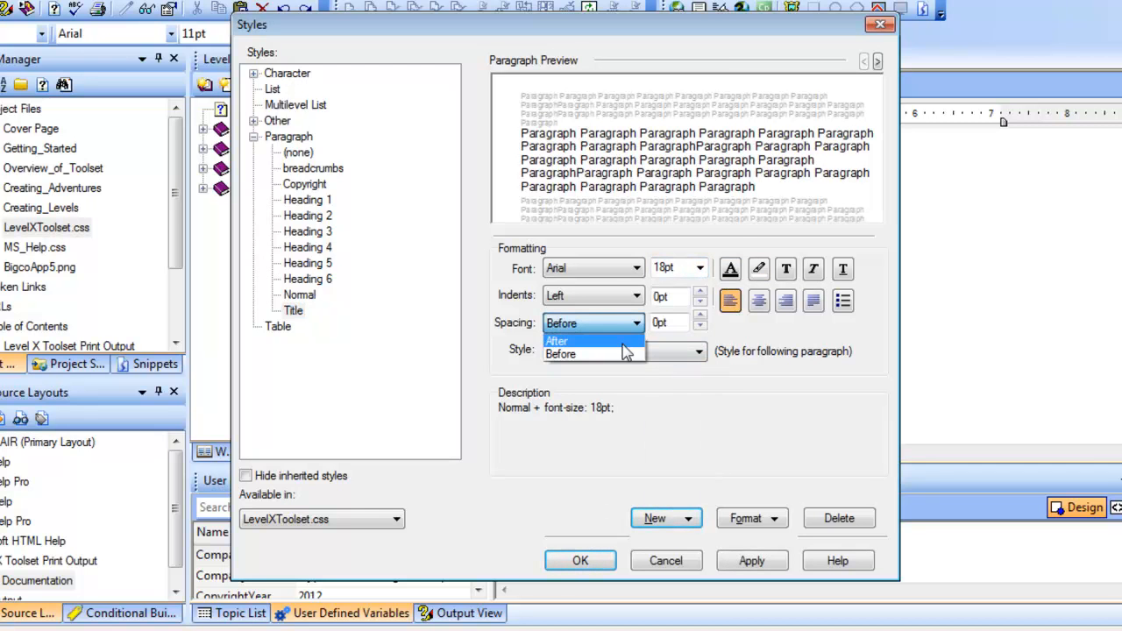
left_click(558, 341)
type("24")
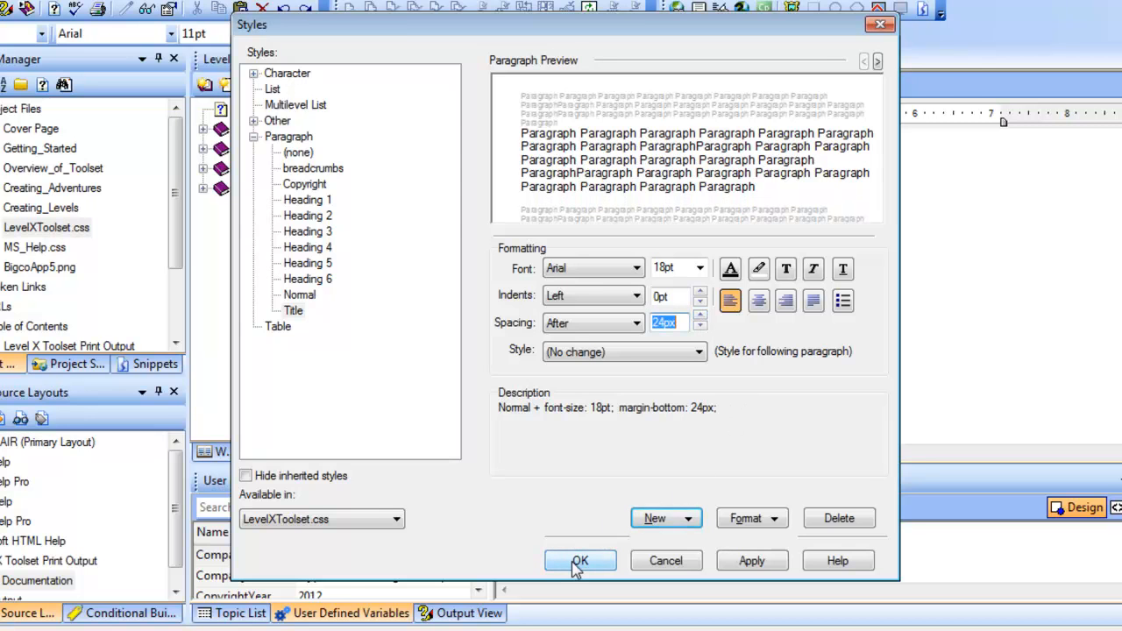
left_click(580, 560)
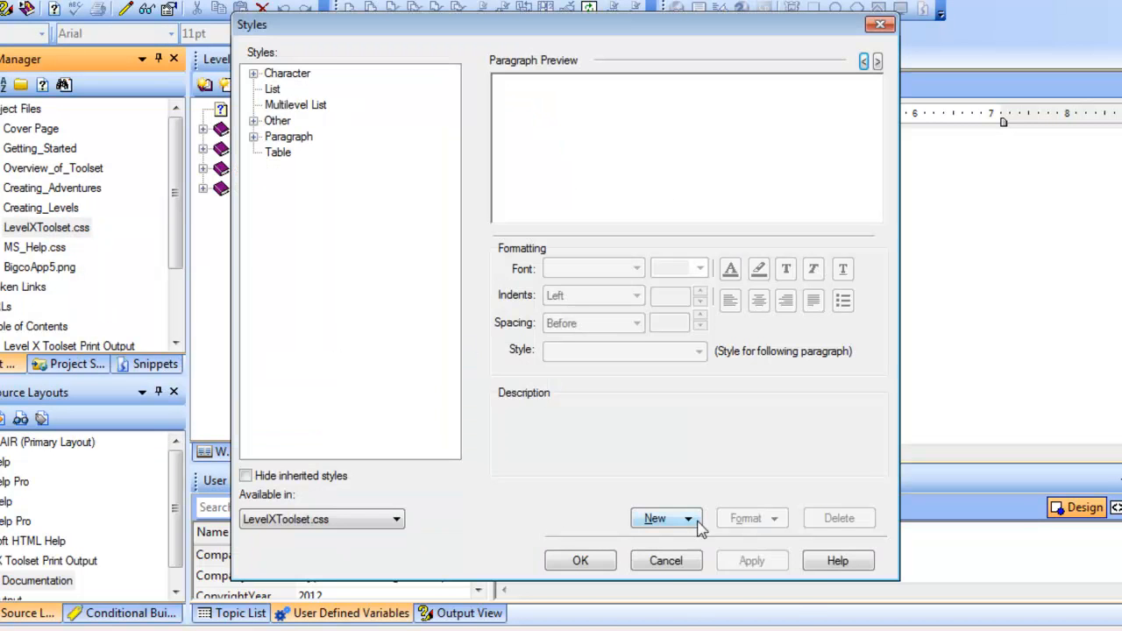
Add a Subtitle paragraph style at 12pt and choose its text colour.
left_click(655, 518)
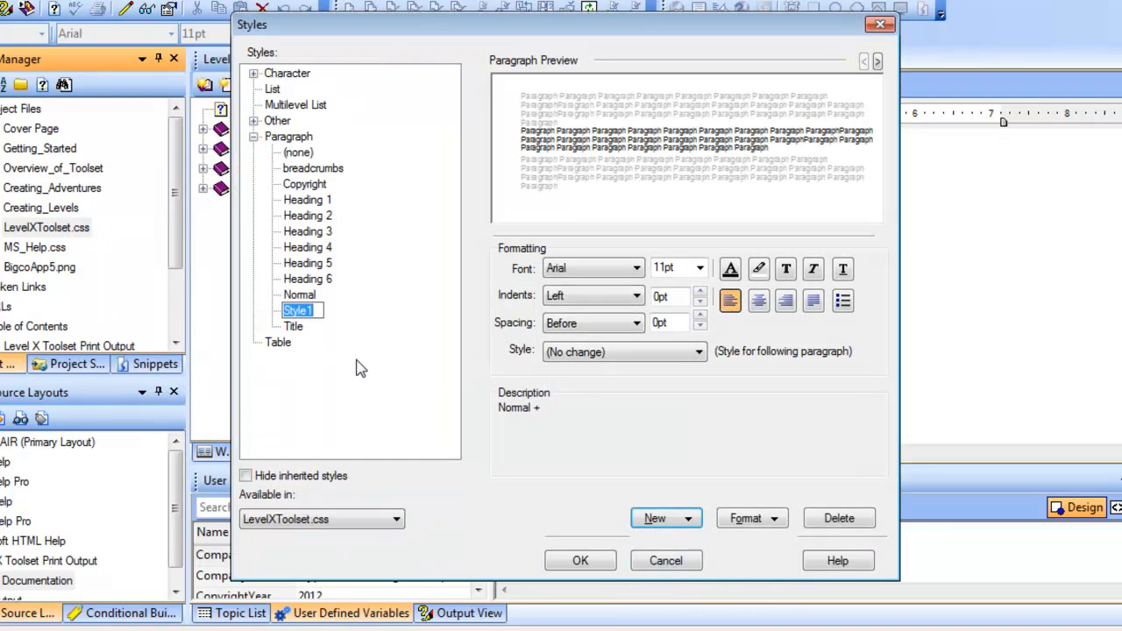
type("Subtitle")
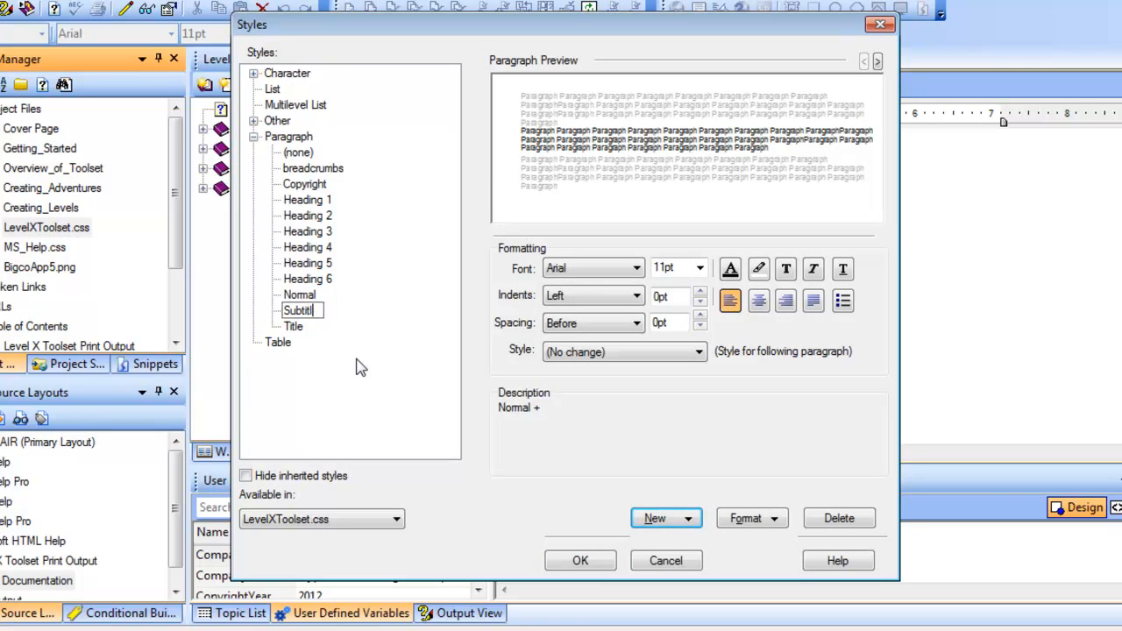
left_click(699, 267)
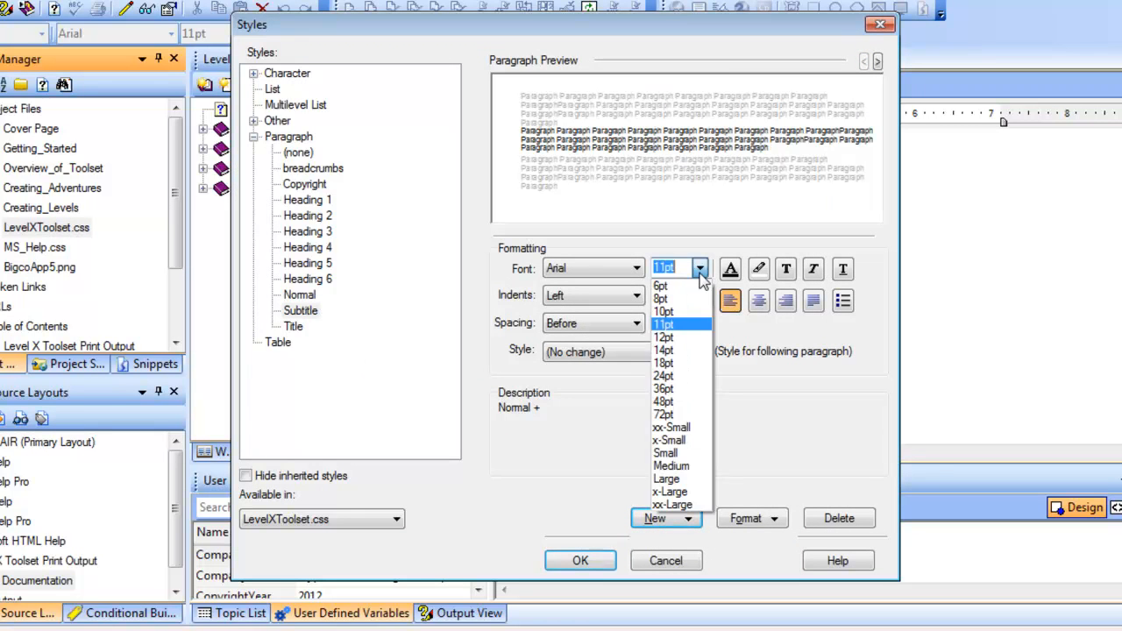
left_click(664, 337)
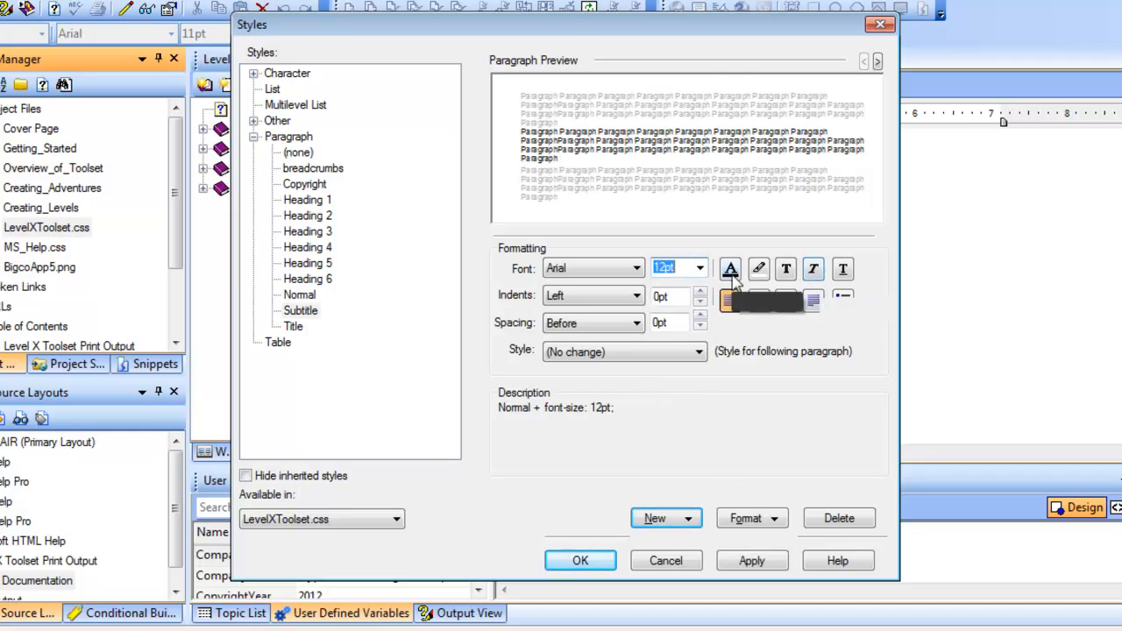
left_click(813, 269)
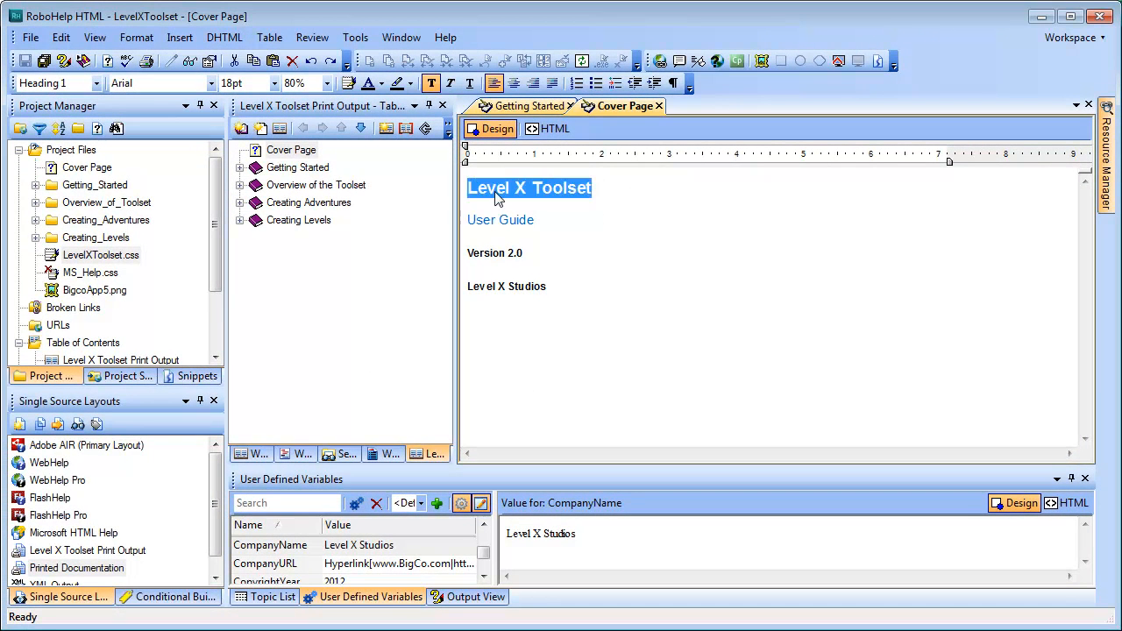
Style the Cover Page title as Title and 'User Guide' as Subtitle.
left_click(94, 82)
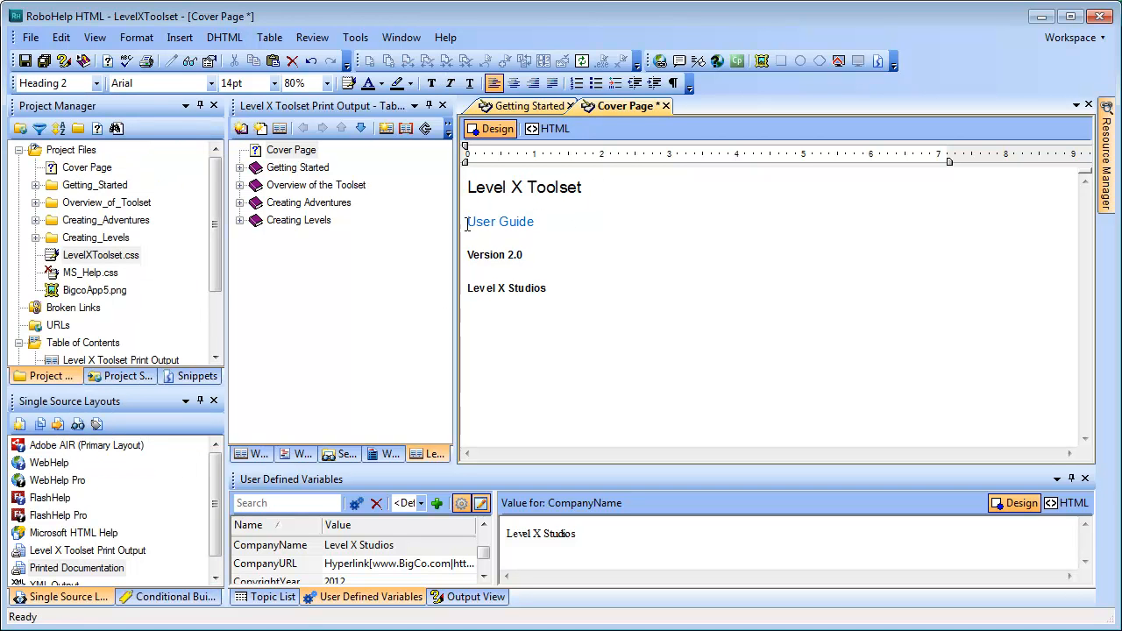
left_click(94, 82)
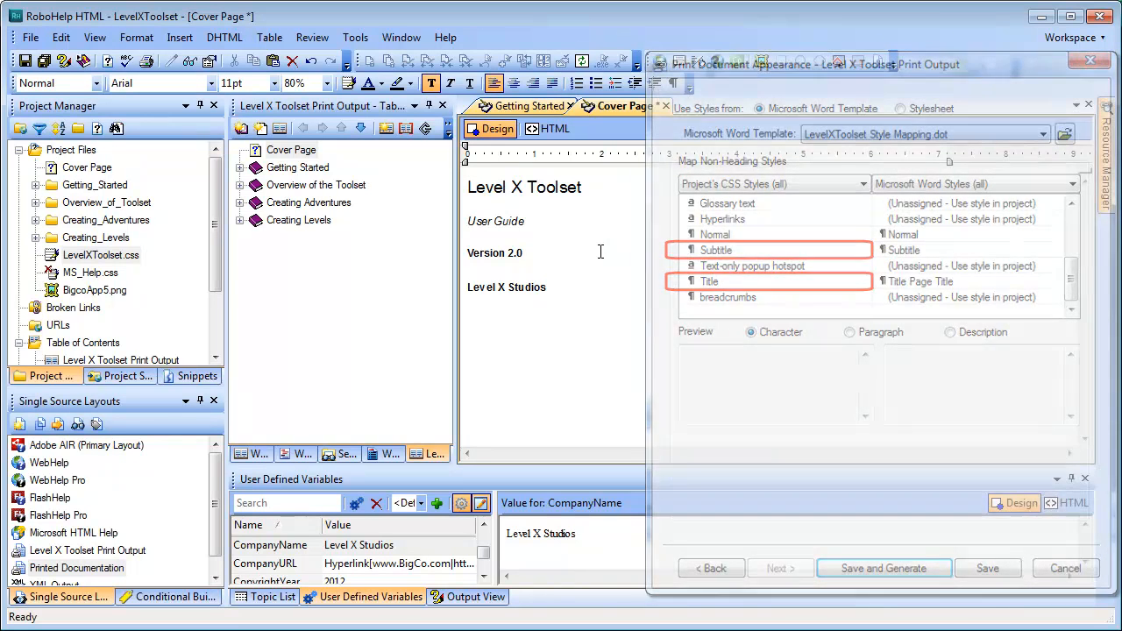
left_click(1064, 568)
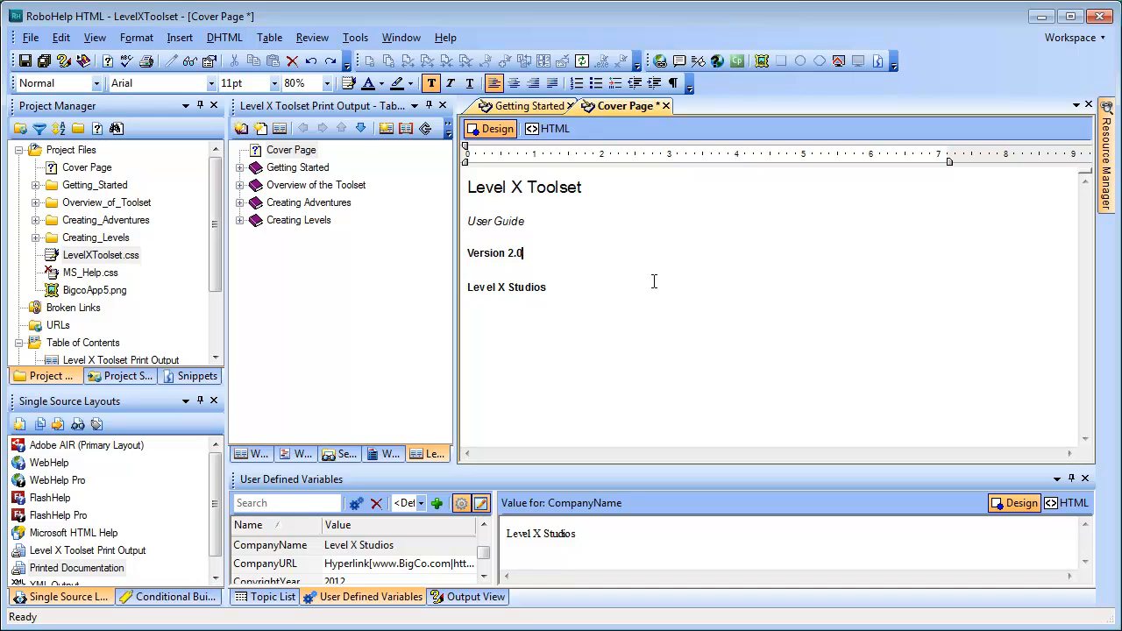
mouse_move(641, 278)
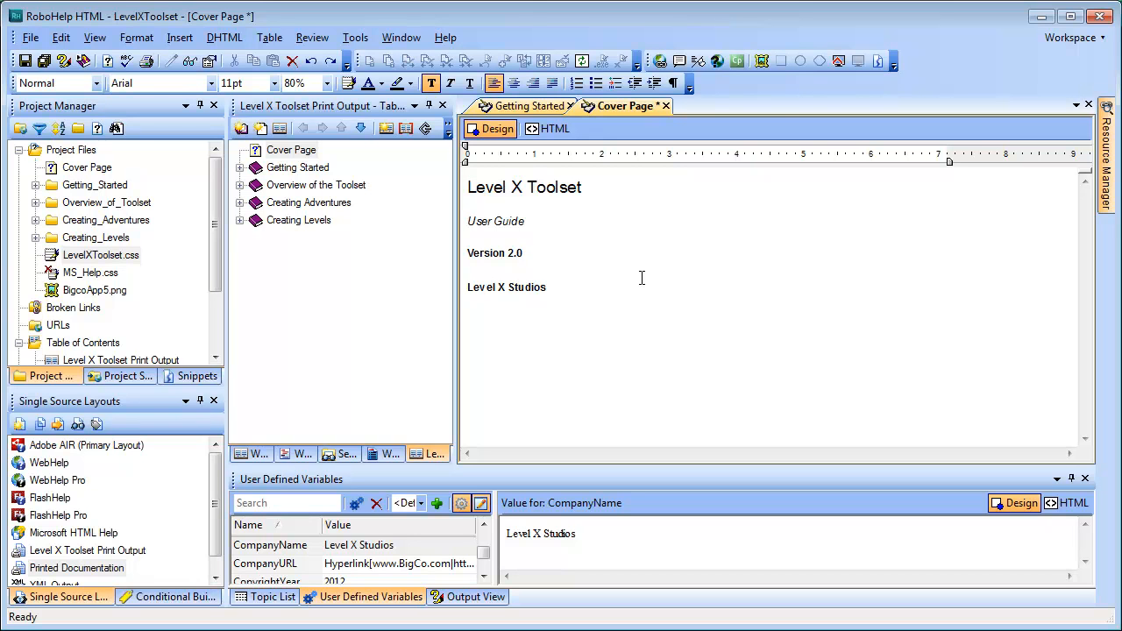
left_click(524, 253)
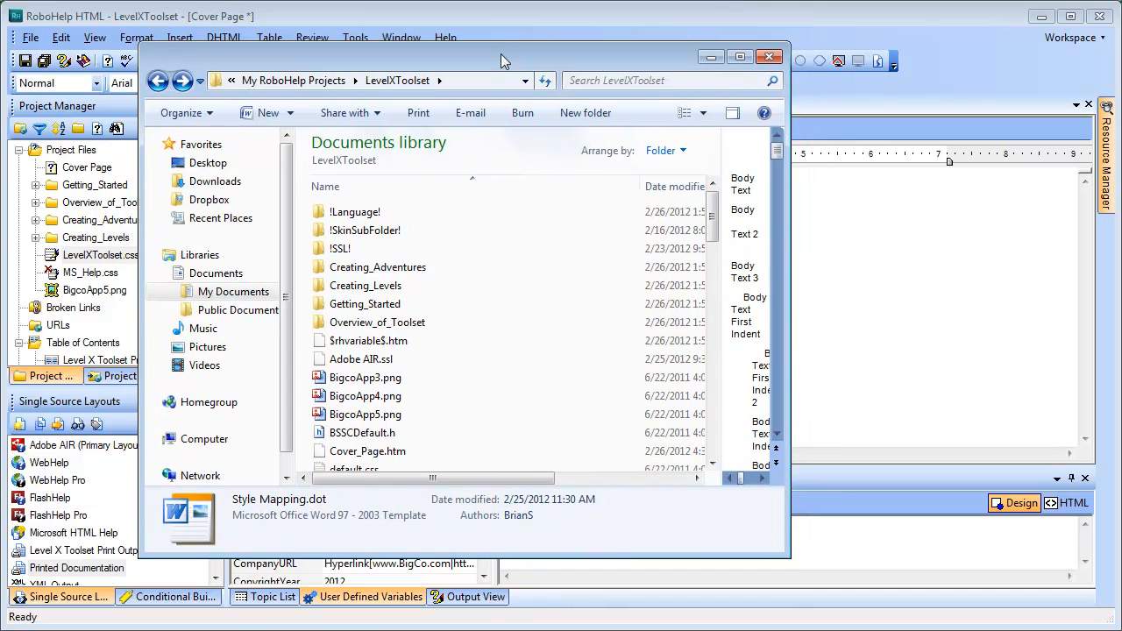
mouse_move(398, 186)
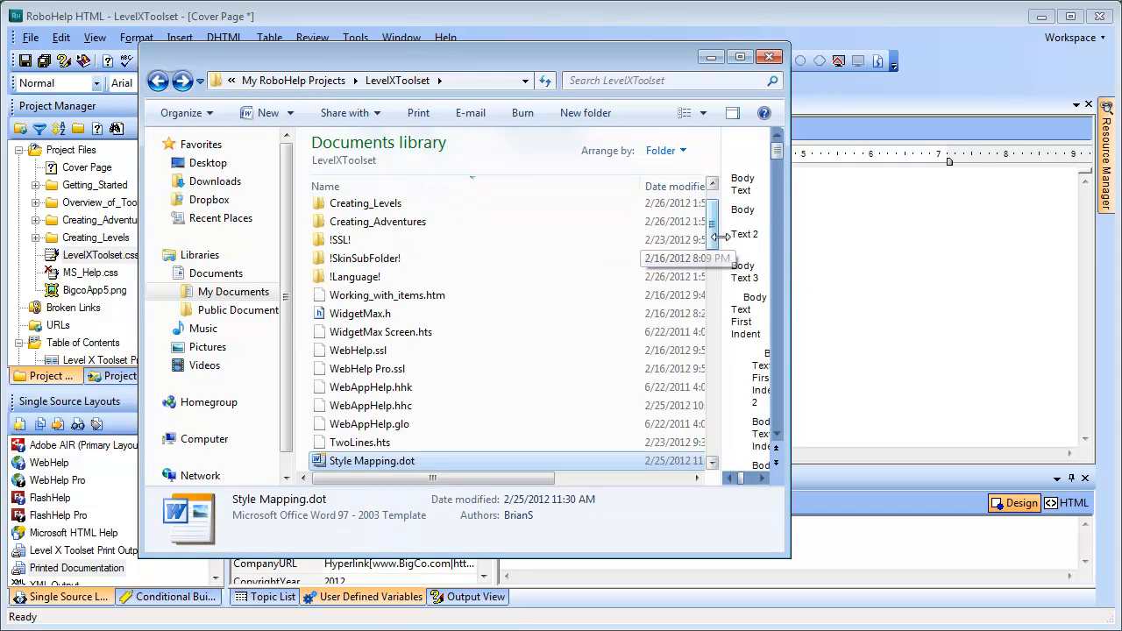
Duplicate Style Mapping.dot in LevelXToolset to produce Style Mapping 2.dot.
scroll("down", 3)
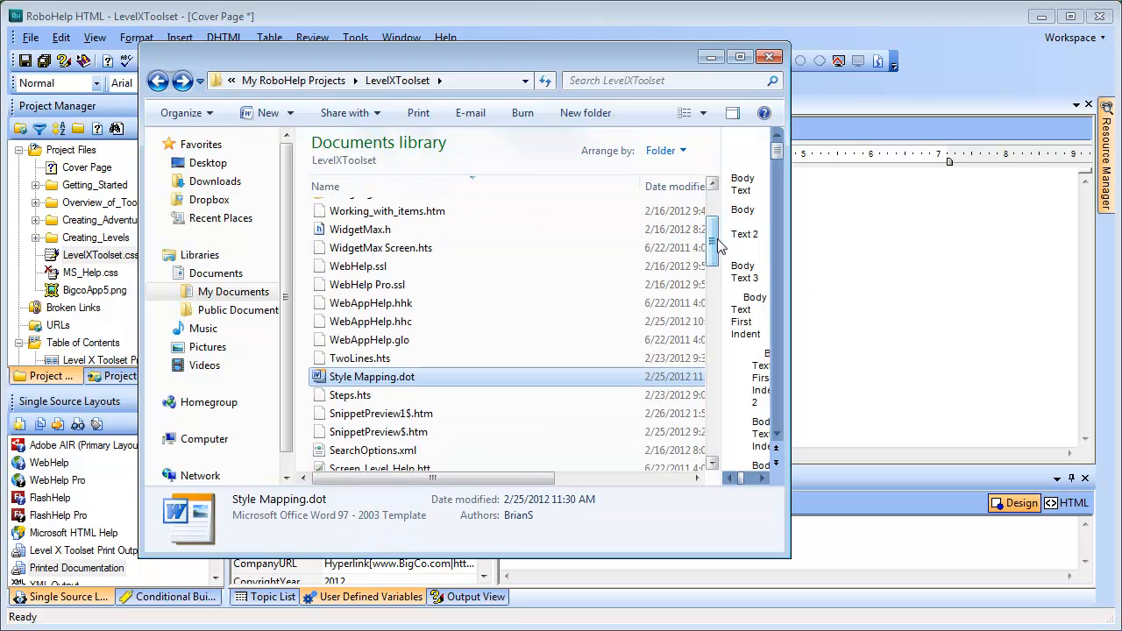
scroll("down", 3)
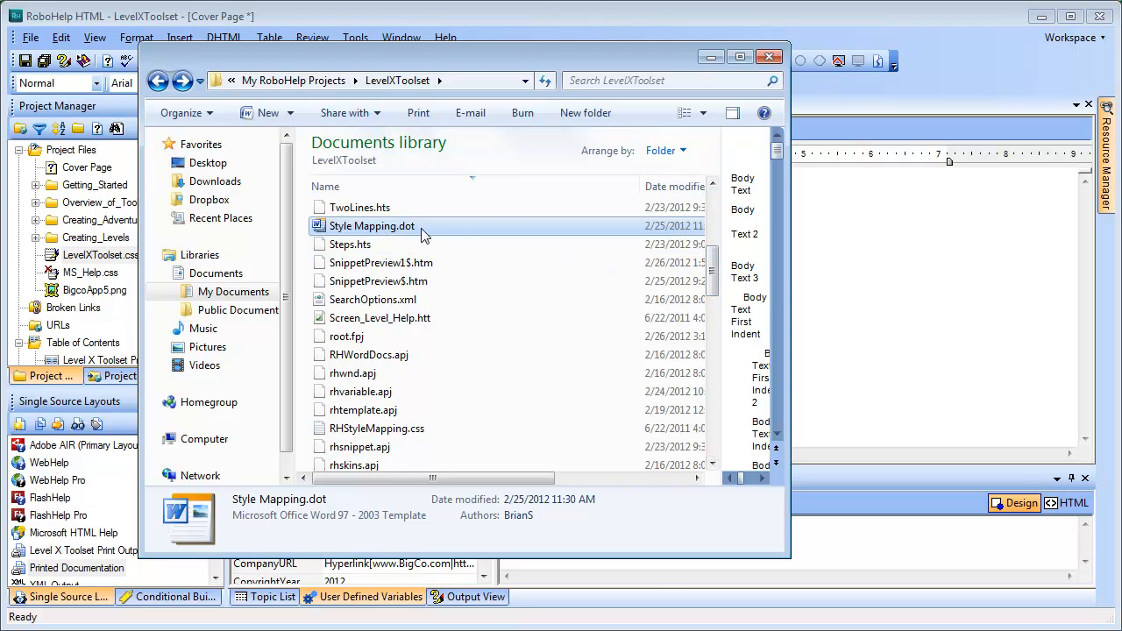
left_click(371, 226)
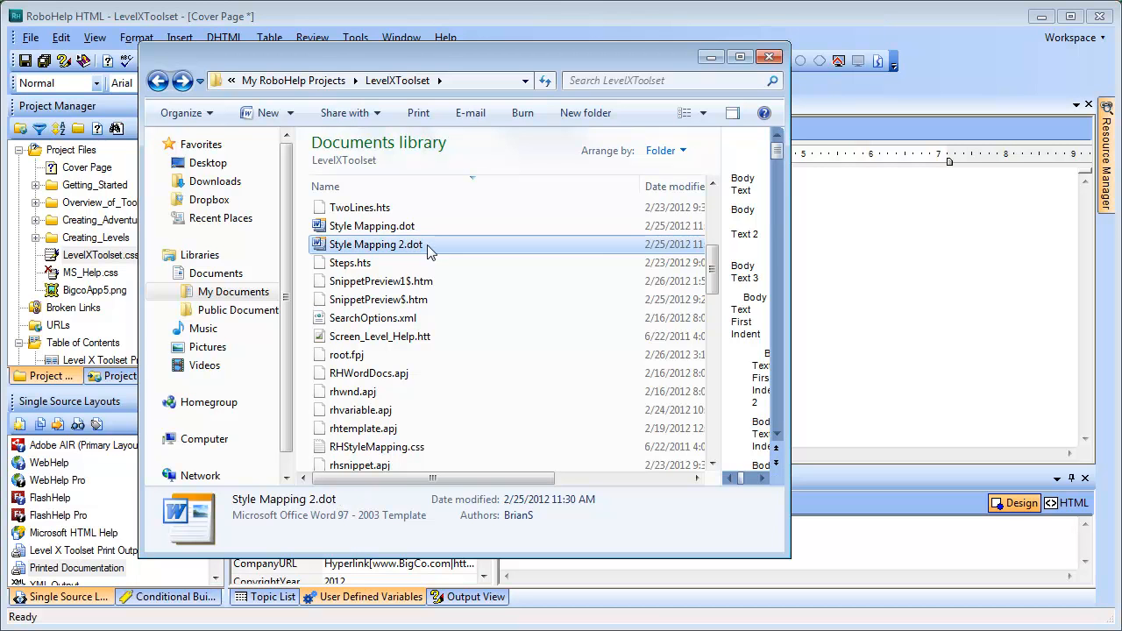
right_click(375, 243)
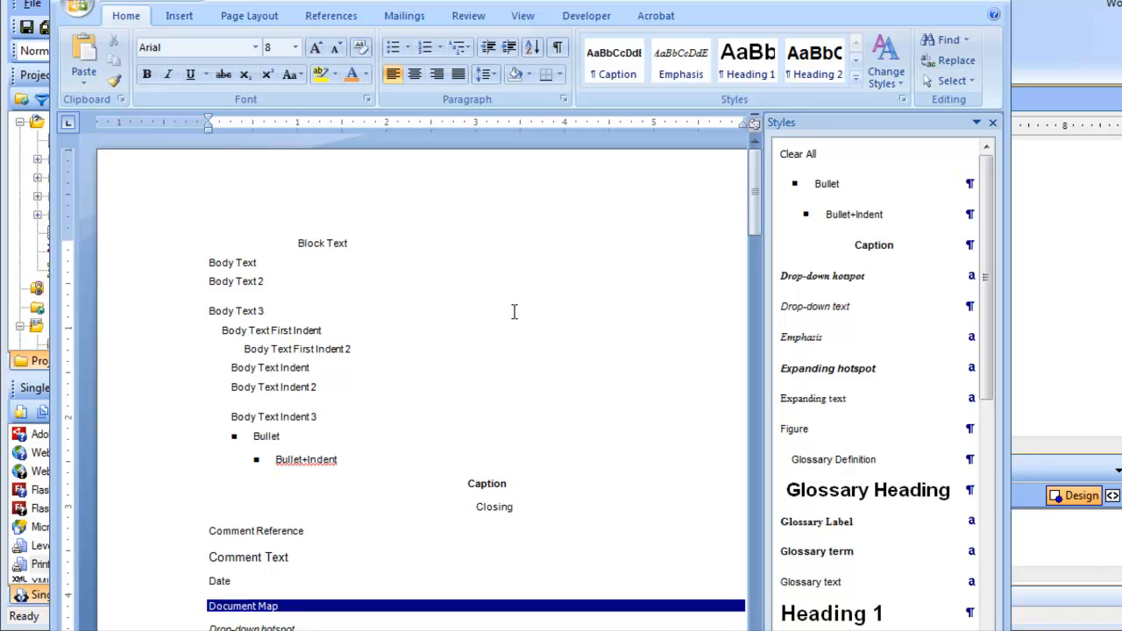
Open Modify Style for Heading 1 from the template's Styles pane.
left_click(266, 311)
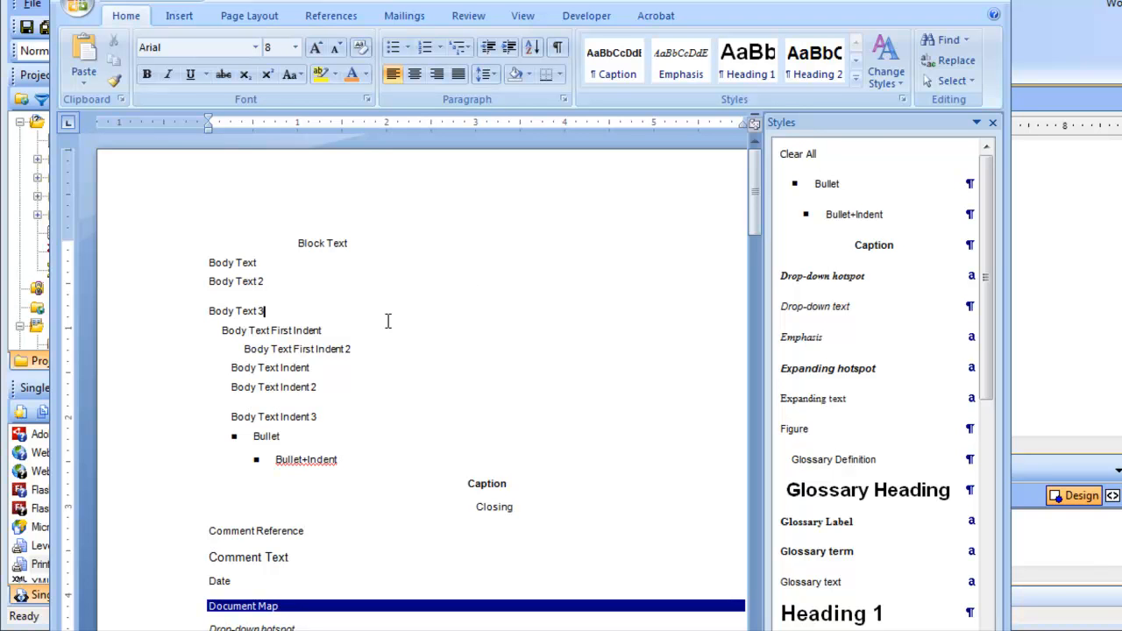
mouse_move(783, 376)
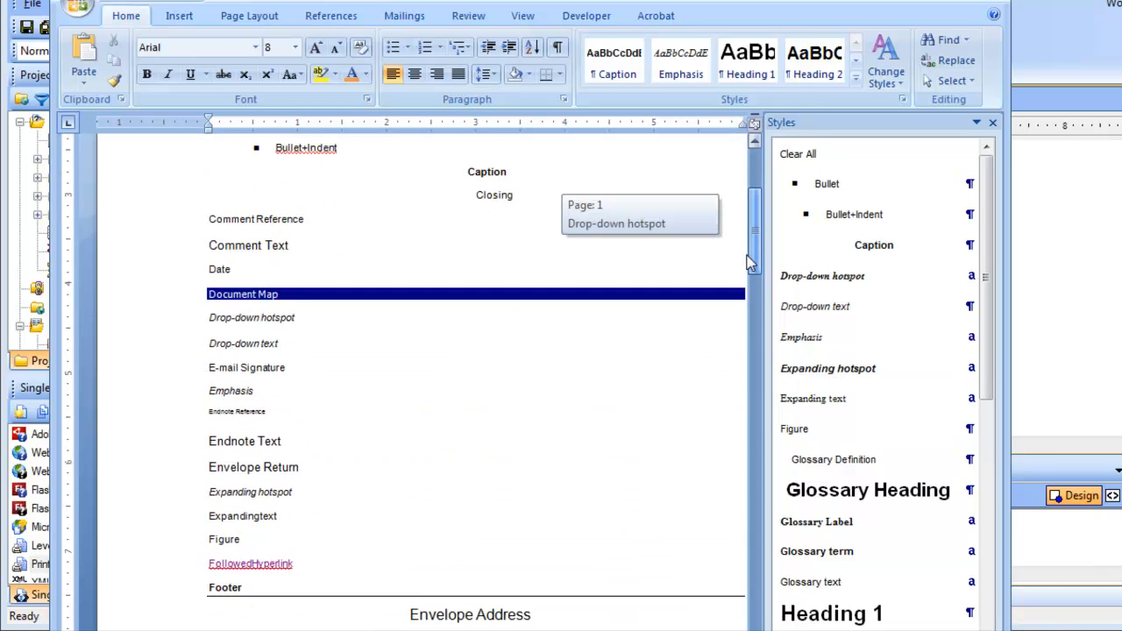
scroll("down", 3)
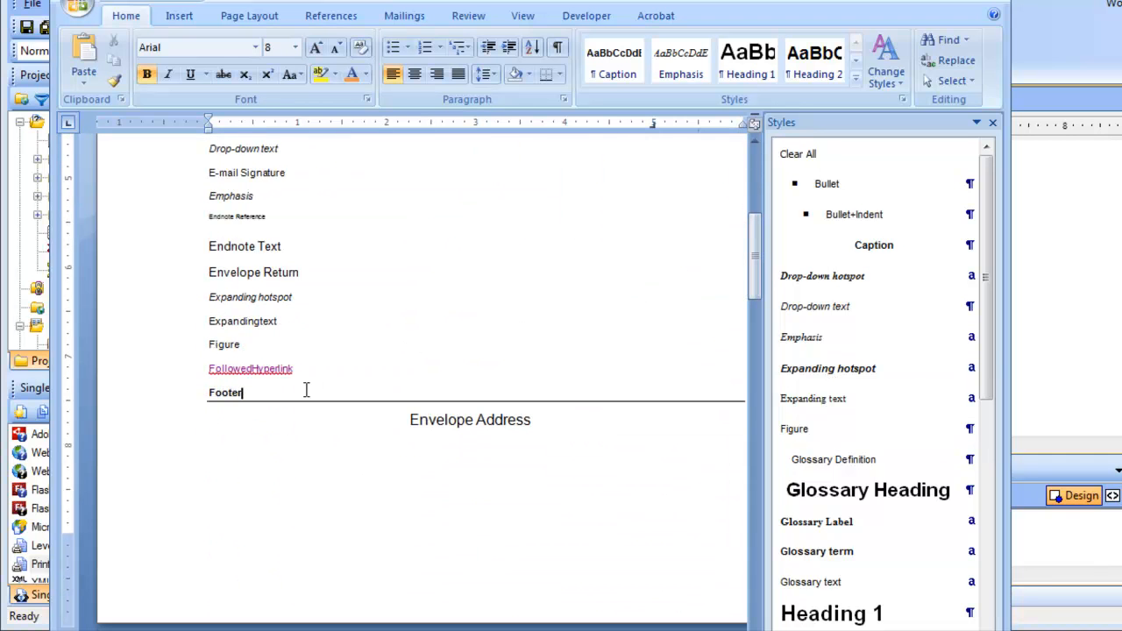
mouse_move(207, 405)
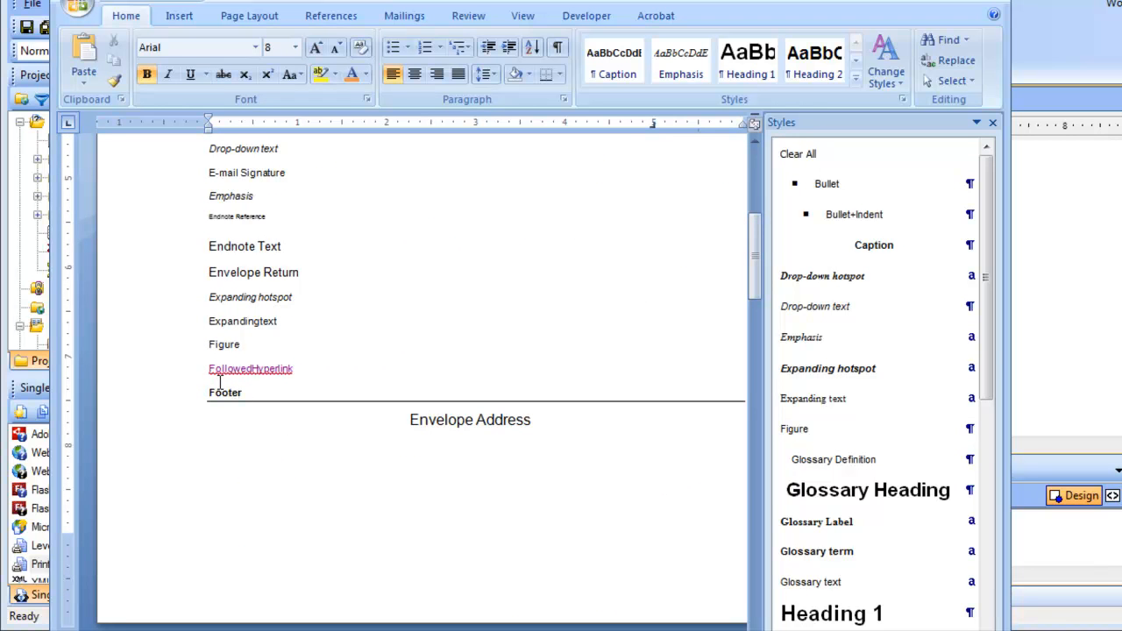
mouse_move(756, 264)
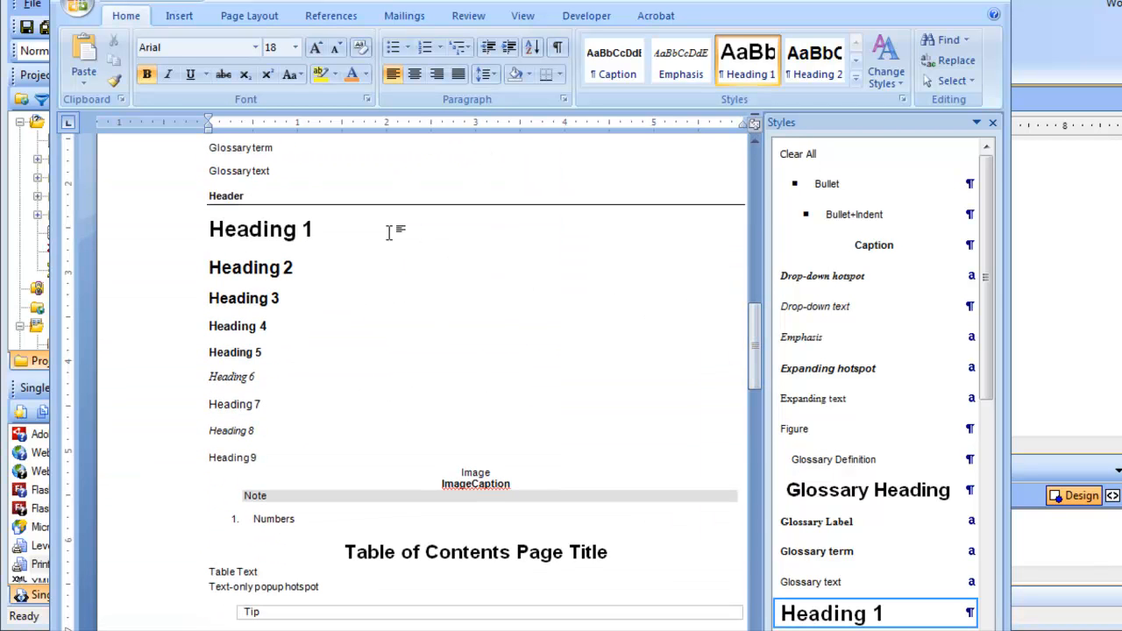
left_click(313, 229)
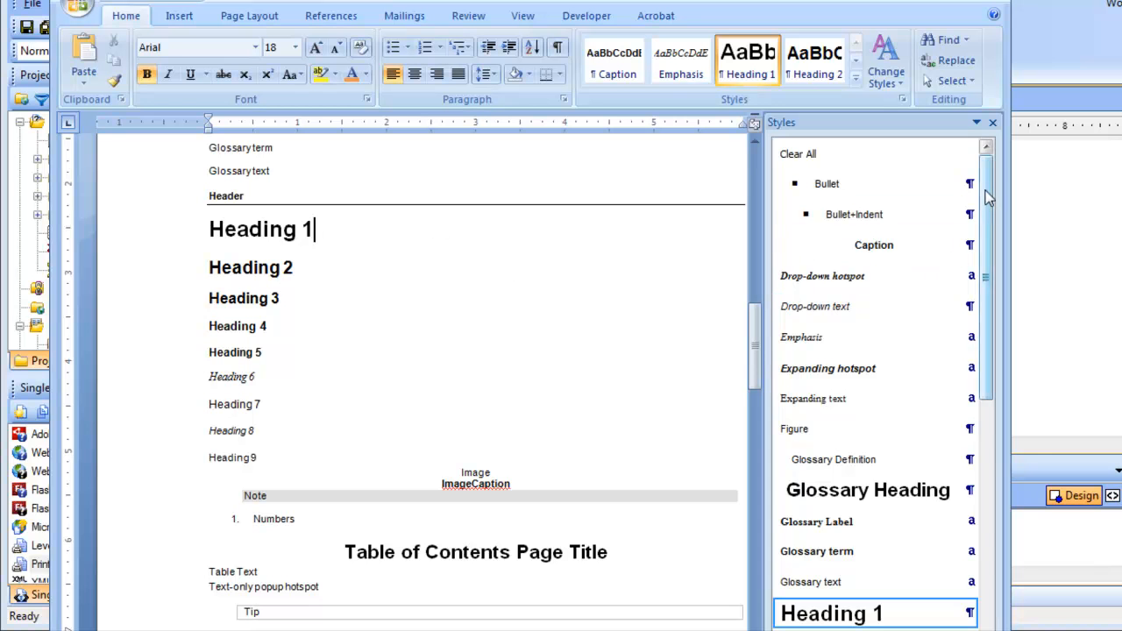
scroll("down", 3)
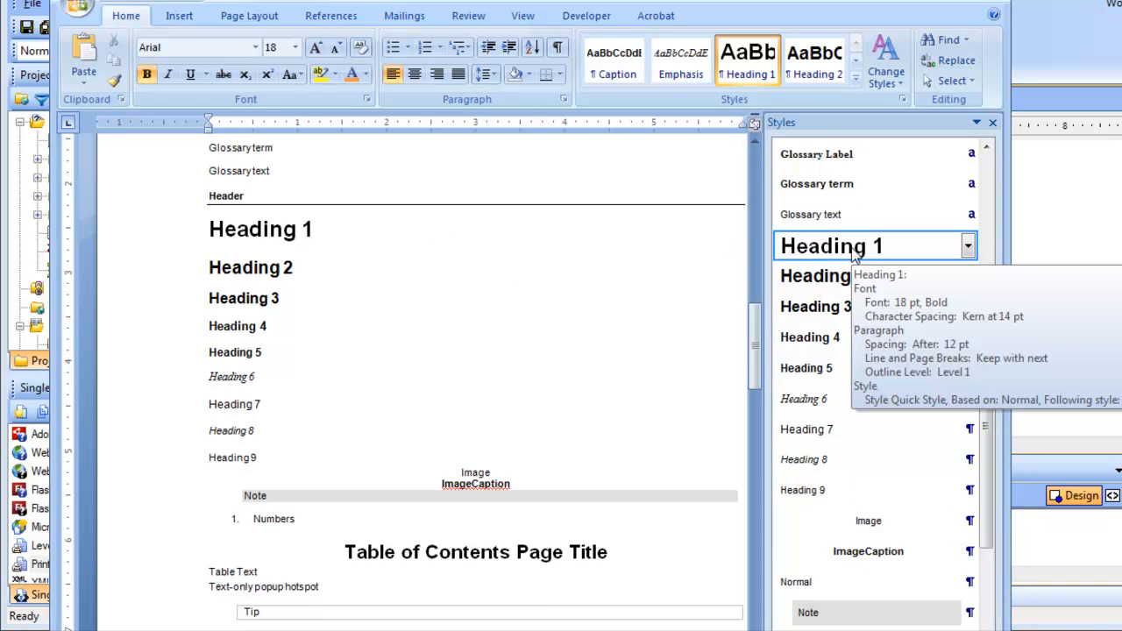
left_click(315, 228)
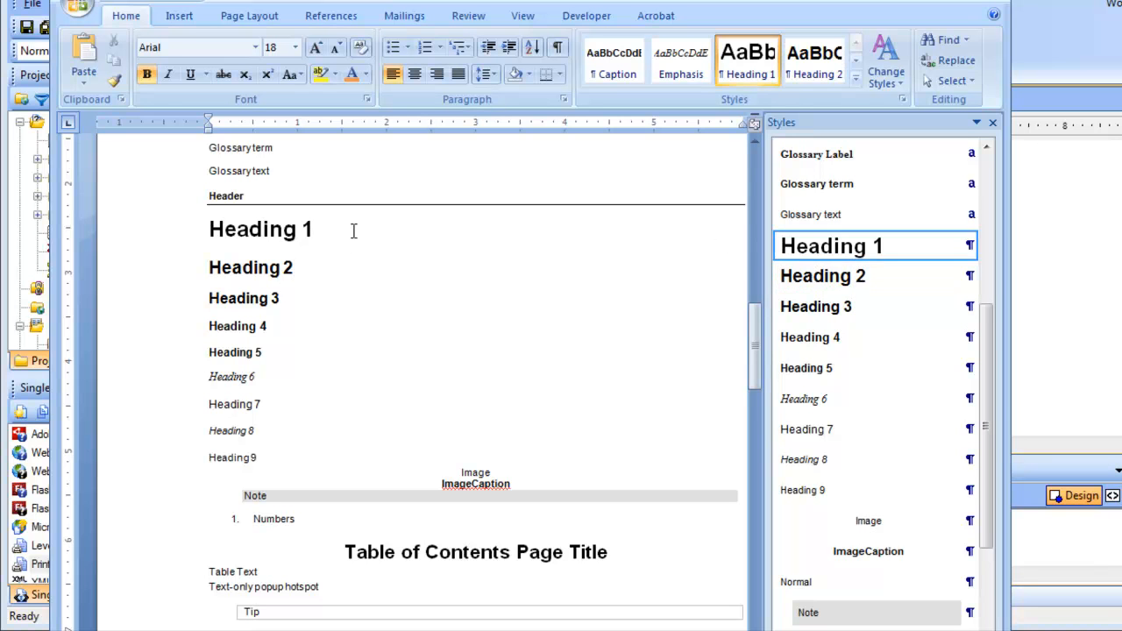
left_click(314, 229)
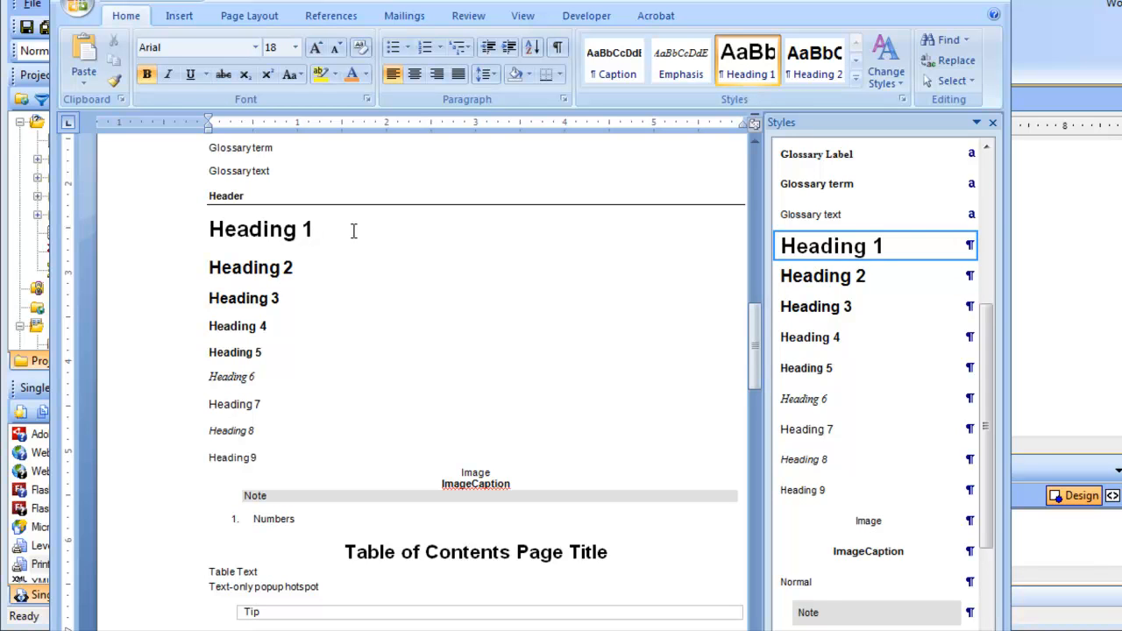
left_click(969, 246)
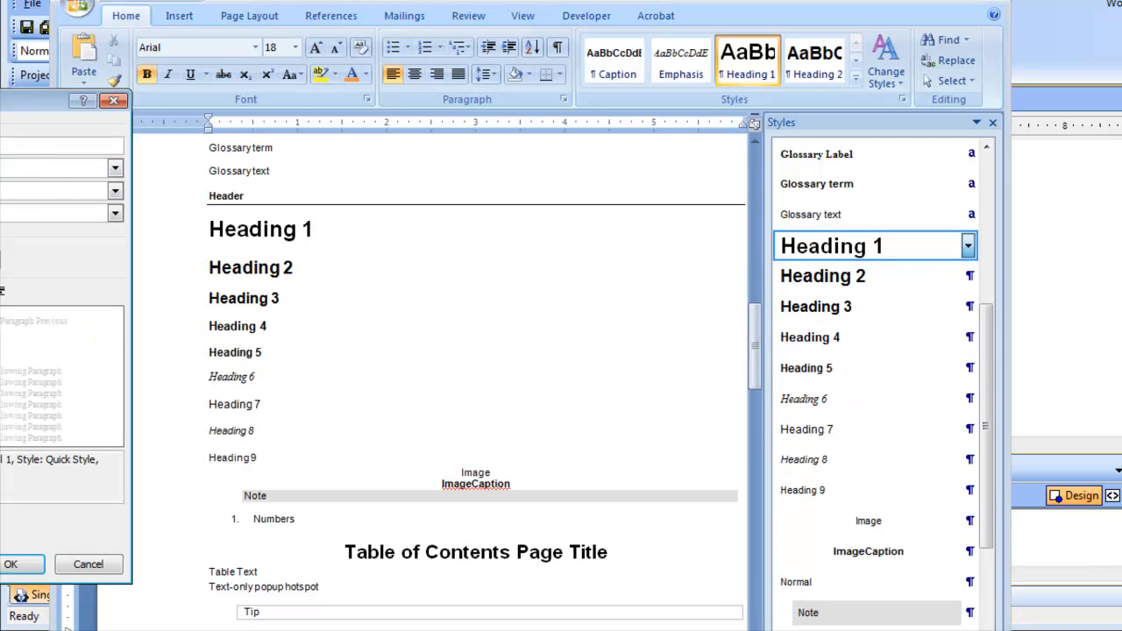
Give Heading 1 orange text, Haettenschweiler font and 12 pt space before.
left_click(968, 246)
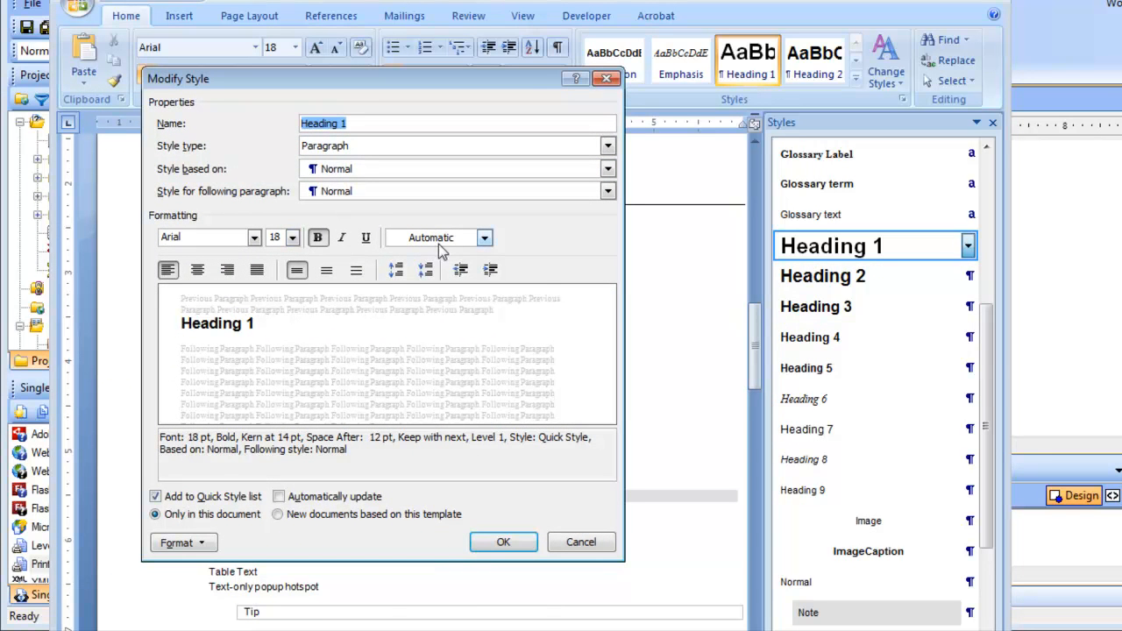
left_click(484, 237)
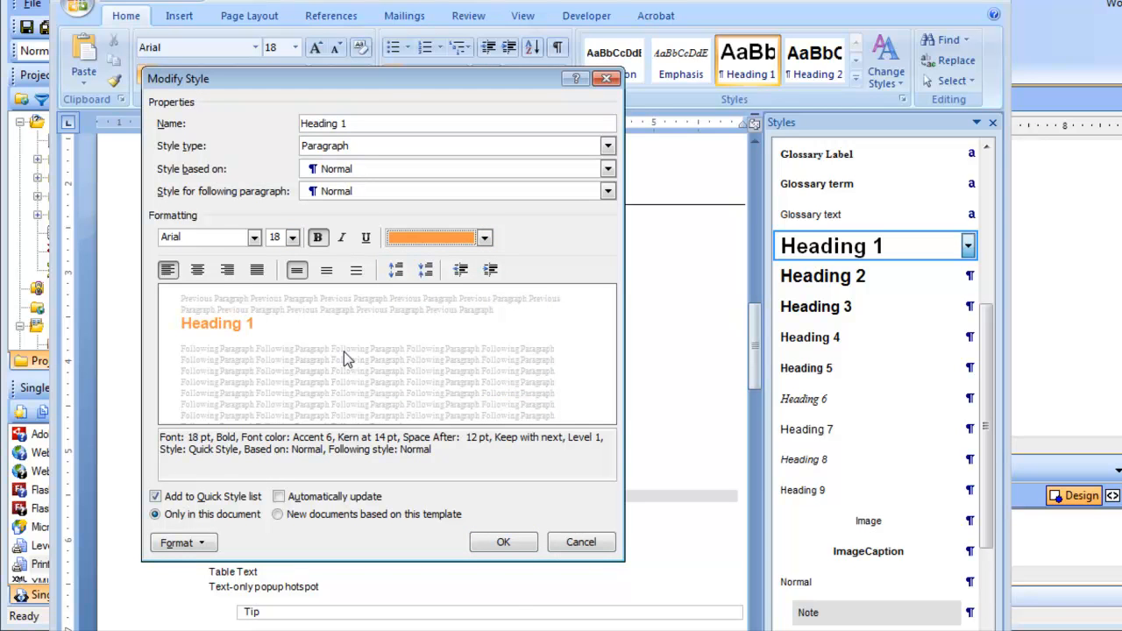
type("Haettenschweiler")
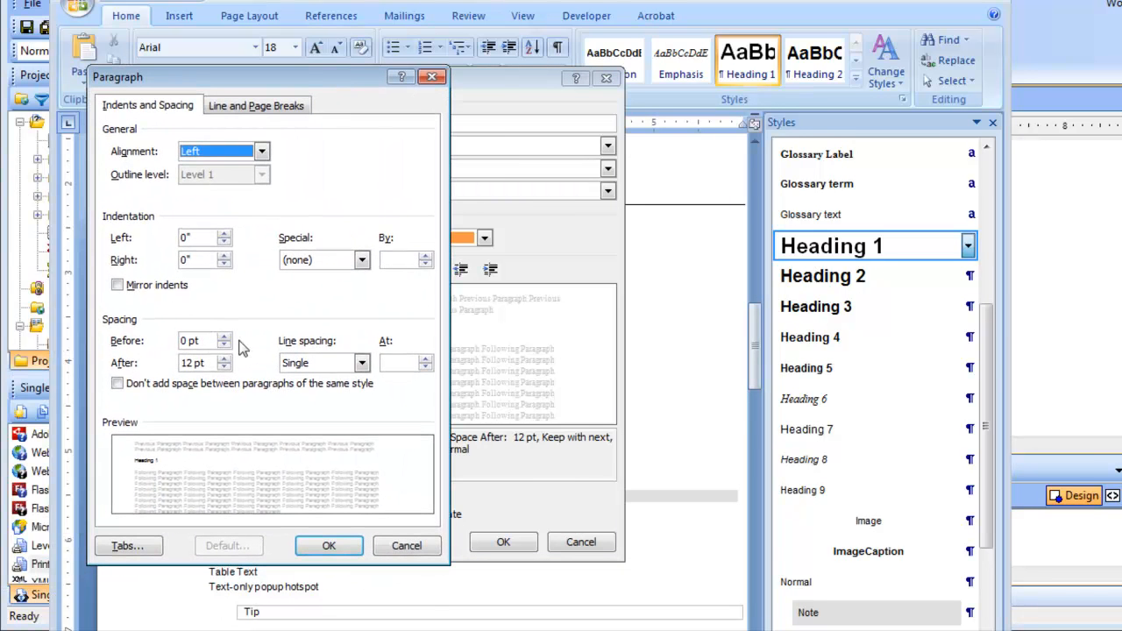
left_click(224, 337)
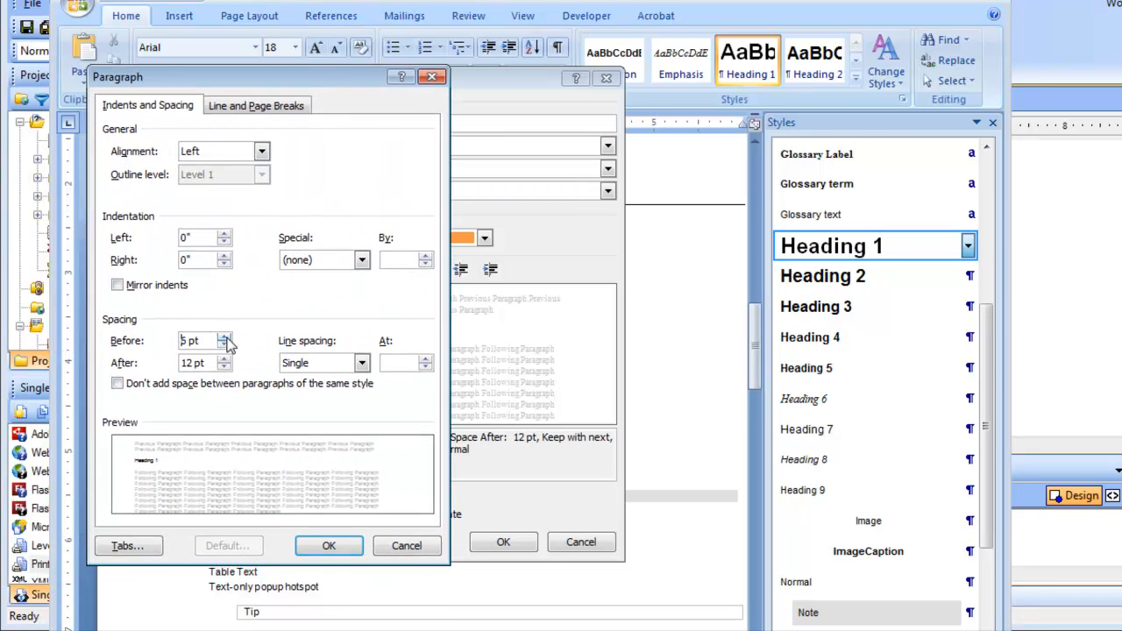
left_click(225, 335)
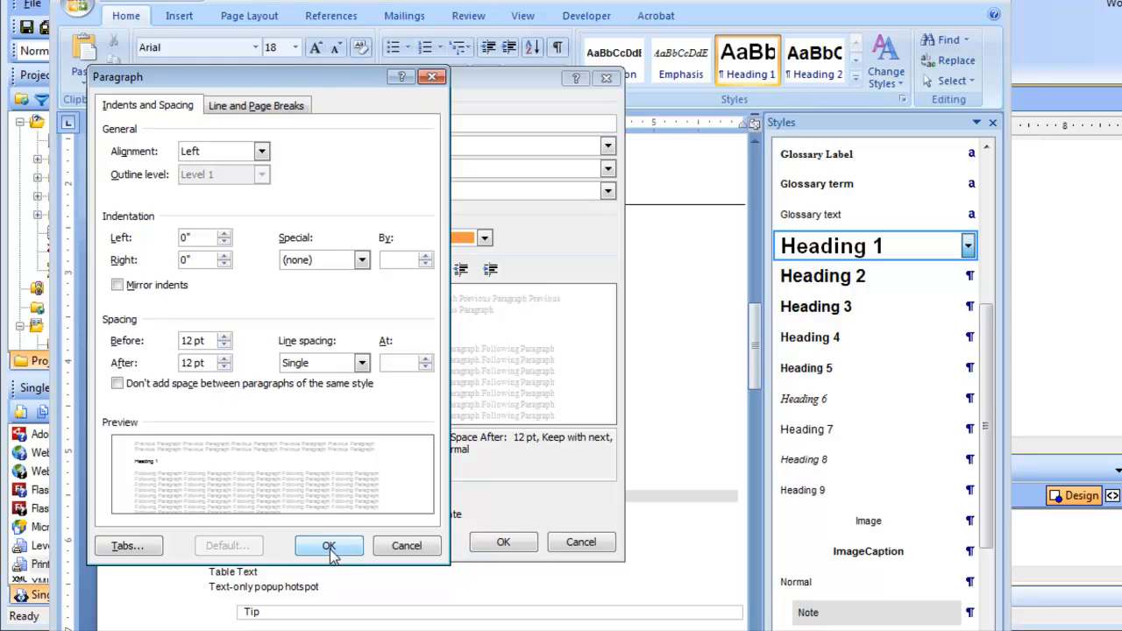
left_click(329, 545)
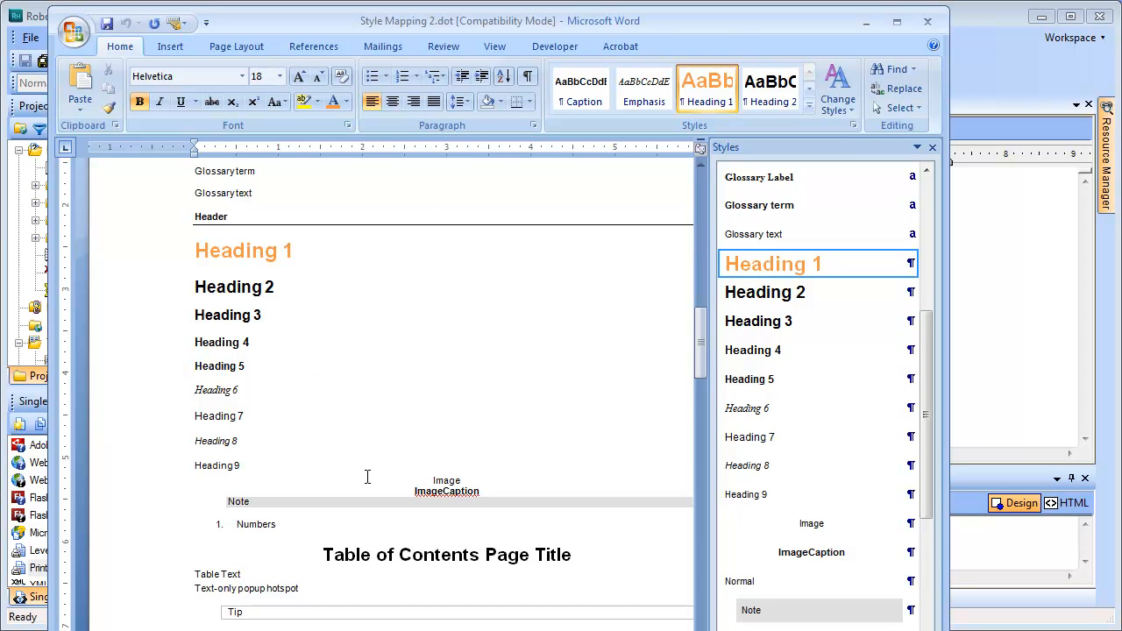
Check Heading 1's details and options menu, confirming orange and 12 pt spacing.
left_click(294, 251)
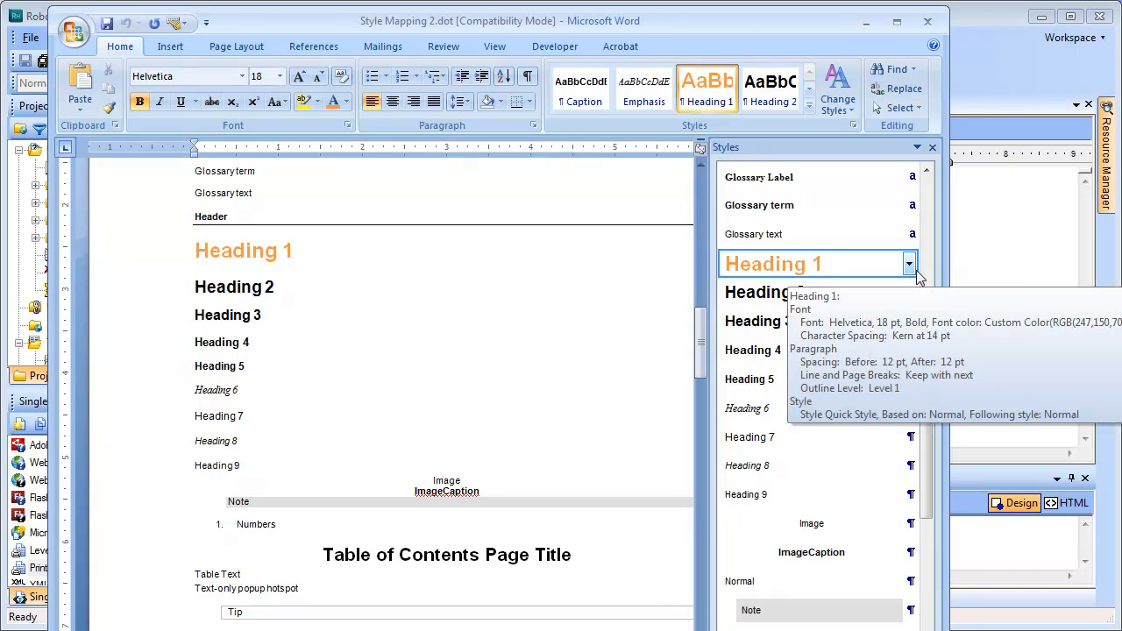
left_click(910, 263)
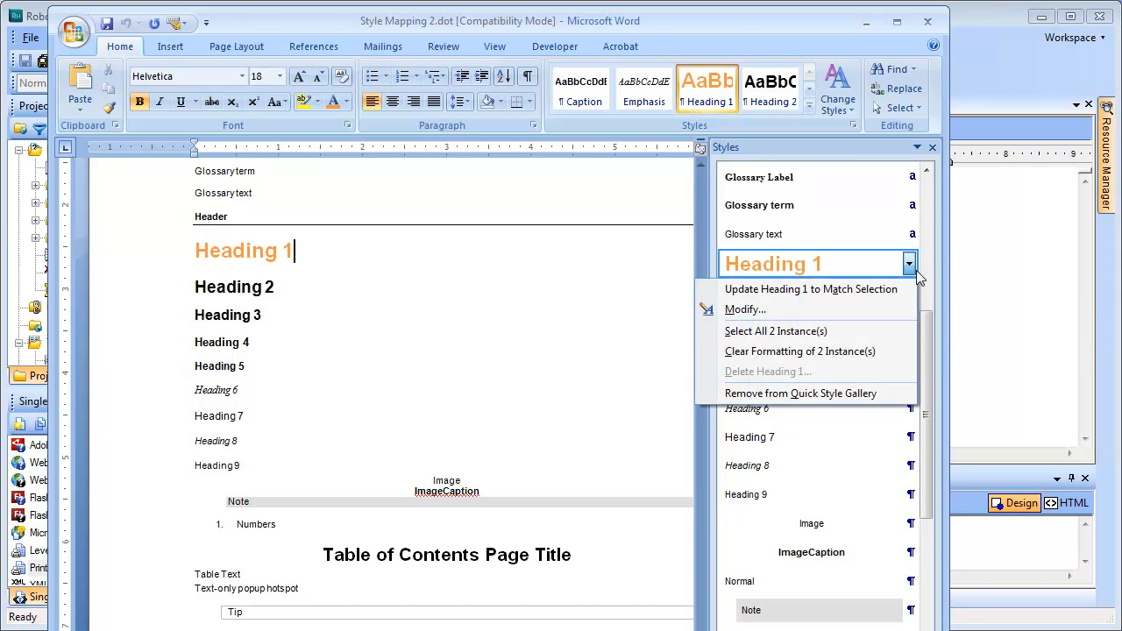
mouse_move(811, 289)
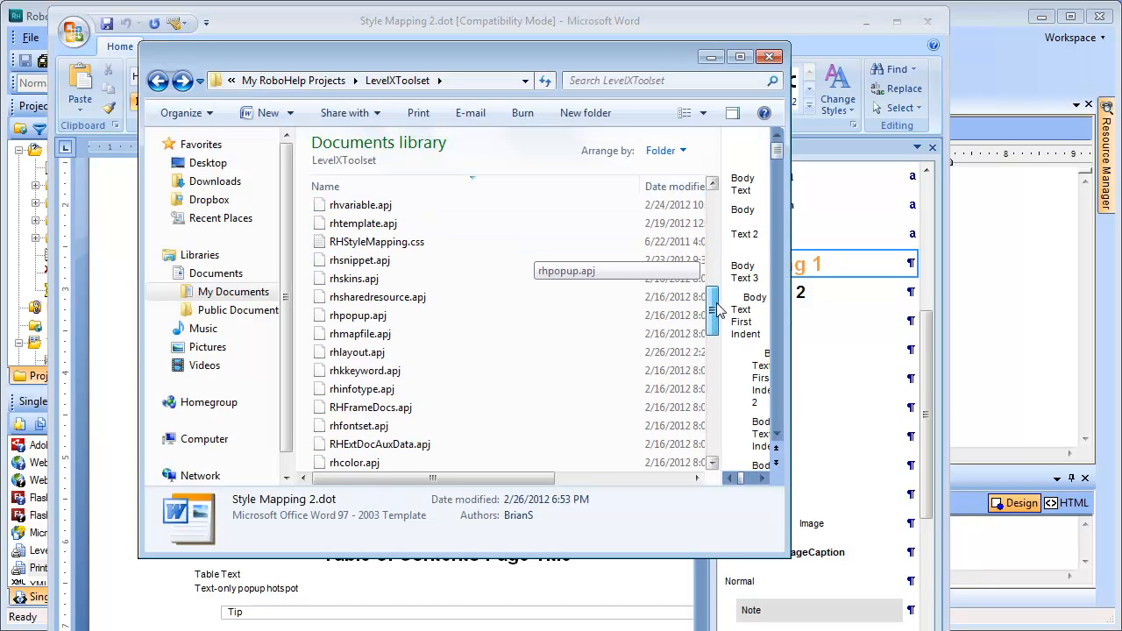
Scroll the project files and select LevelXToolset Style Mapping.dot.
scroll("down", 3)
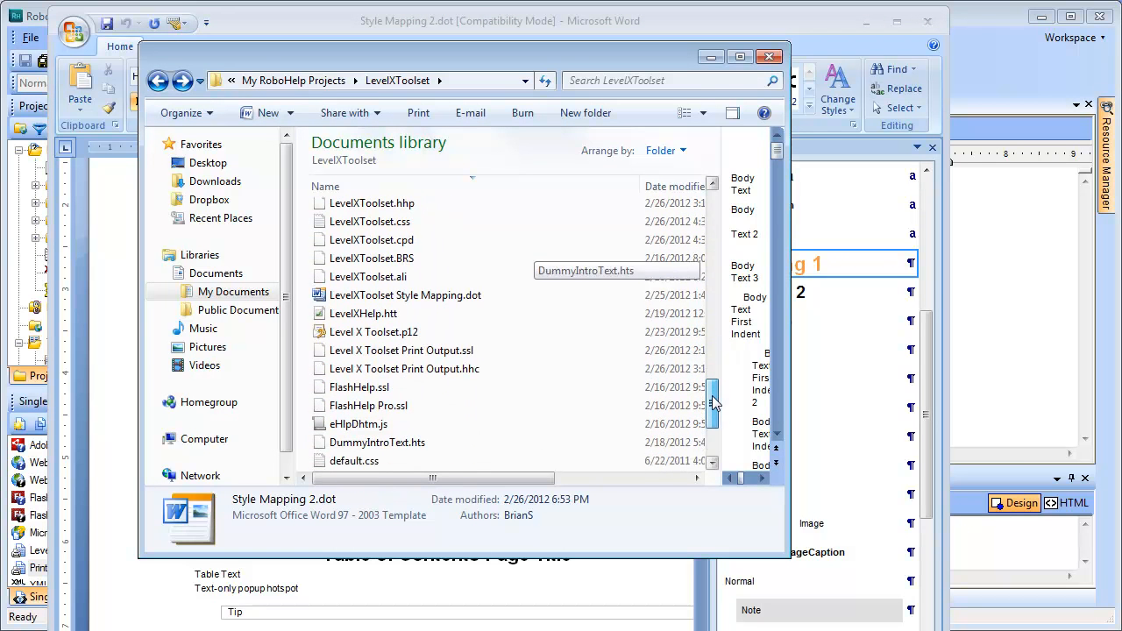
left_click(405, 294)
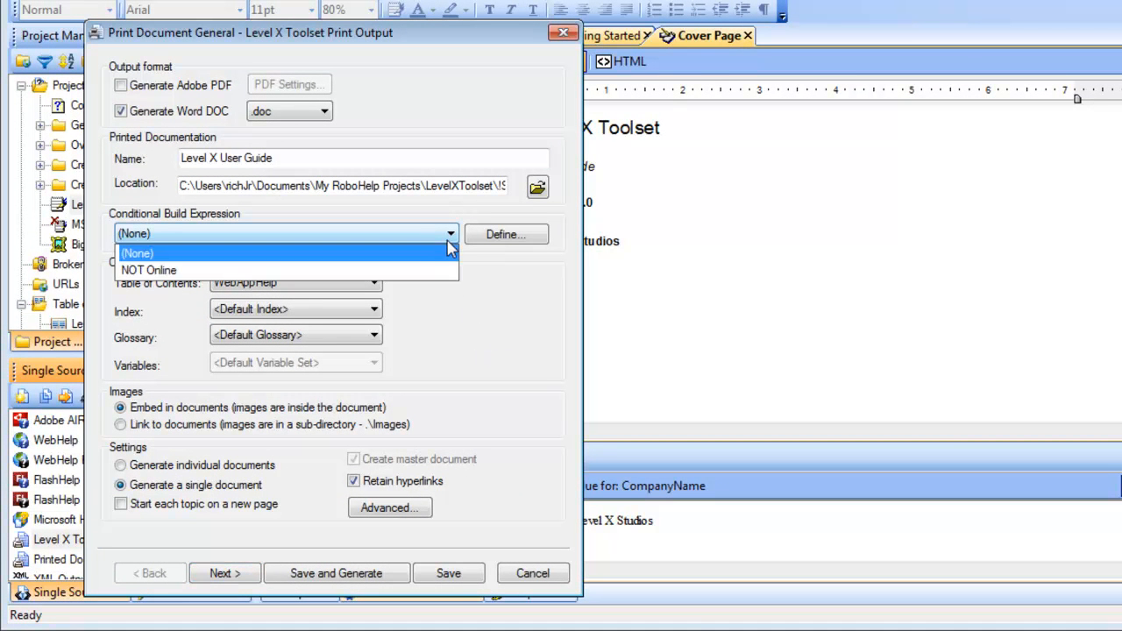
Use the NOT Online build expression and Level X Toolset Print Output contents, then continue.
left_click(149, 270)
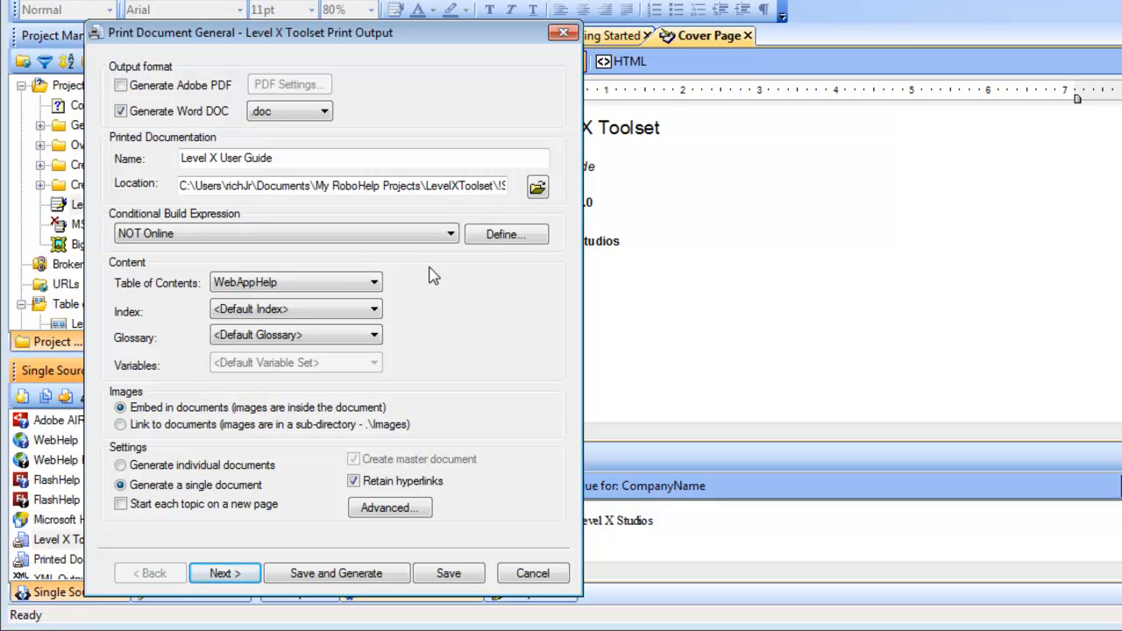
left_click(374, 282)
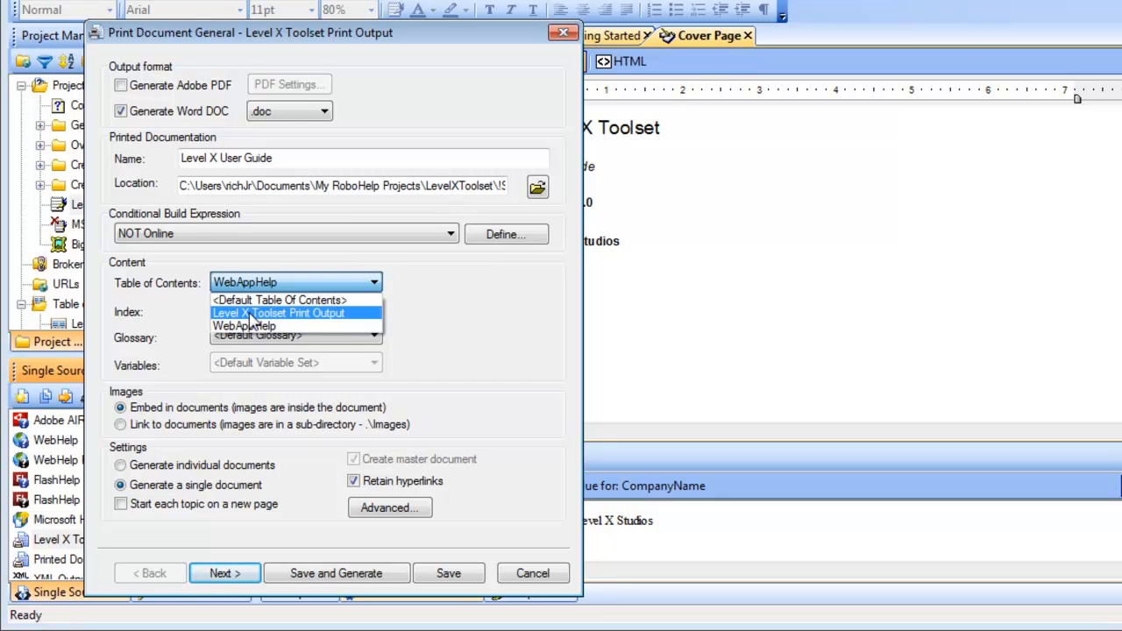
left_click(279, 313)
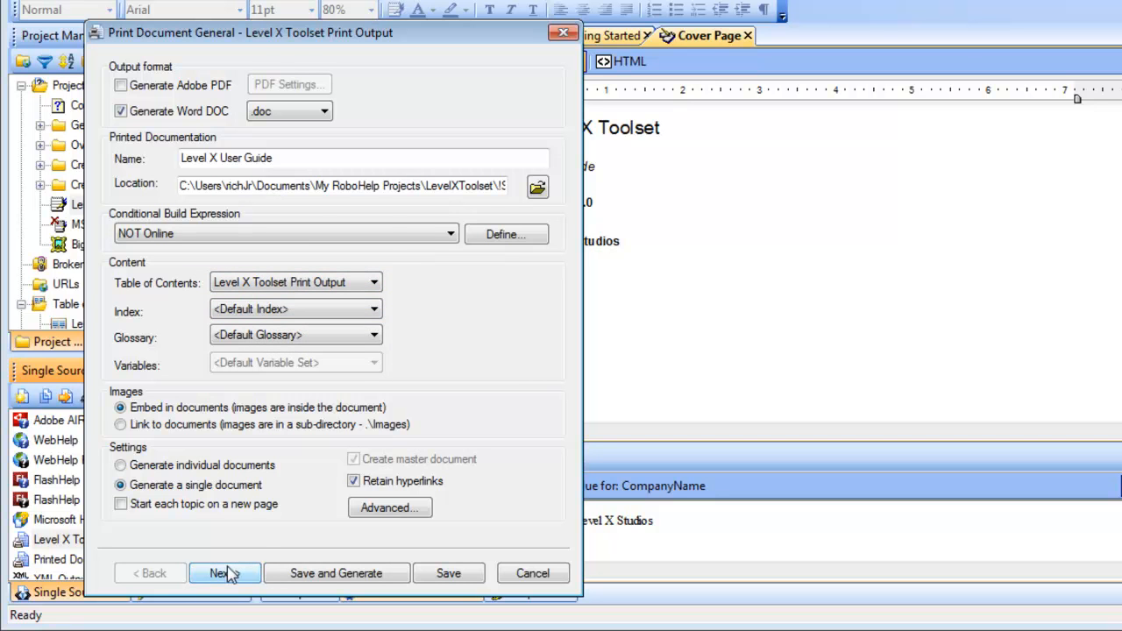
left_click(219, 573)
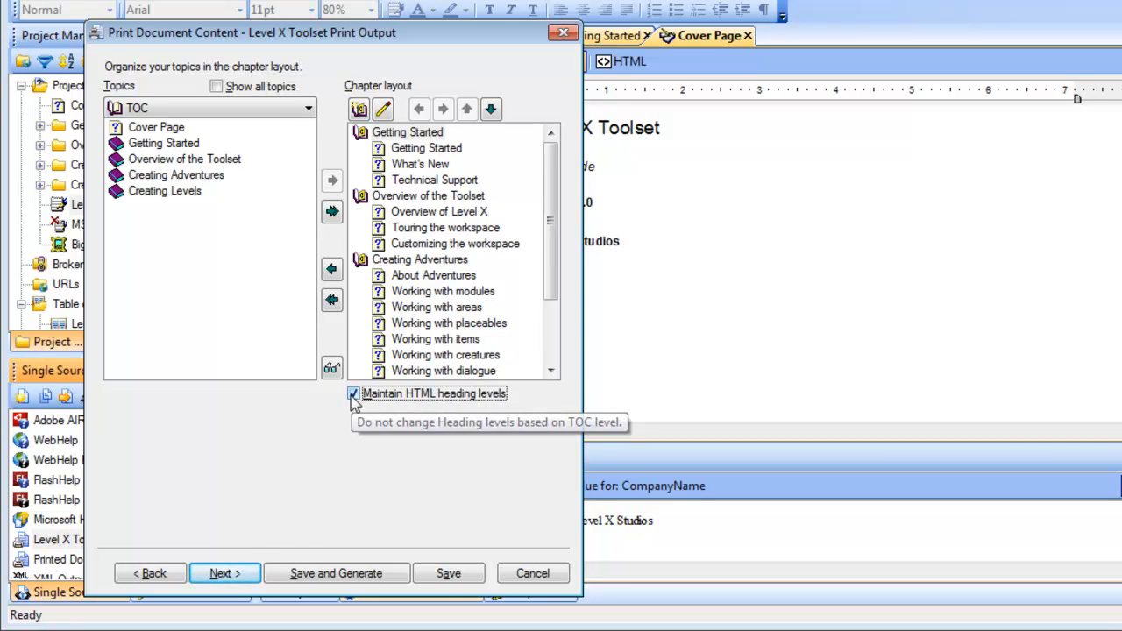
Uncheck Maintain HTML heading levels, select Cover Page, and advance to section layout.
left_click(355, 393)
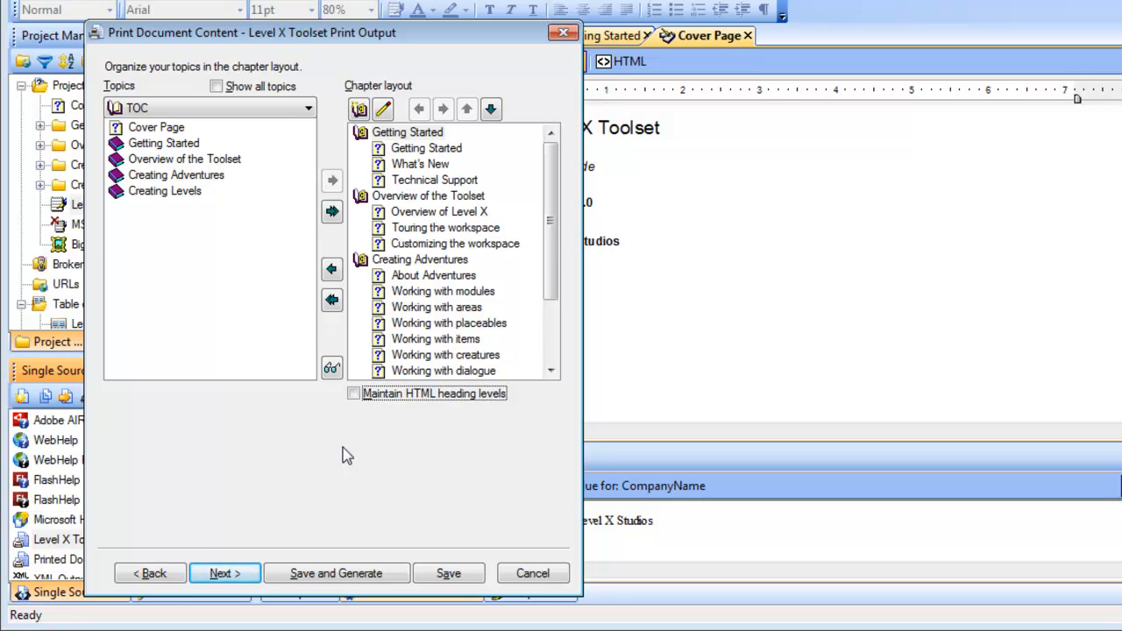
mouse_move(368, 428)
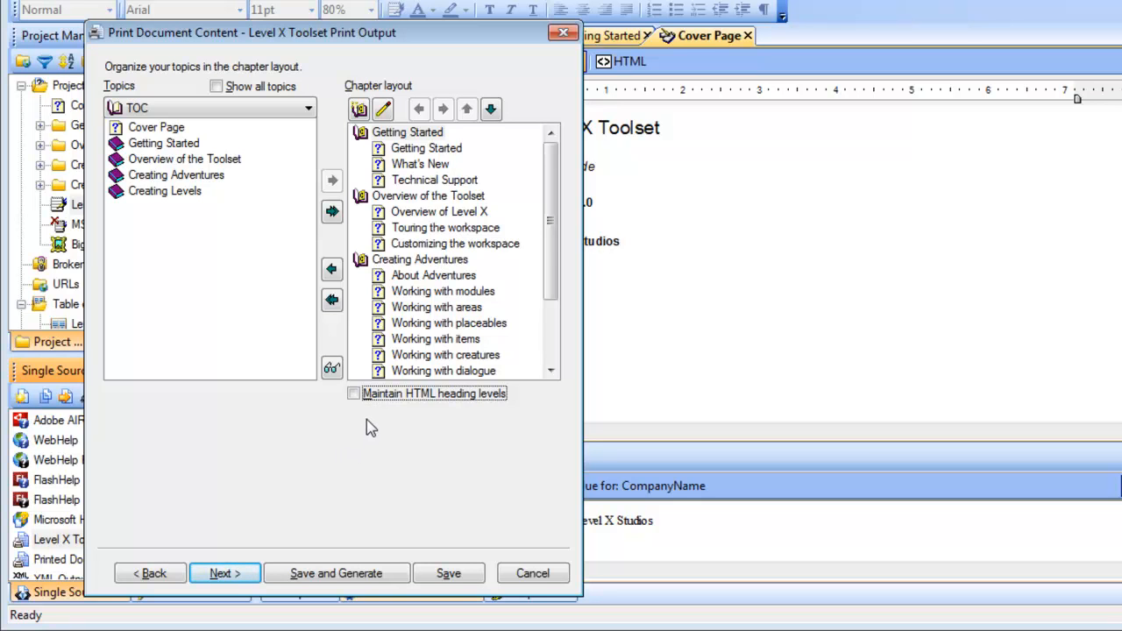
mouse_move(372, 419)
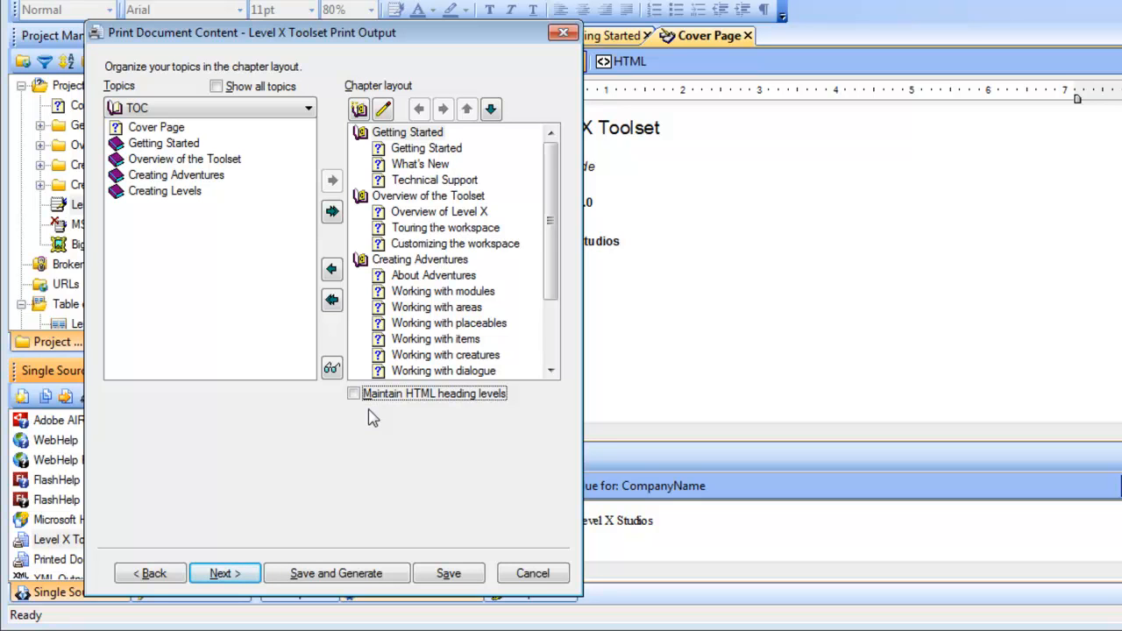
mouse_move(166, 142)
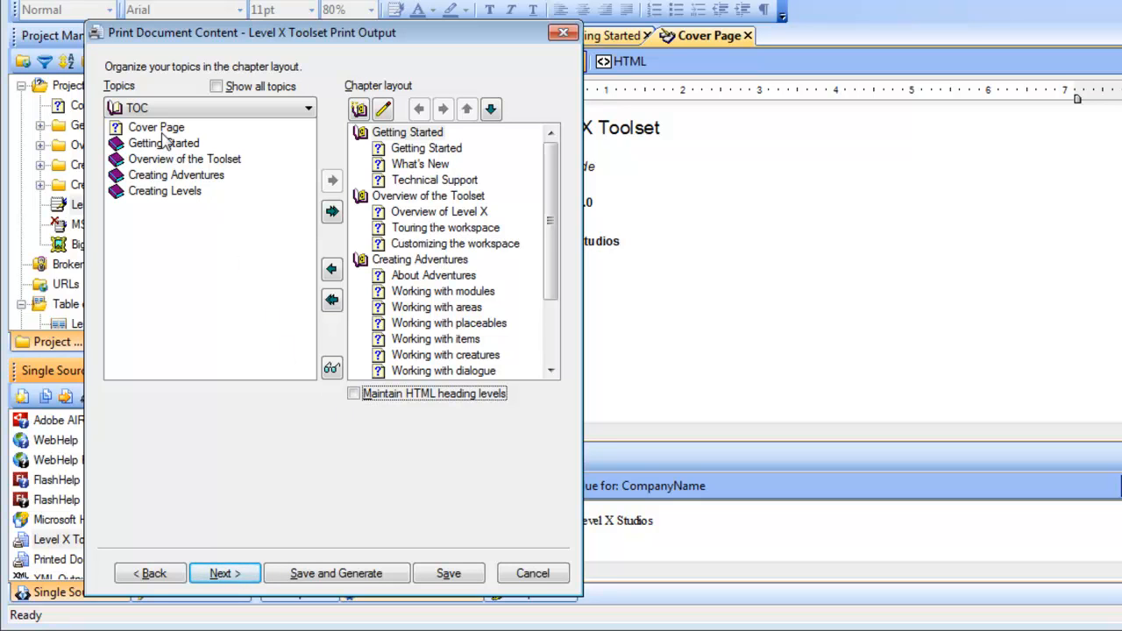
left_click(156, 127)
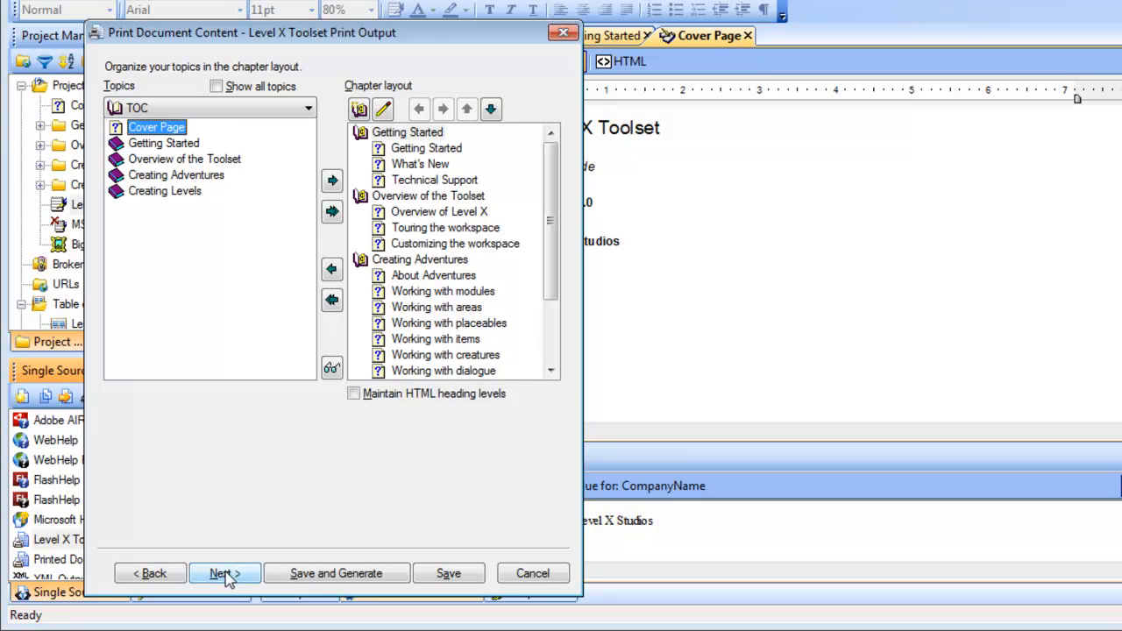
left_click(224, 574)
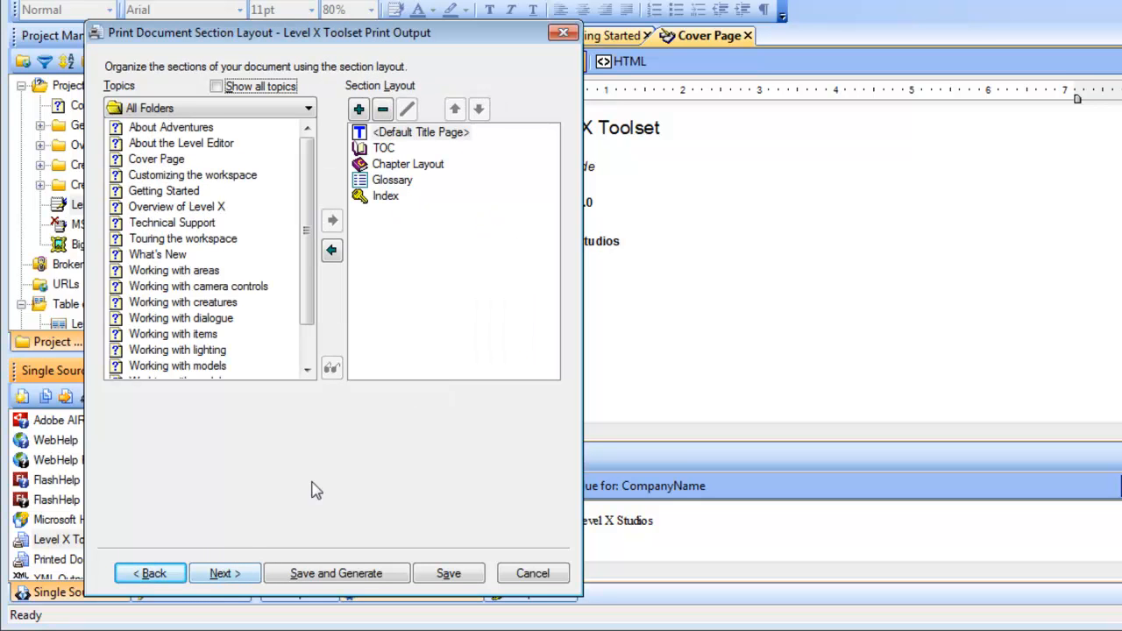
Remove the <Default Title Page> section and advance to appearance settings.
left_click(421, 132)
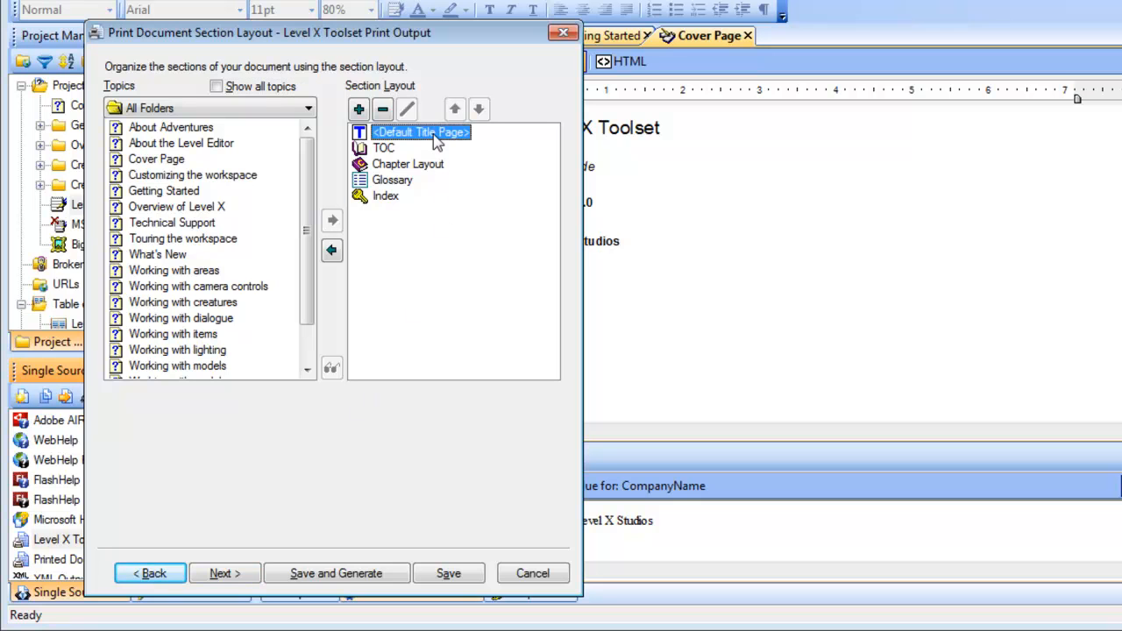
left_click(382, 109)
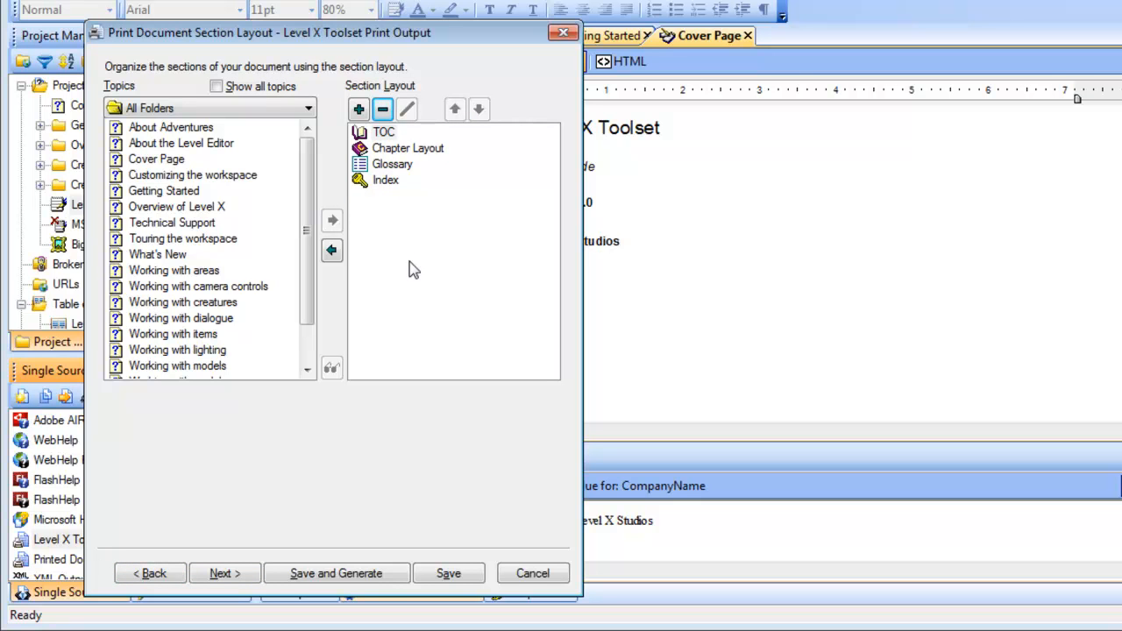
mouse_move(358, 109)
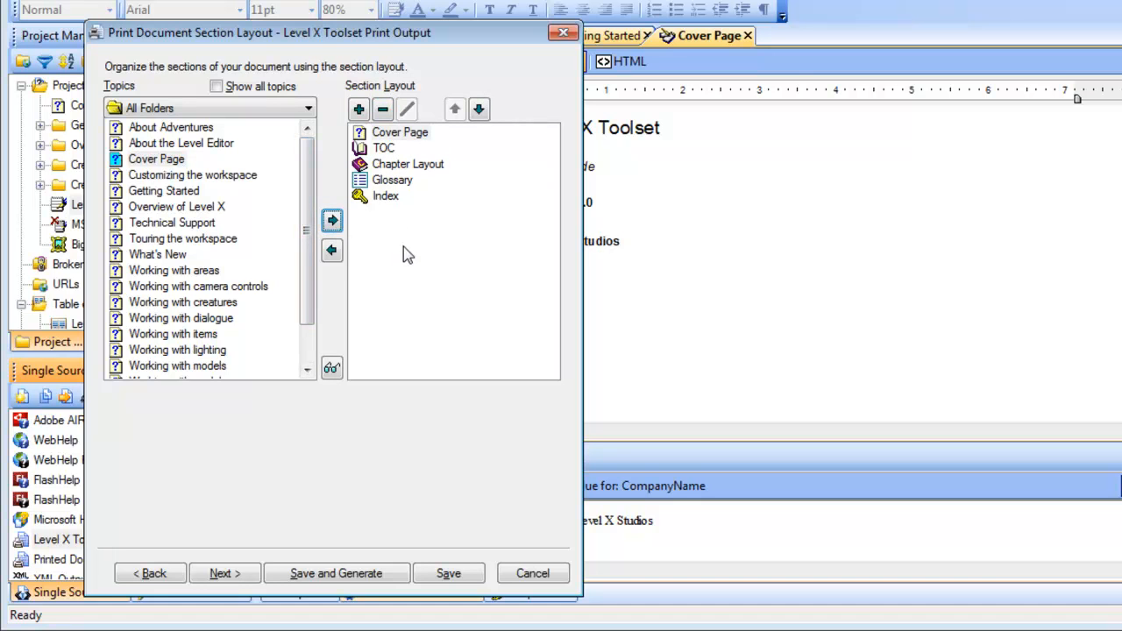
mouse_move(232, 573)
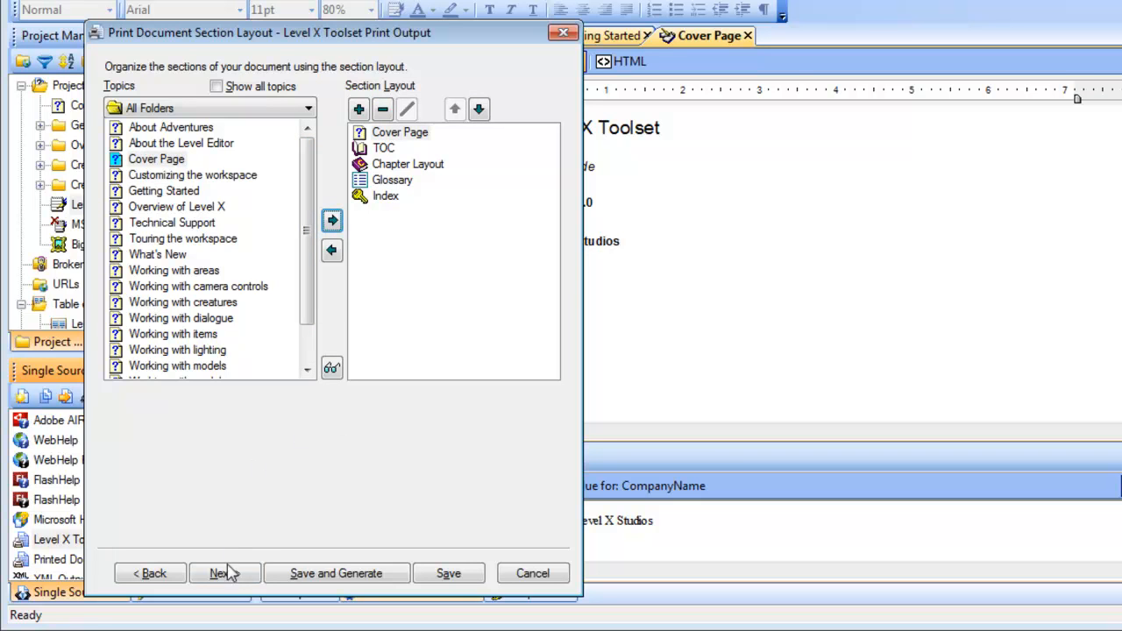
left_click(225, 573)
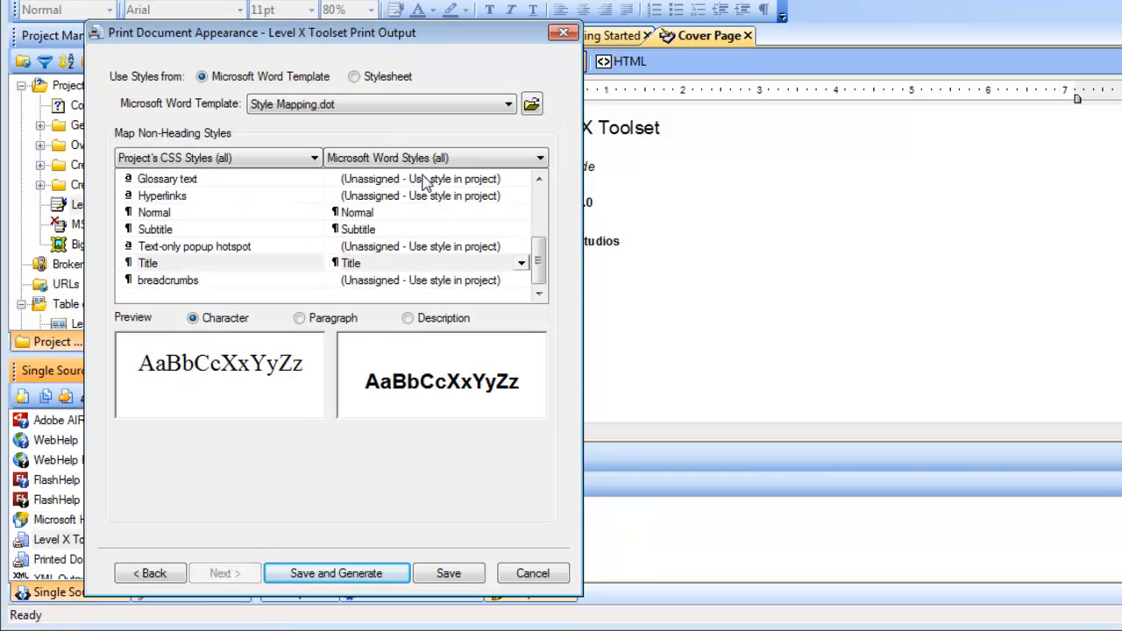
Choose LevelXToolset Style Mapping.dot as Word template and map Title to Title Page Title.
left_click(508, 103)
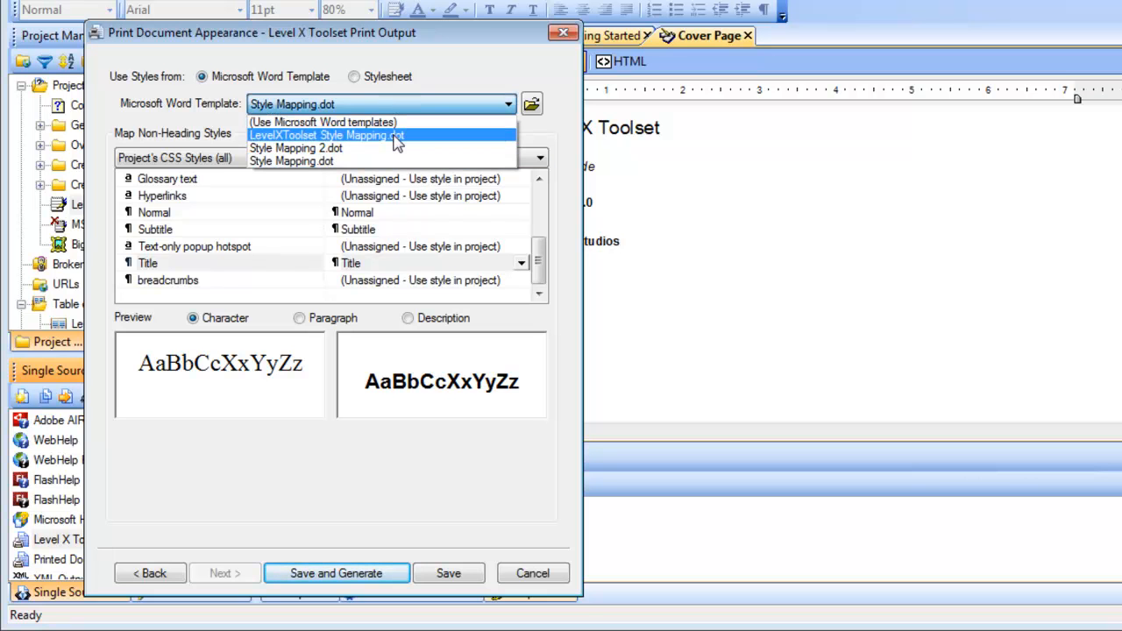
left_click(326, 135)
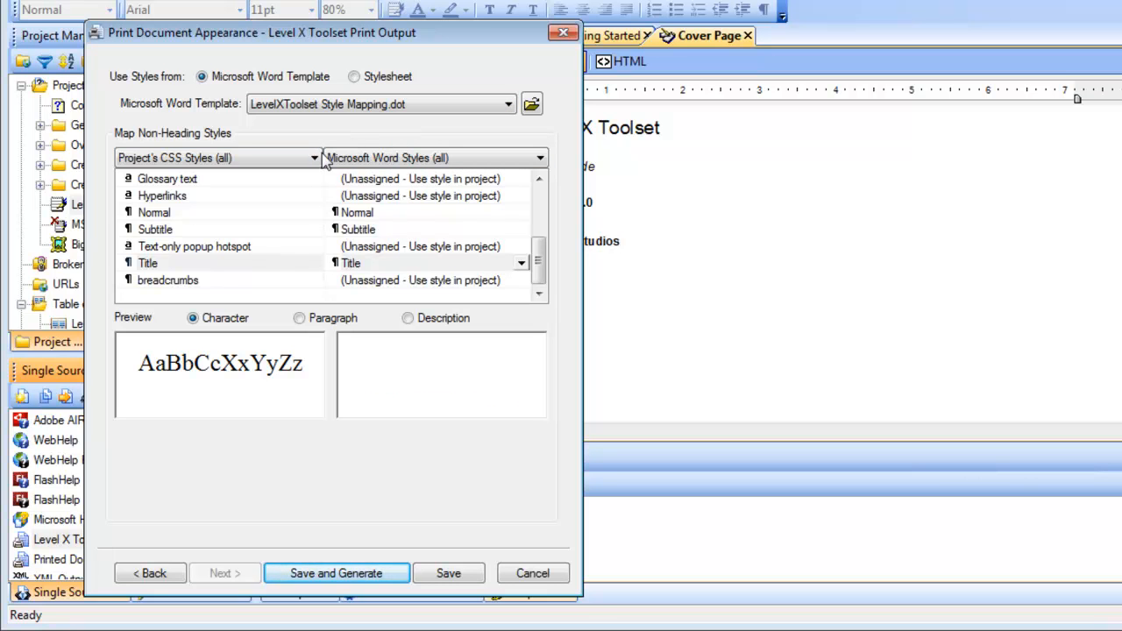
mouse_move(260, 247)
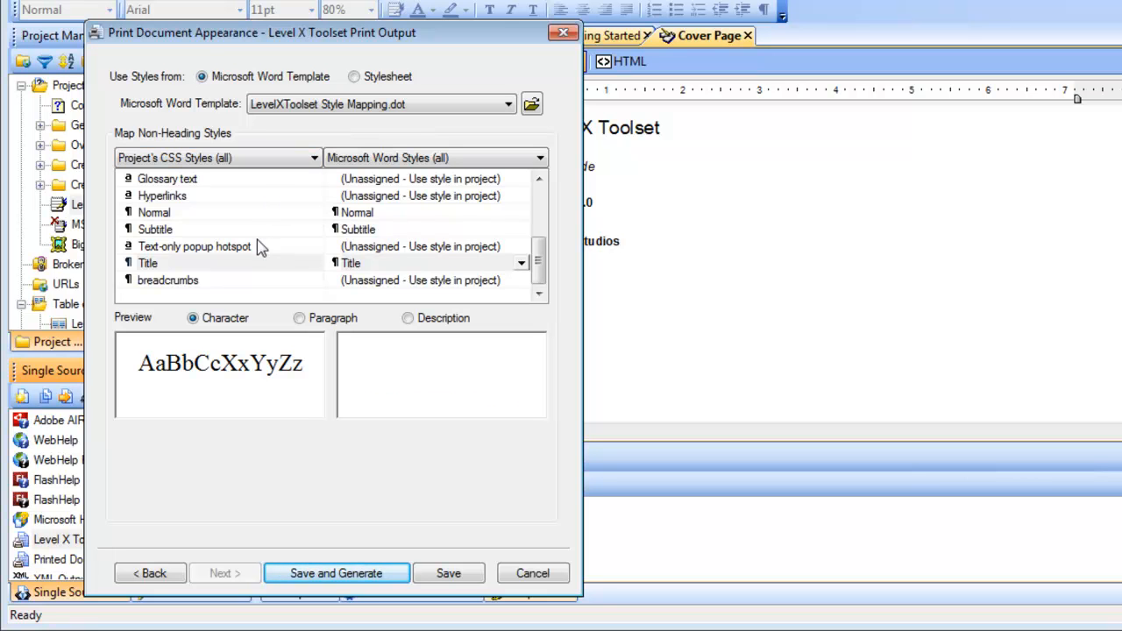
mouse_move(261, 228)
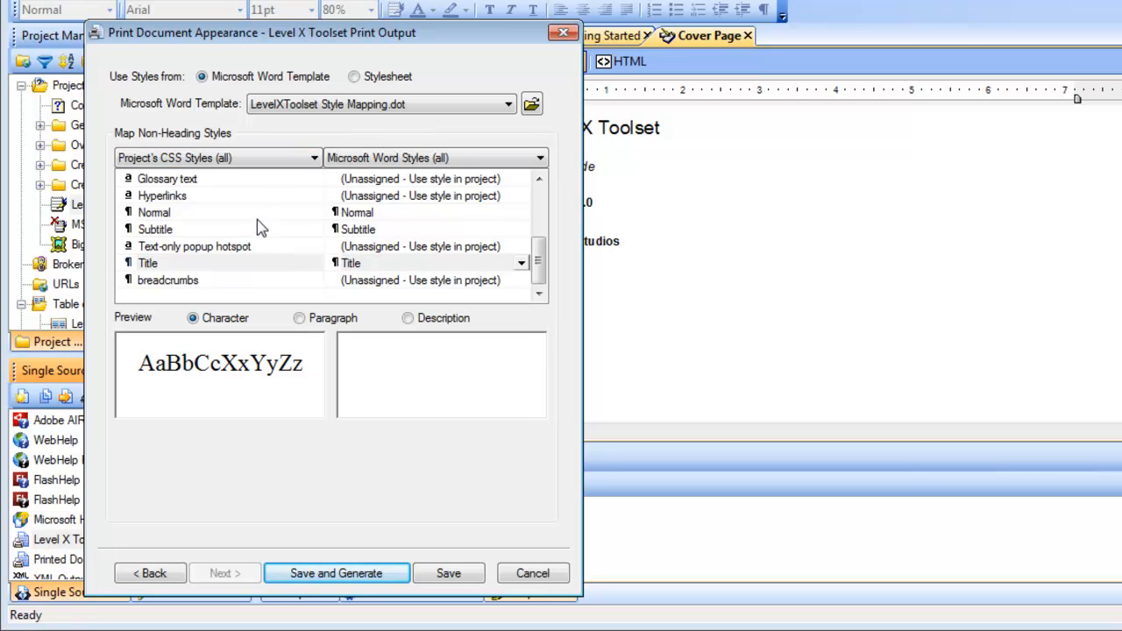
left_click(155, 229)
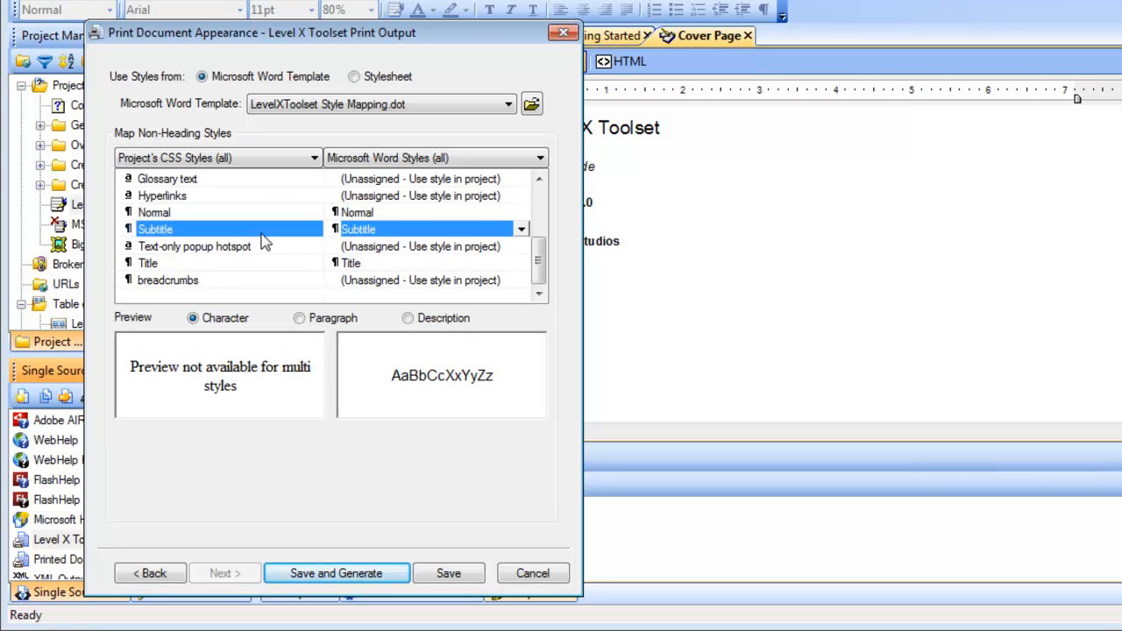
left_click(147, 263)
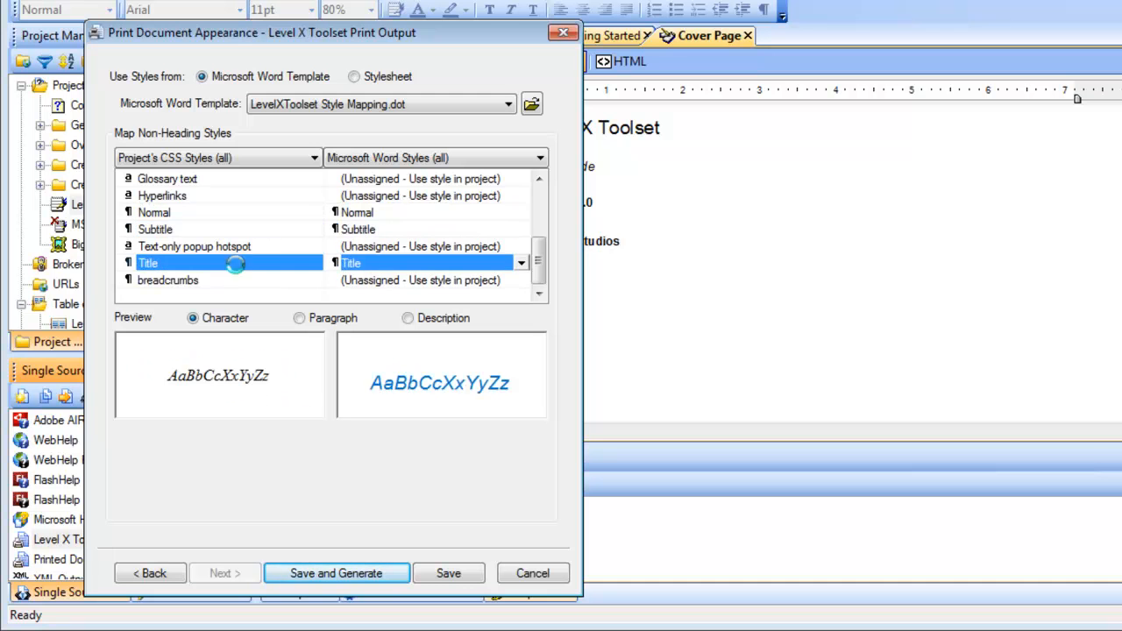
left_click(522, 263)
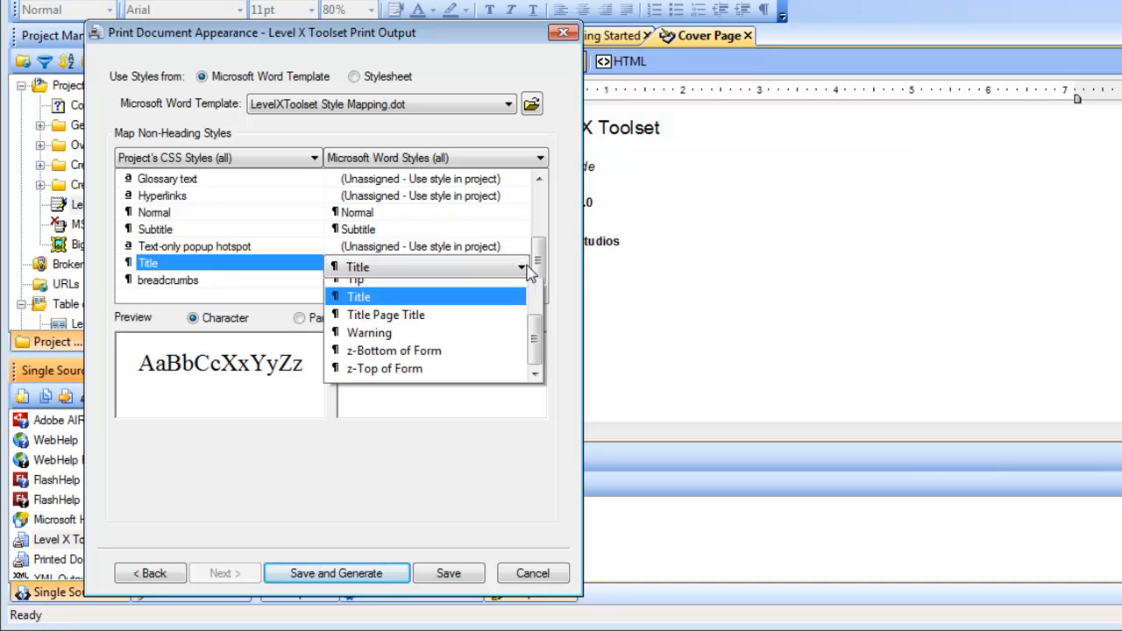
left_click(386, 314)
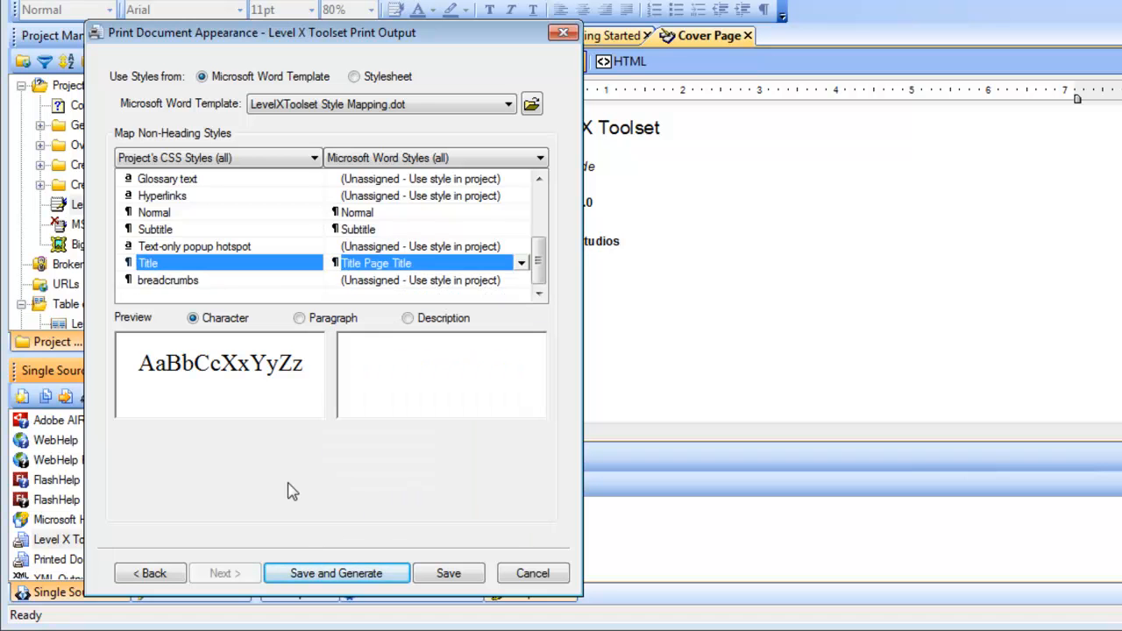
mouse_move(301, 488)
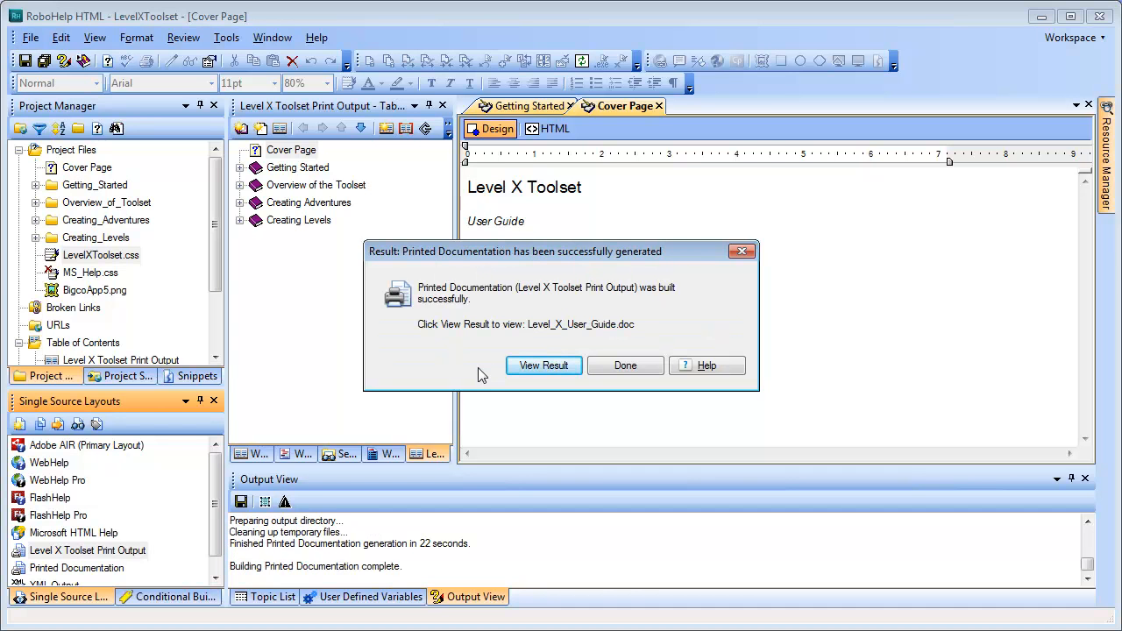
View the generated Level_X_User_Guide.doc in Word from the Result dialog.
left_click(626, 366)
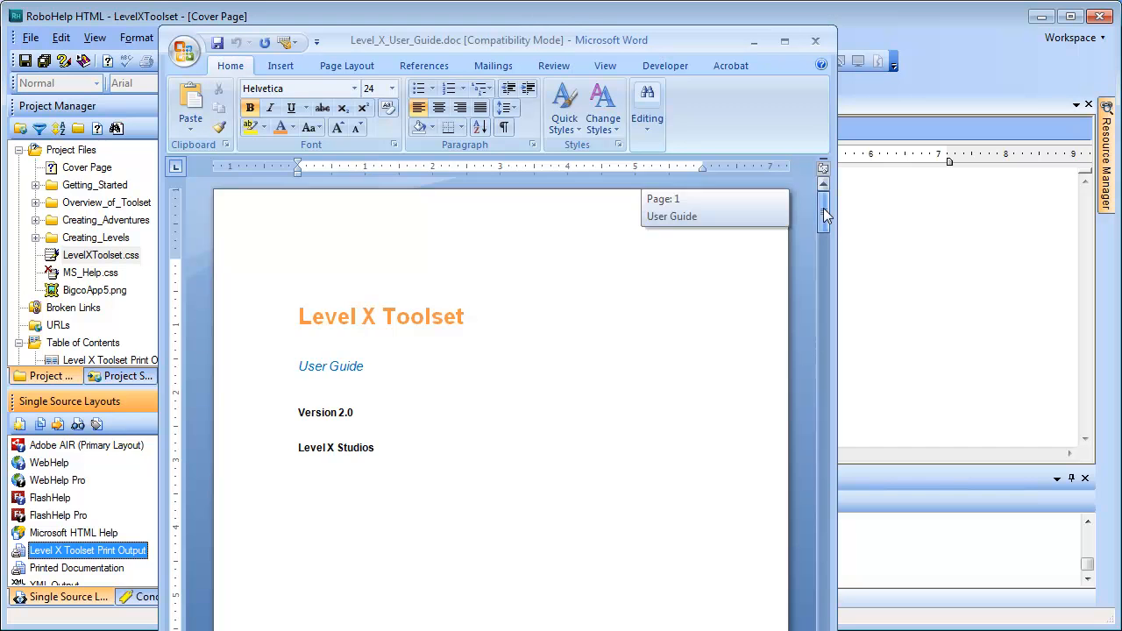
scroll("down", 3)
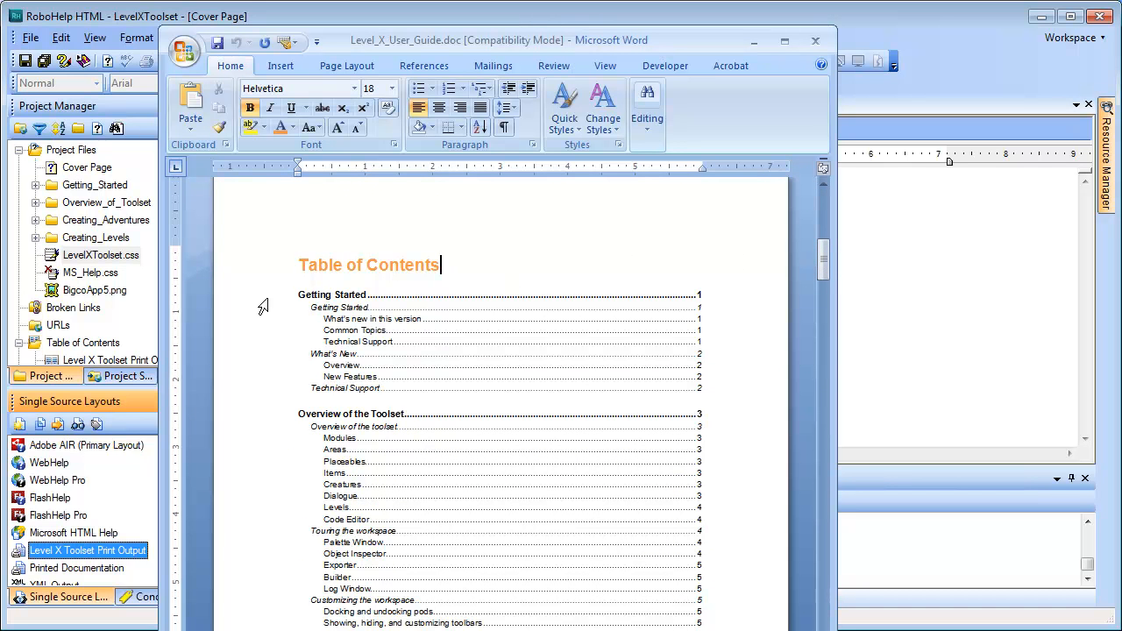
mouse_move(322, 318)
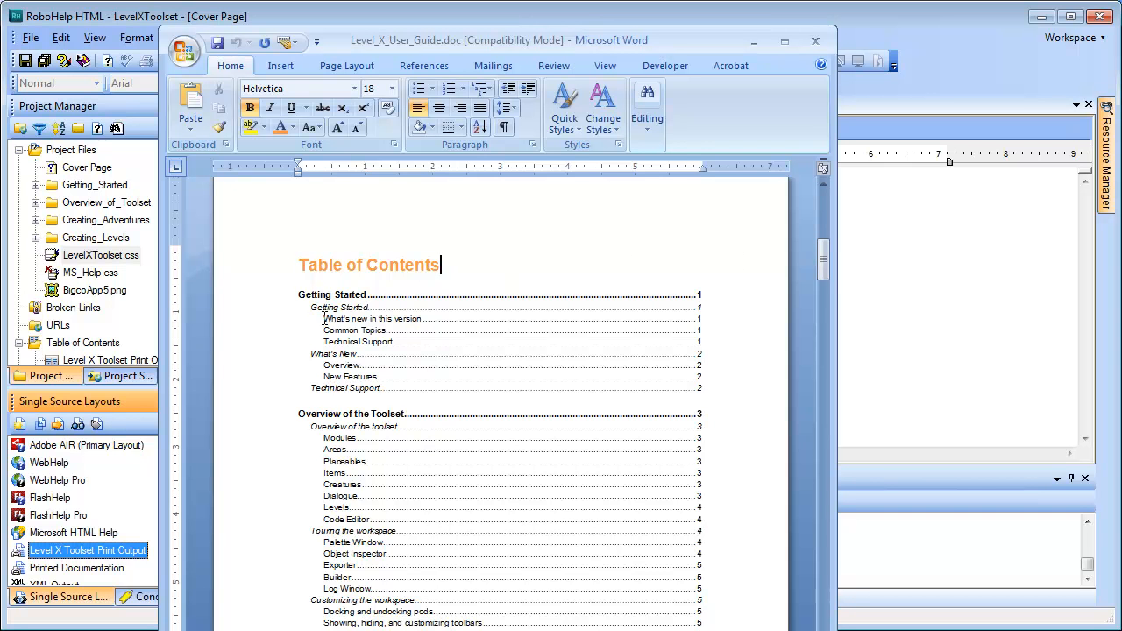
scroll("down", 3)
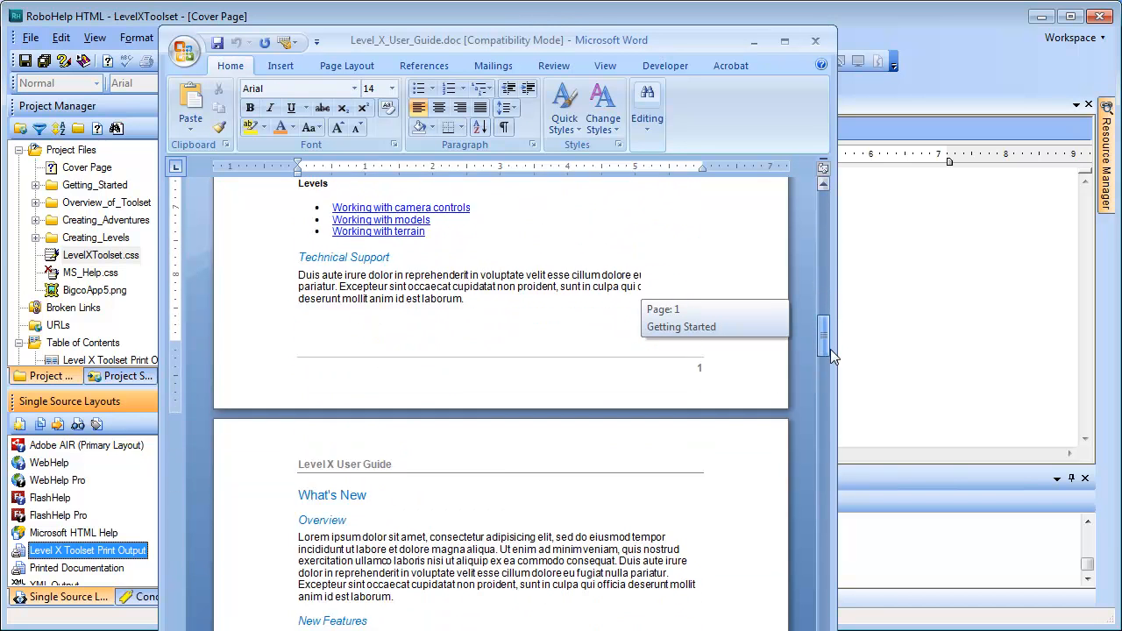
scroll("down", 3)
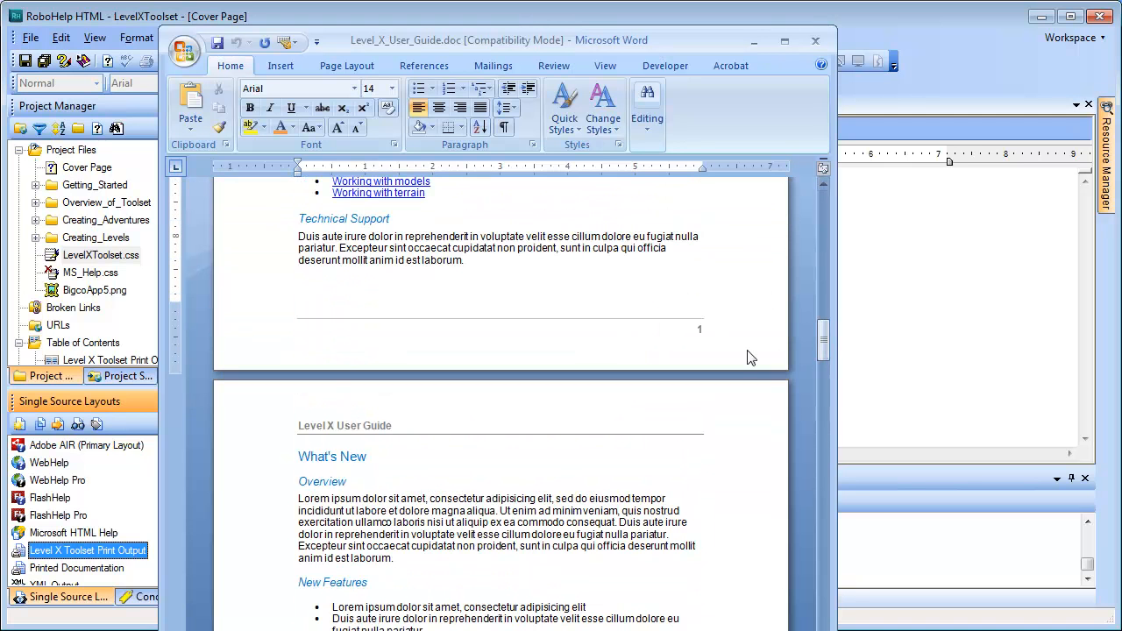
mouse_move(718, 329)
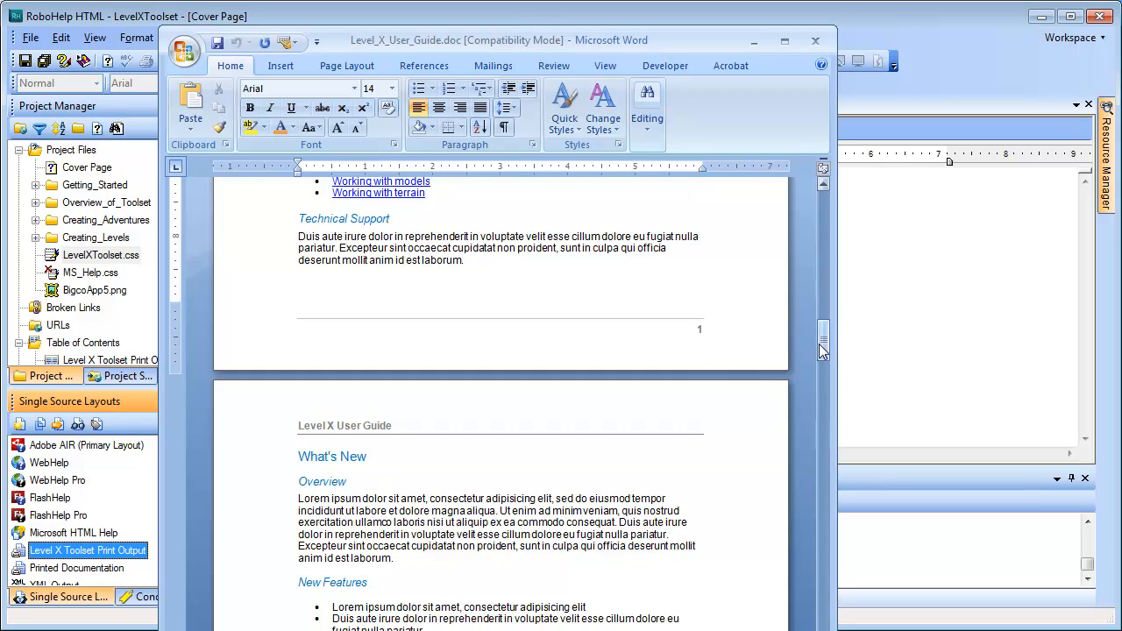
scroll("down", 3)
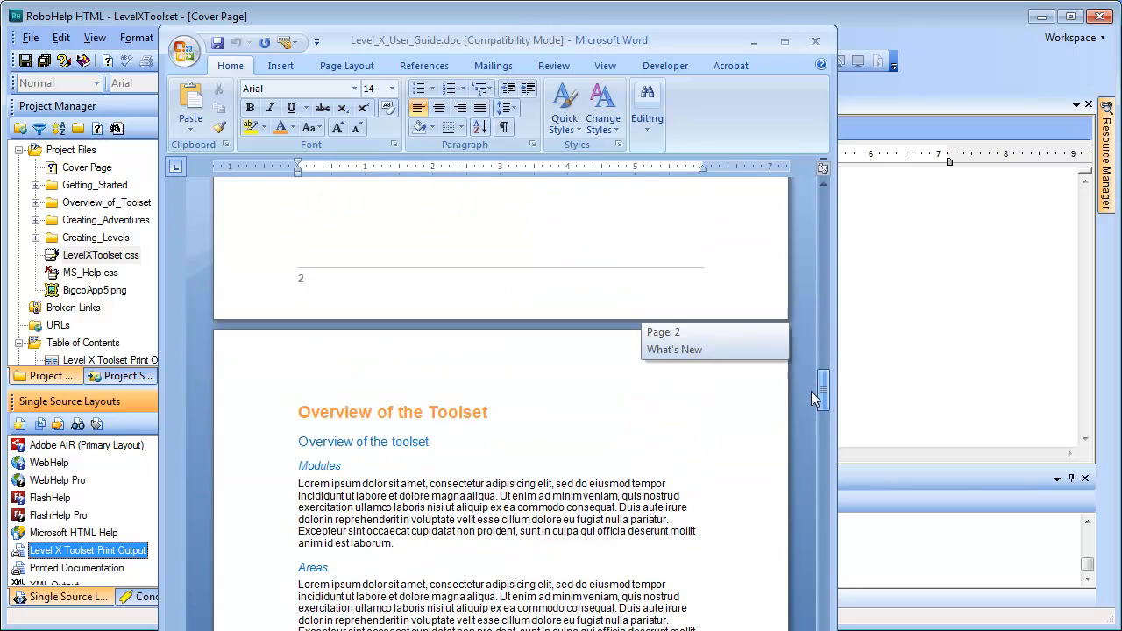